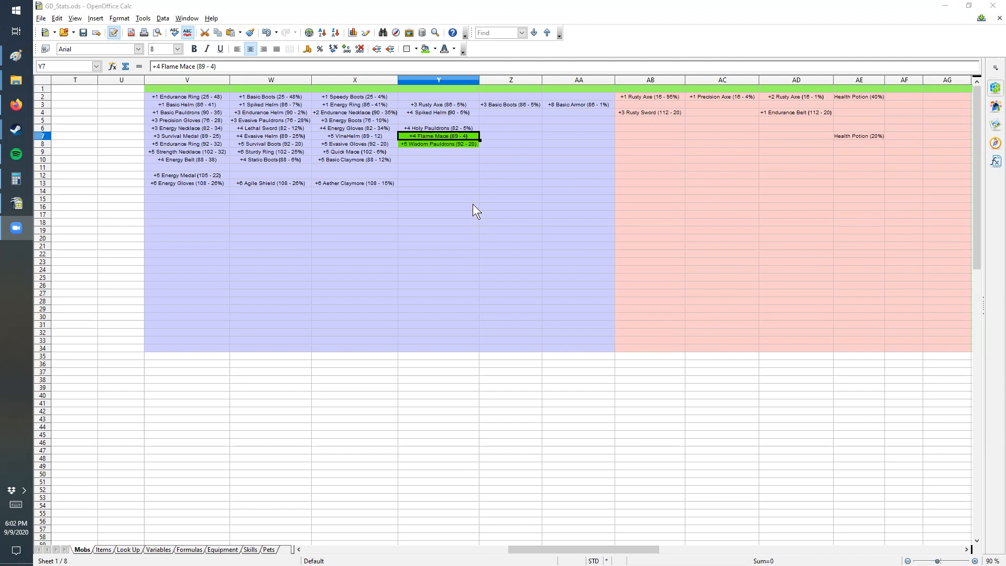
Step: Review the row 7 drop entries in Calc: +3 Survival Medal, +4 Evasive Helm, +5 VineHelm, +4 Flame Mace, +5 Survival Boots
{"action": "left_click", "coordinate": [438, 176]}
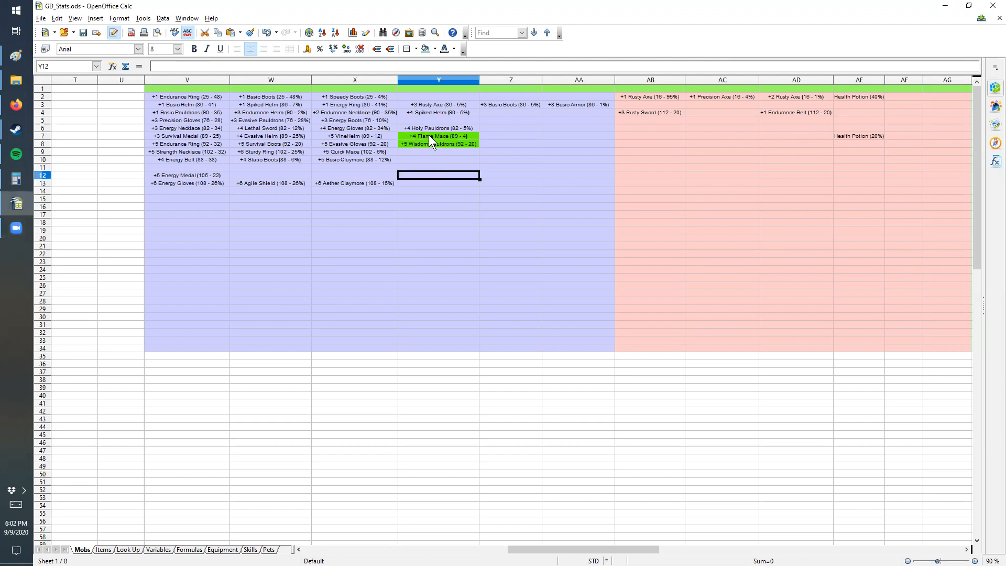
{"action": "left_click", "coordinate": [438, 135]}
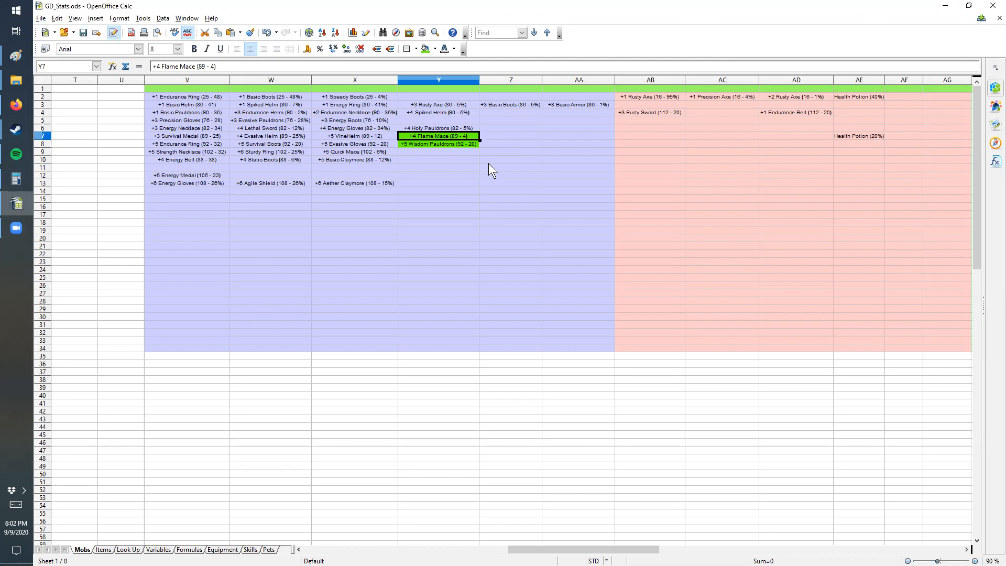
{"action": "mouse_move", "coordinate": [433, 155]}
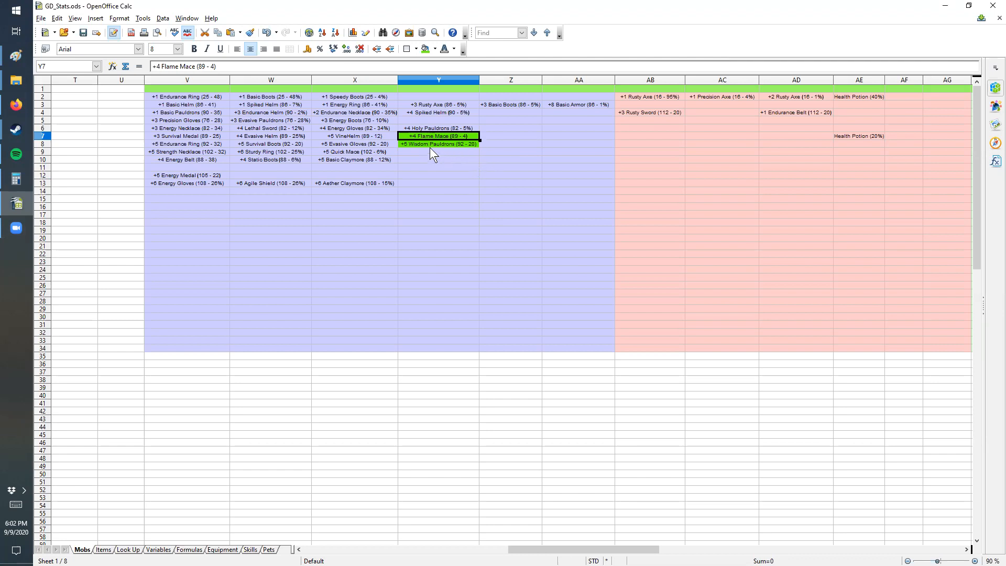
{"action": "mouse_move", "coordinate": [429, 147]}
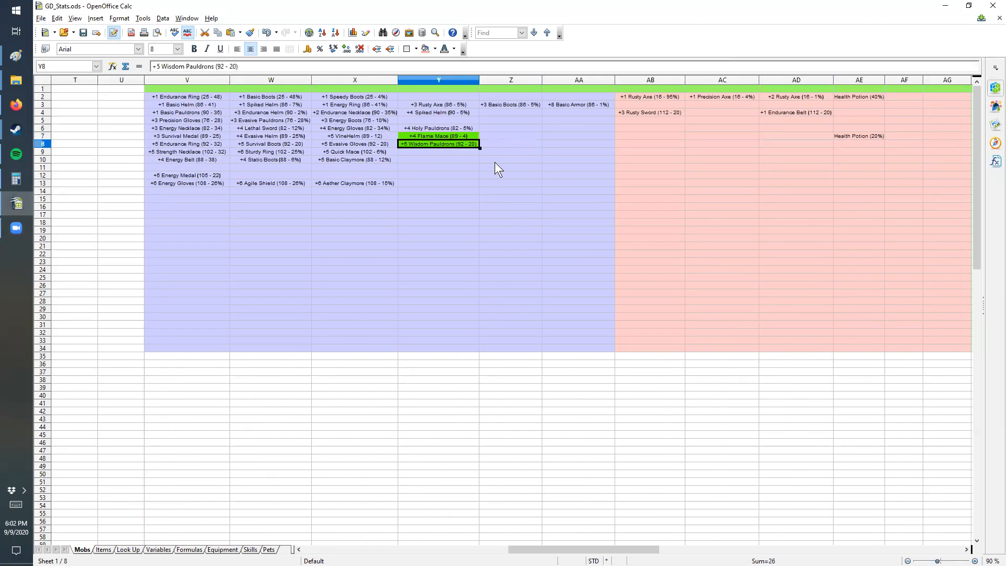
{"action": "left_click", "coordinate": [438, 135]}
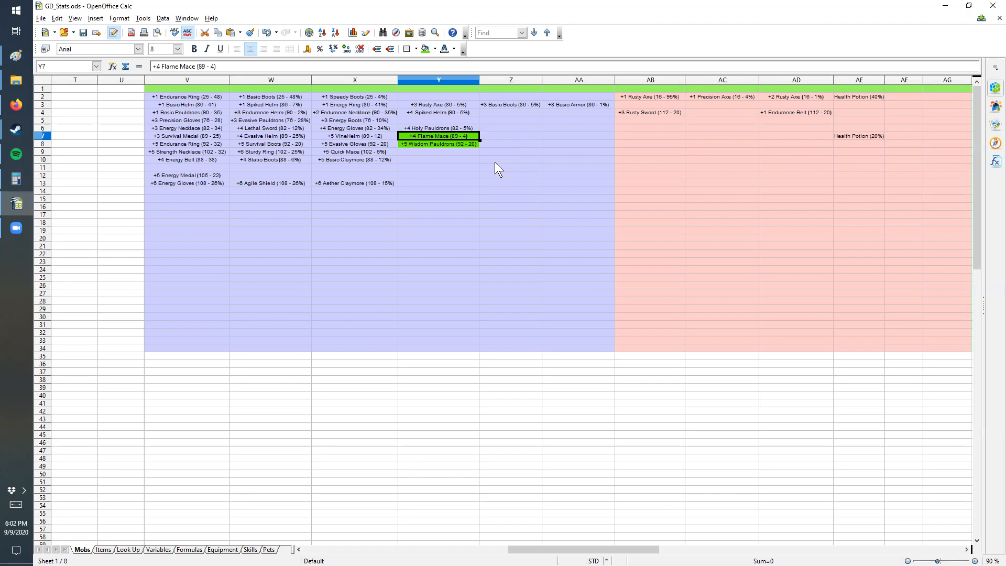
{"action": "left_click", "coordinate": [270, 144]}
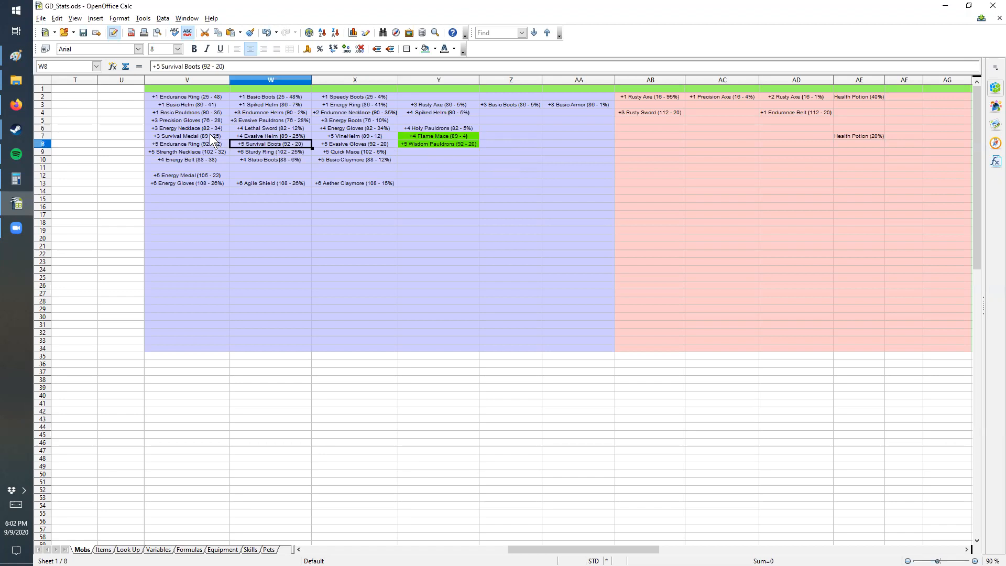
{"action": "left_click", "coordinate": [578, 135]}
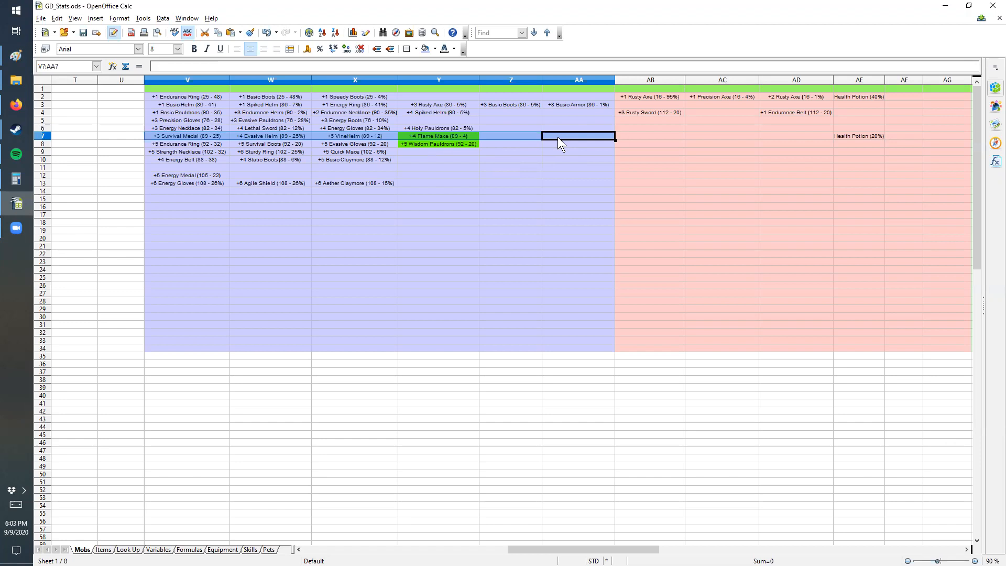
{"action": "left_click", "coordinate": [187, 135]}
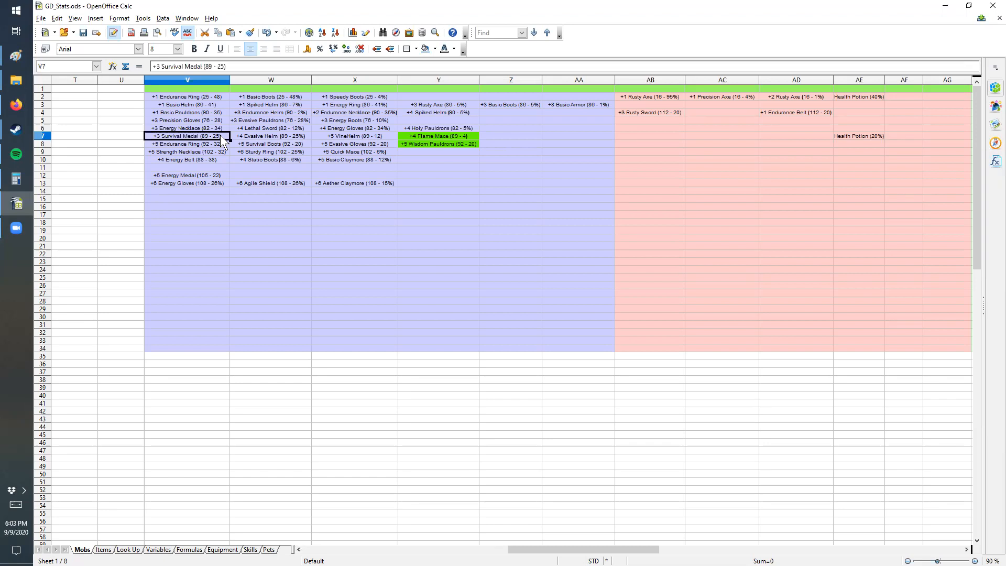
{"action": "left_click", "coordinate": [270, 135]}
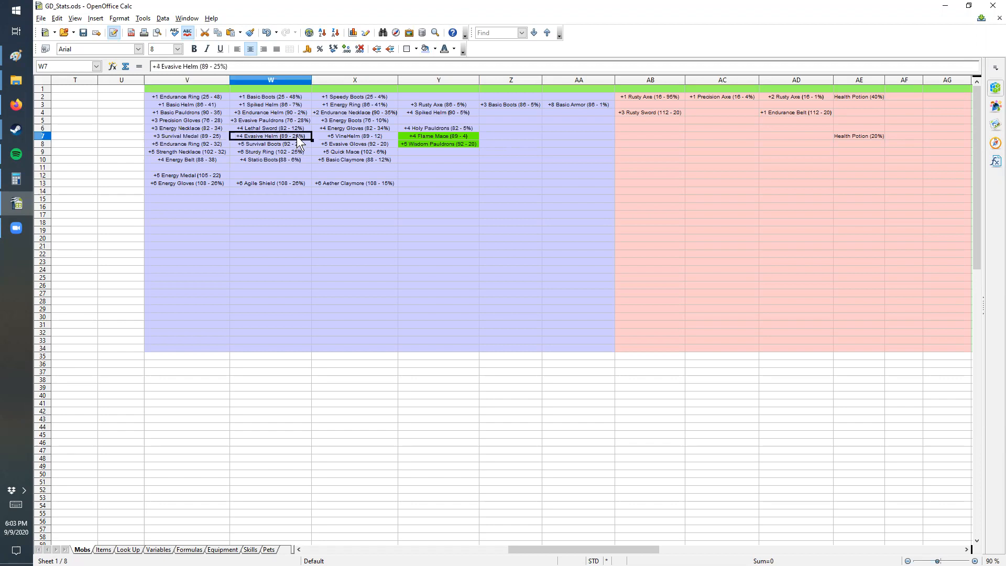
{"action": "left_click", "coordinate": [355, 135]}
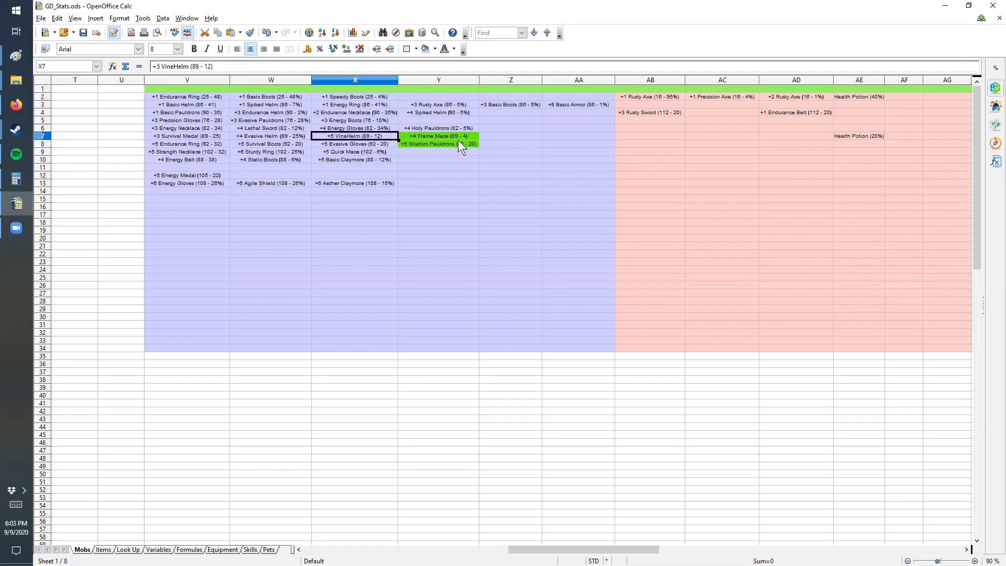
{"action": "left_click", "coordinate": [438, 136]}
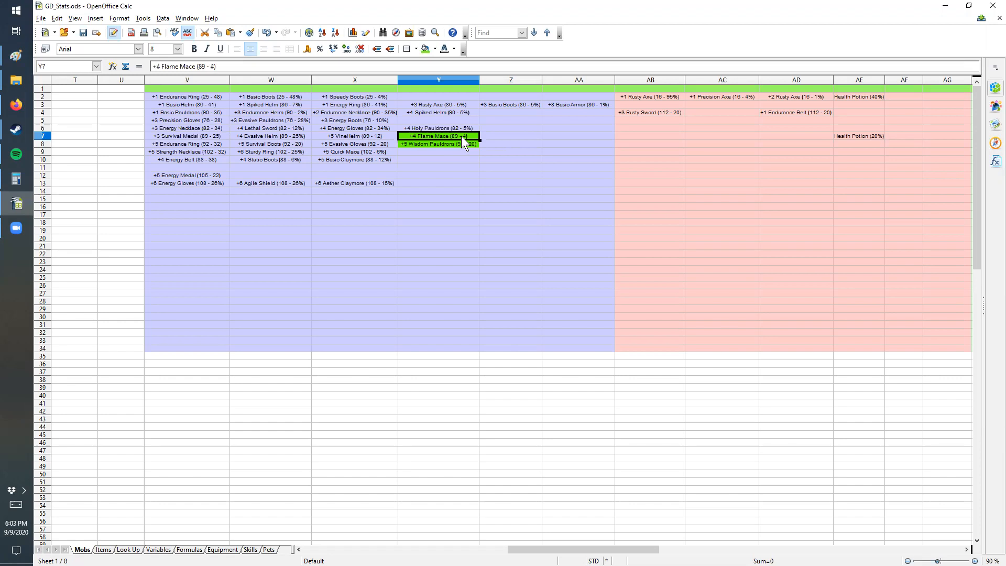
{"action": "mouse_move", "coordinate": [943, 15]}
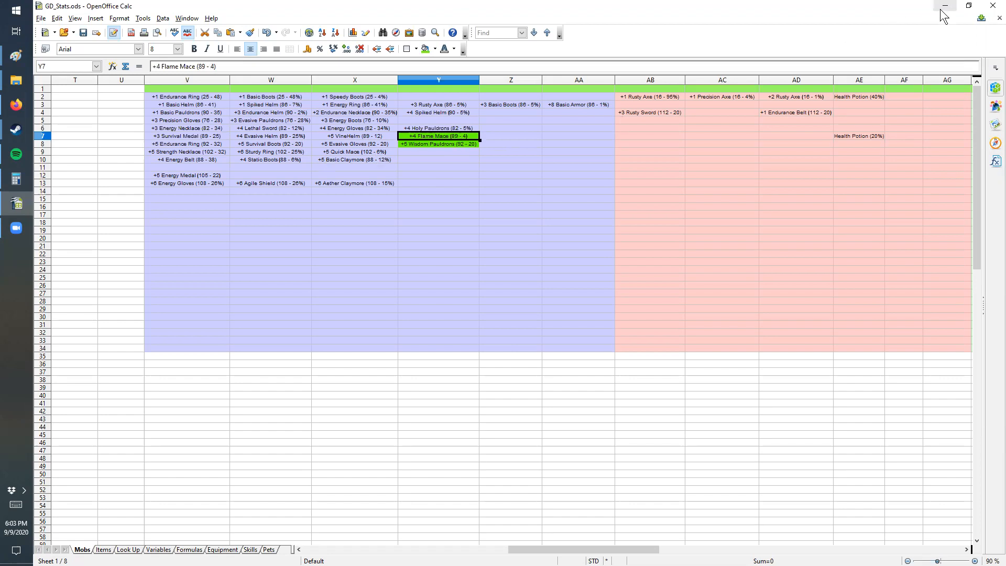
Step: Launch Asset Manager offline, select the ModdingTutorial mod and expand its source folder
{"action": "left_click", "coordinate": [945, 5]}
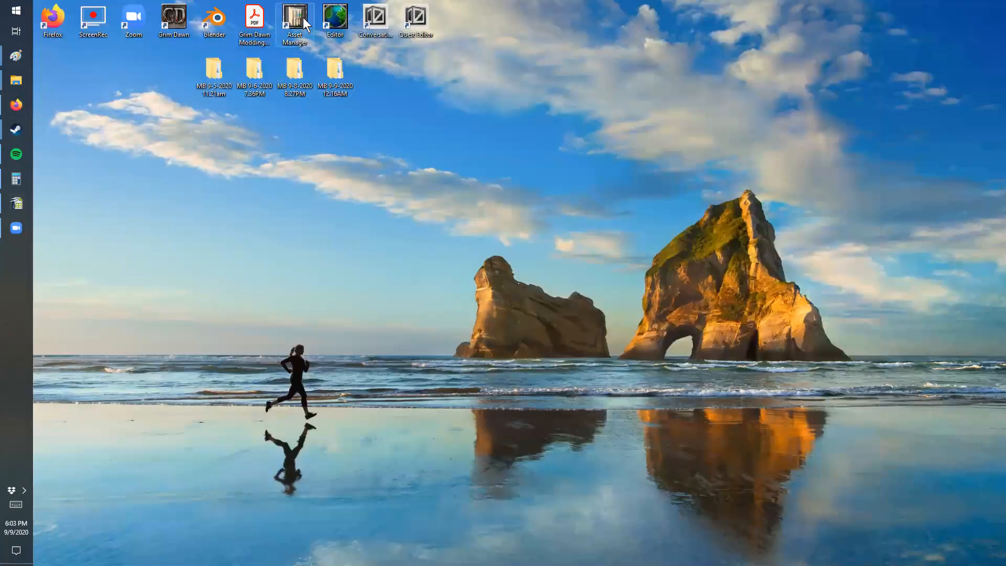
{"action": "double_click", "coordinate": [294, 19]}
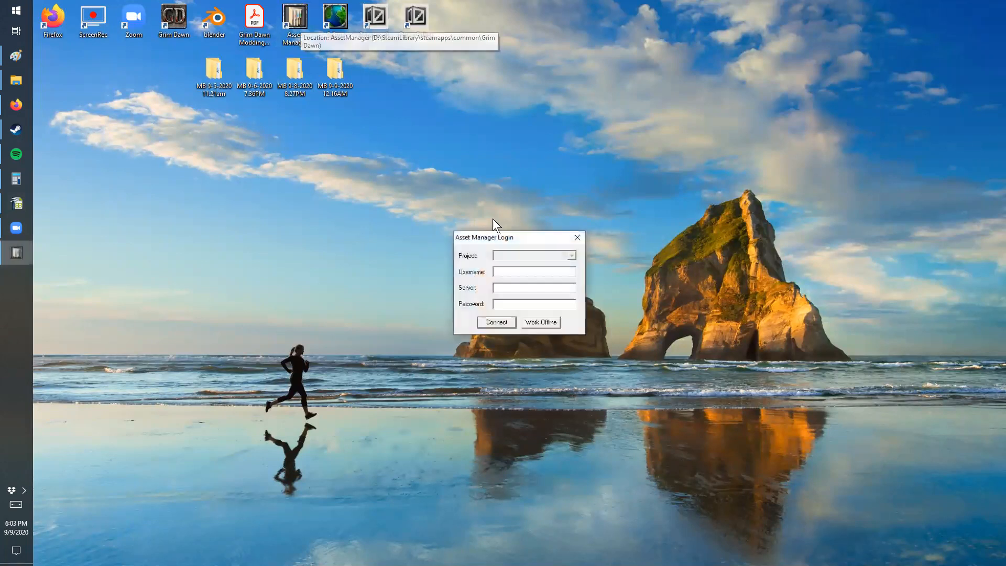
{"action": "left_click", "coordinate": [541, 323]}
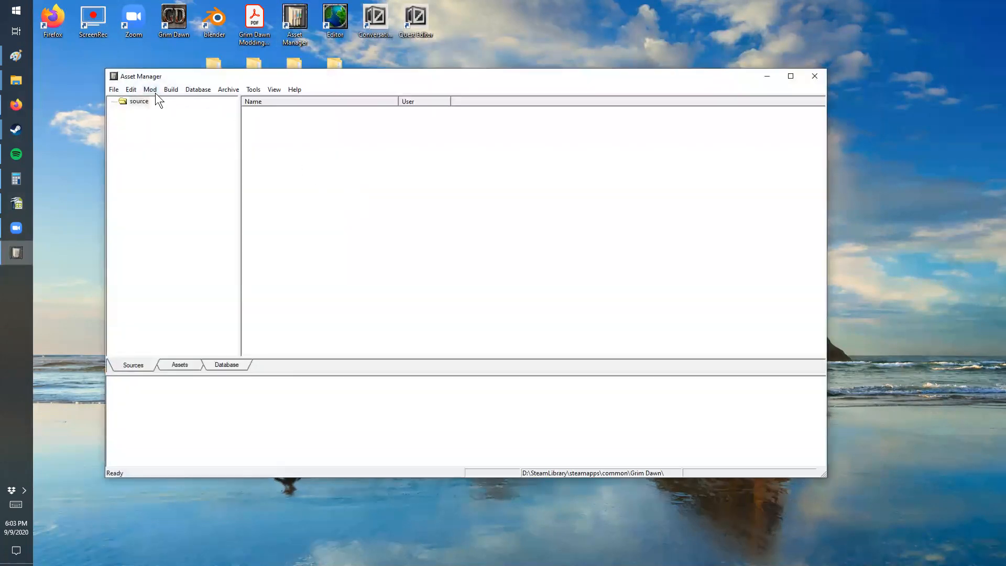
{"action": "left_click", "coordinate": [150, 89]}
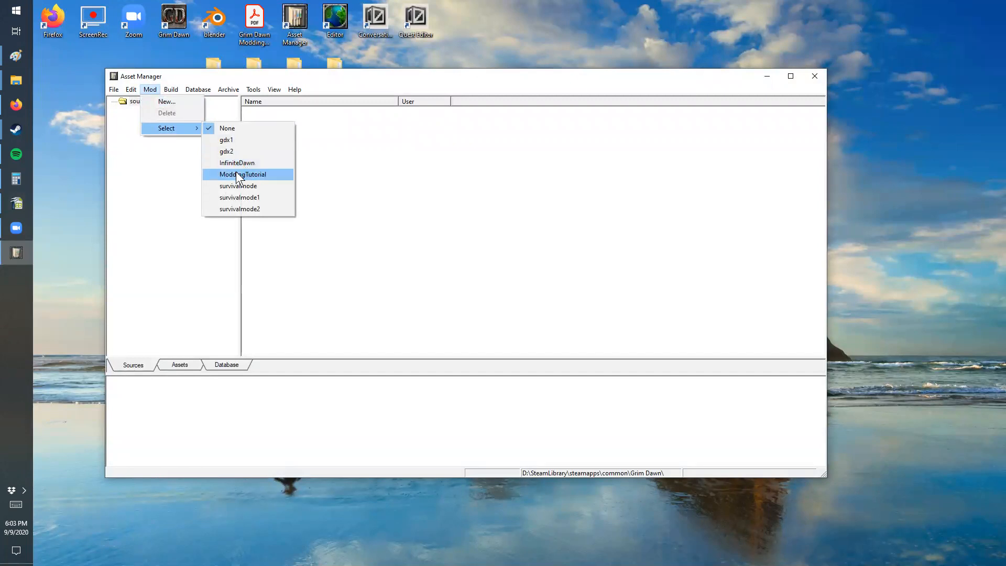
{"action": "left_click", "coordinate": [243, 174]}
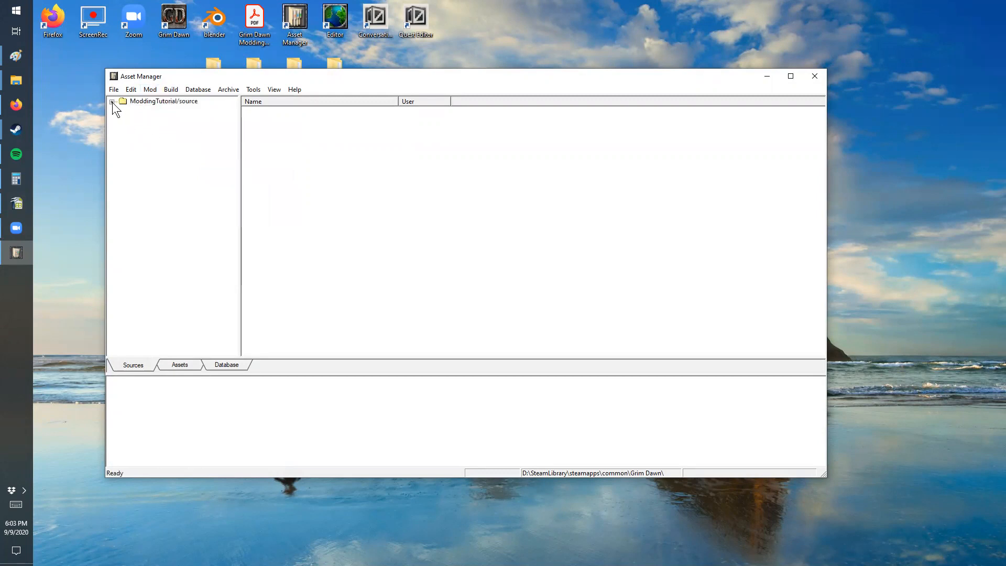
{"action": "left_click", "coordinate": [113, 102]}
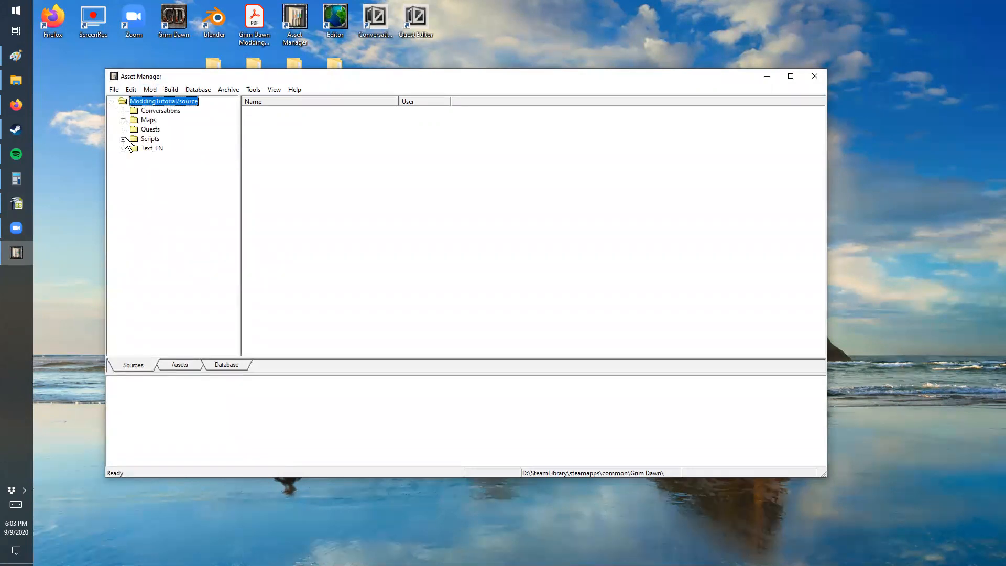
Step: Browse the mod database records down to Items > gearweapons > blunt1h, listing +5 Quick Mace.dbr
{"action": "left_click", "coordinate": [226, 364]}
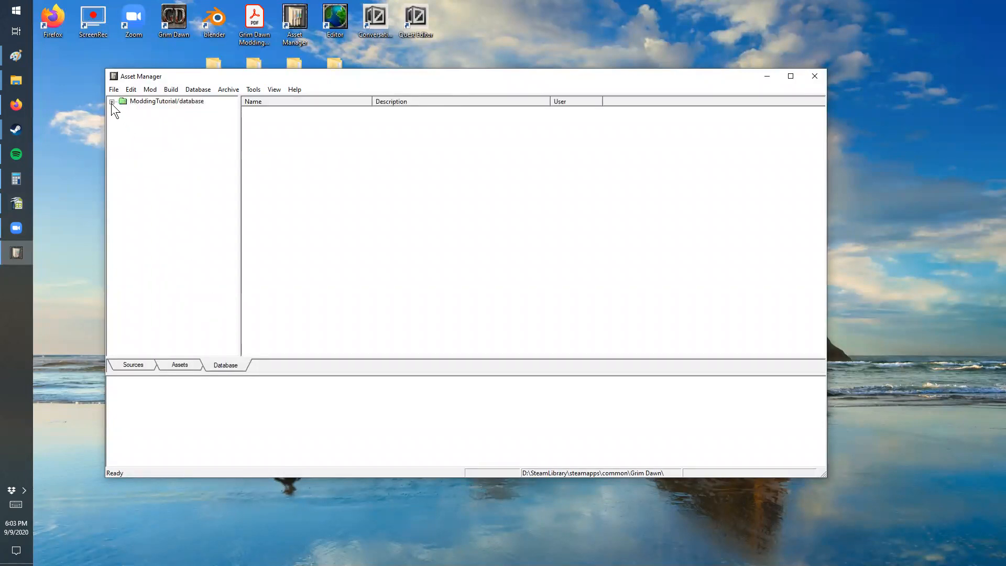
{"action": "left_click", "coordinate": [111, 102]}
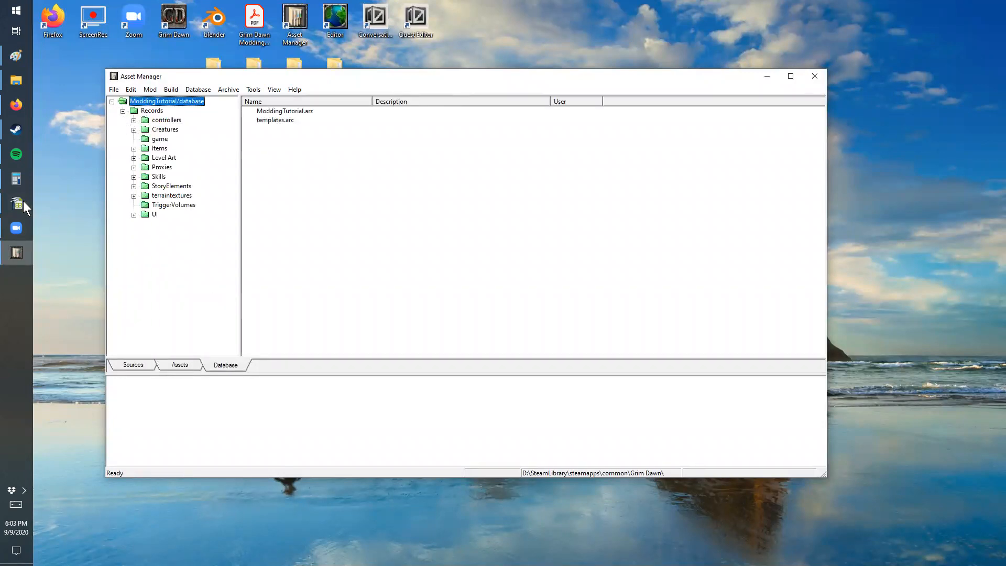
{"action": "left_click", "coordinate": [15, 202]}
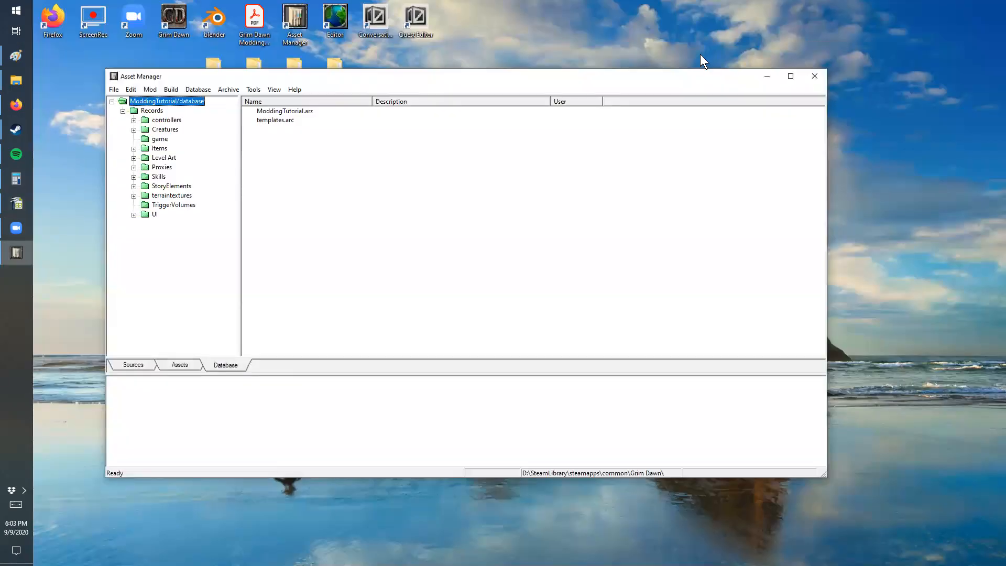
{"action": "left_click", "coordinate": [134, 149]}
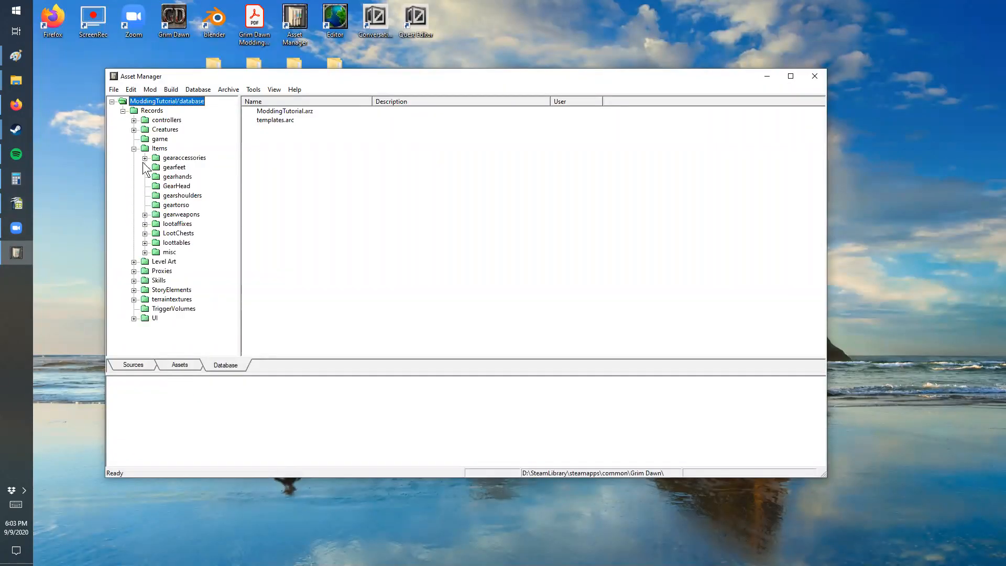
{"action": "left_click", "coordinate": [144, 214]}
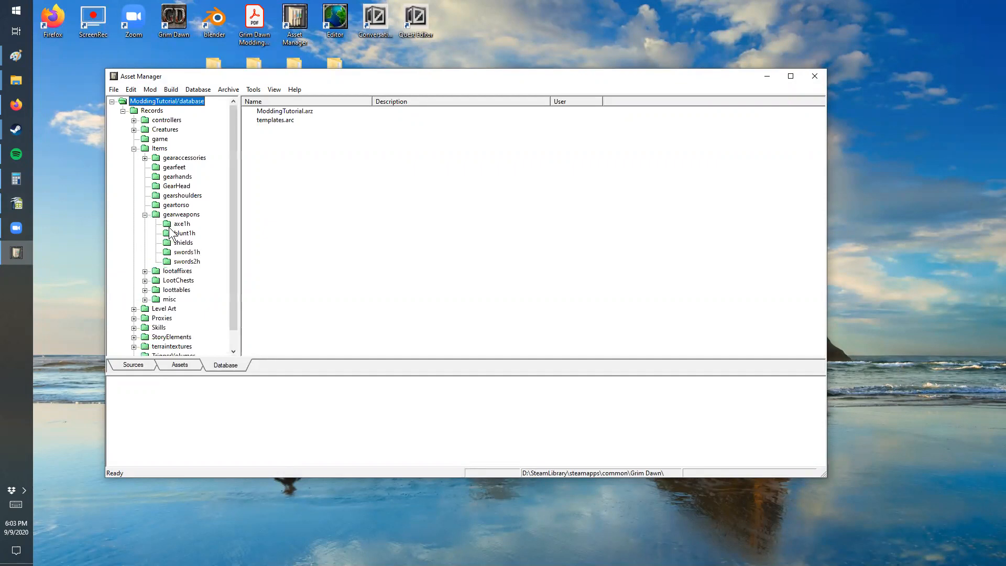
{"action": "left_click", "coordinate": [184, 233]}
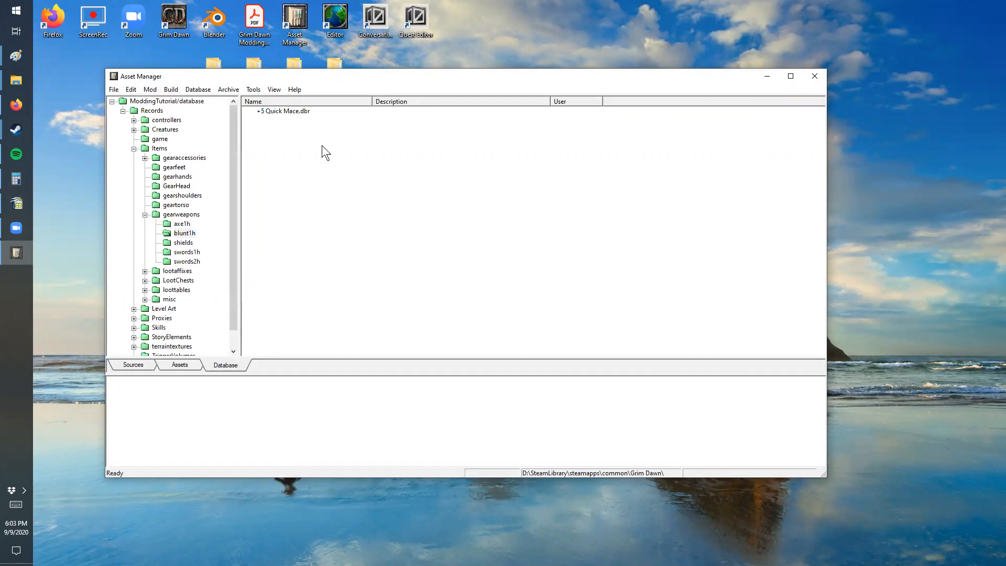
{"action": "mouse_move", "coordinate": [318, 138]}
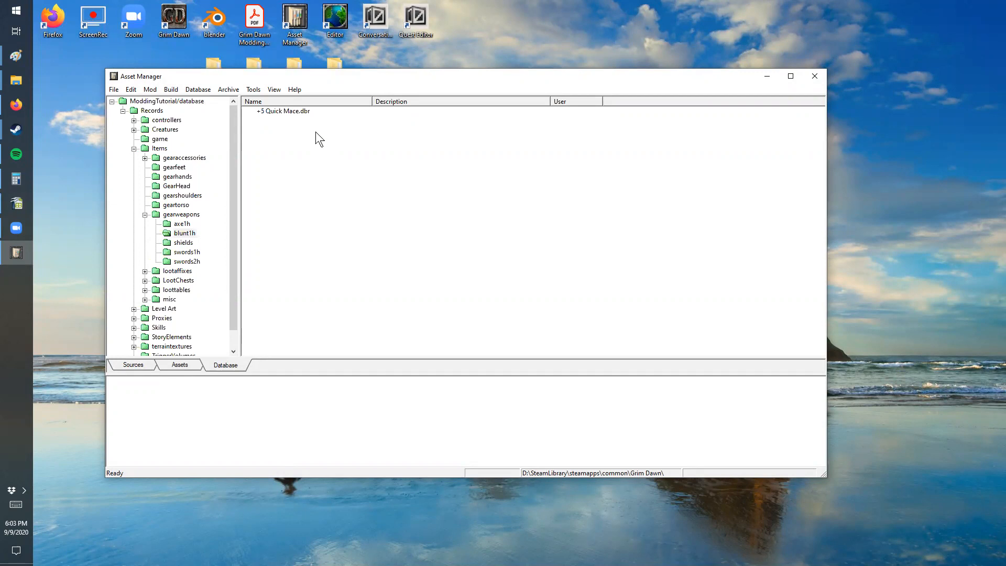
Step: Import the game's a00_blunt001.dbr mace record into the mod's blunt1h folder
{"action": "right_click", "coordinate": [282, 111]}
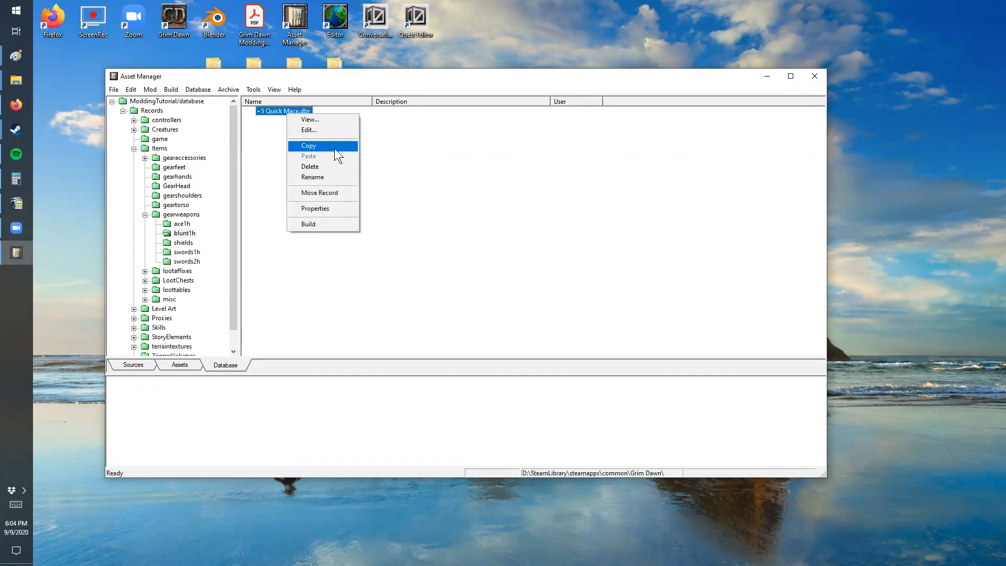
{"action": "mouse_move", "coordinate": [379, 174]}
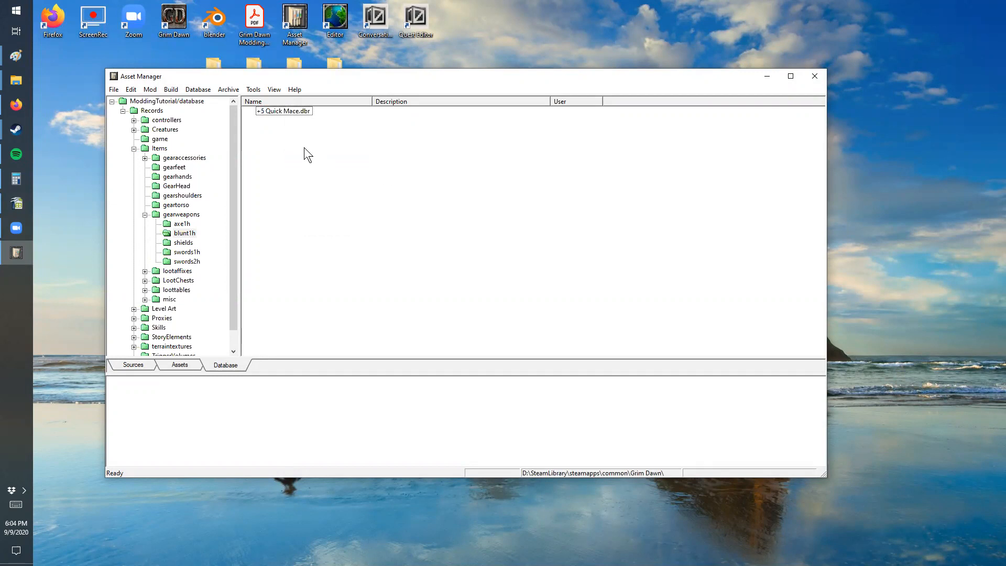
{"action": "mouse_move", "coordinate": [289, 142]}
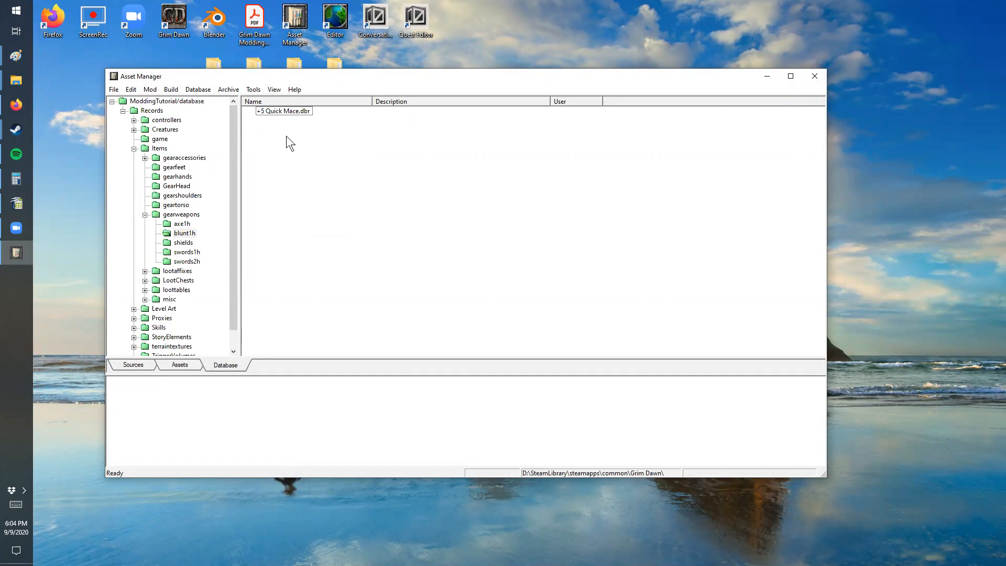
{"action": "mouse_move", "coordinate": [287, 115]}
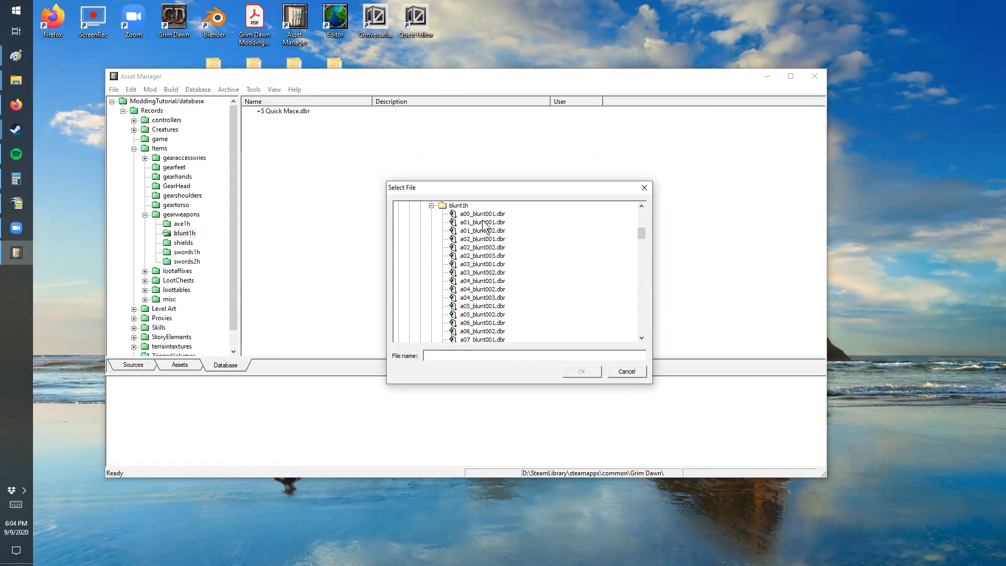
{"action": "left_click", "coordinate": [579, 371]}
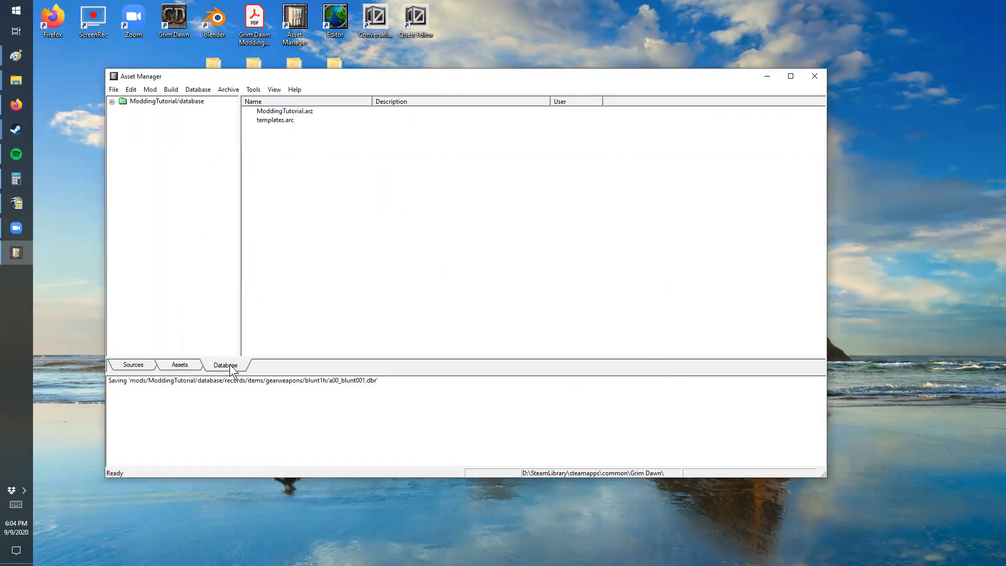
Step: Start renaming the copied a00_blunt001.dbr record with its name cleared, checking the item name in Calc
{"action": "left_click", "coordinate": [112, 101]}
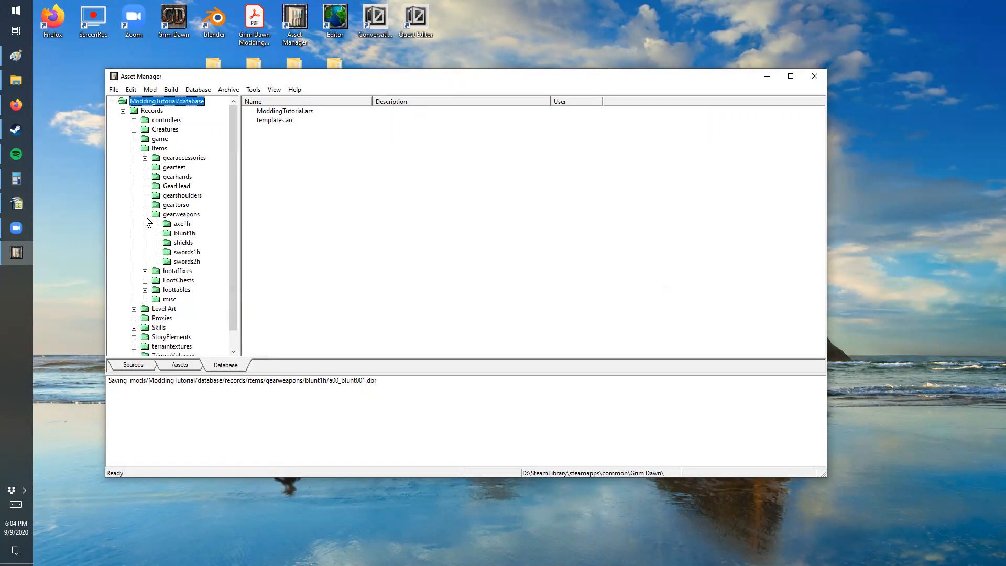
{"action": "left_click", "coordinate": [184, 233]}
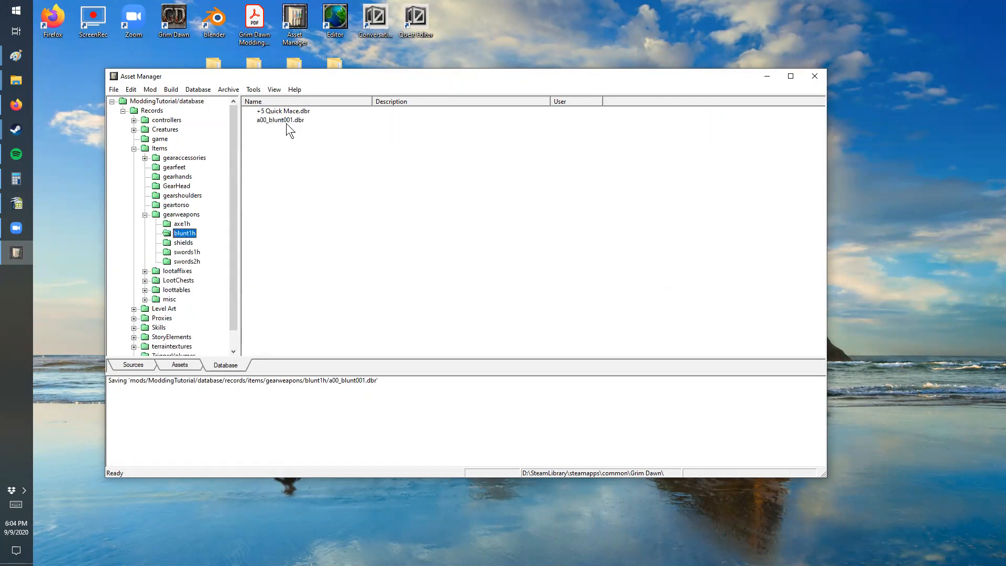
{"action": "right_click", "coordinate": [280, 119]}
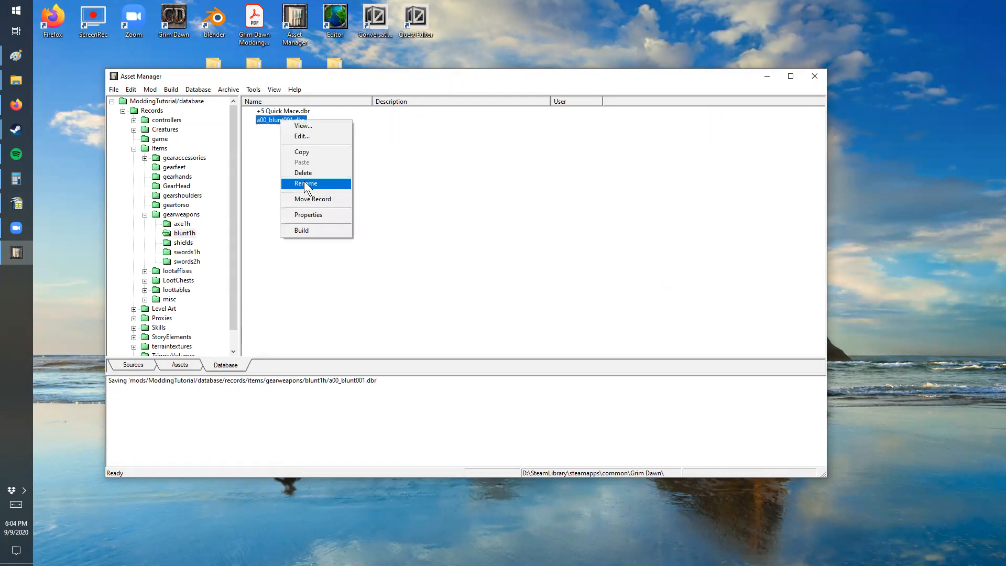
{"action": "left_click", "coordinate": [305, 183]}
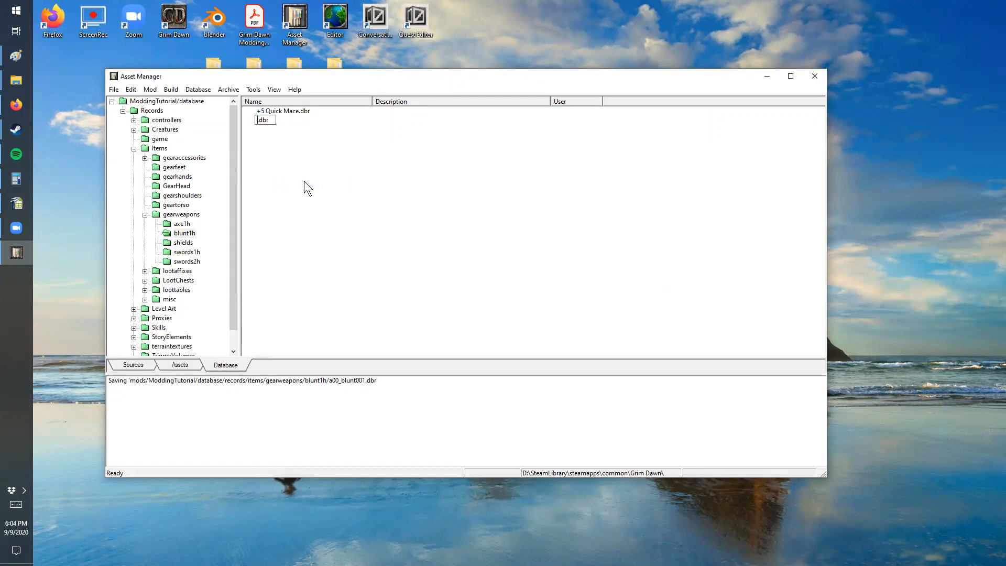
{"action": "left_click", "coordinate": [16, 203]}
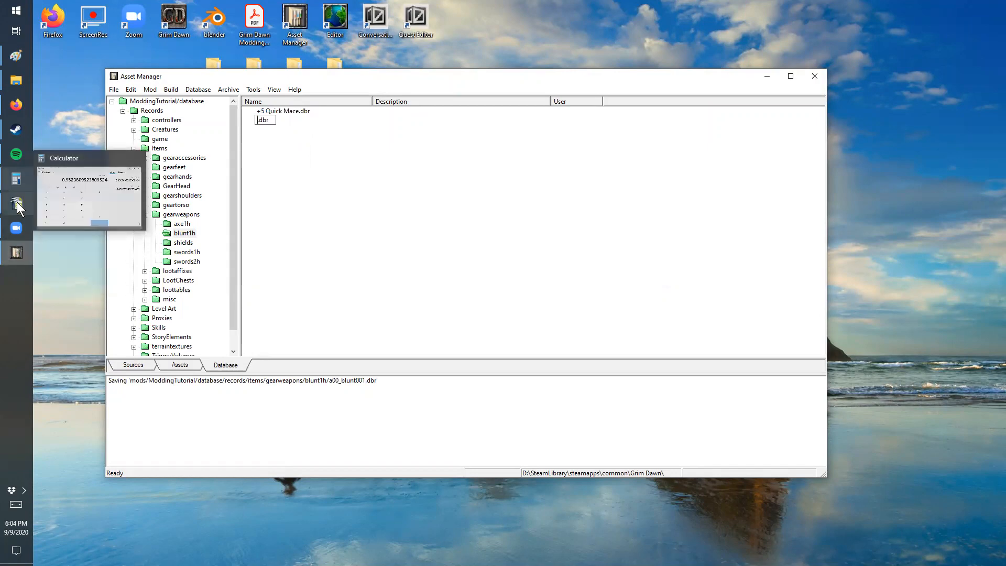
{"action": "left_click", "coordinate": [16, 204]}
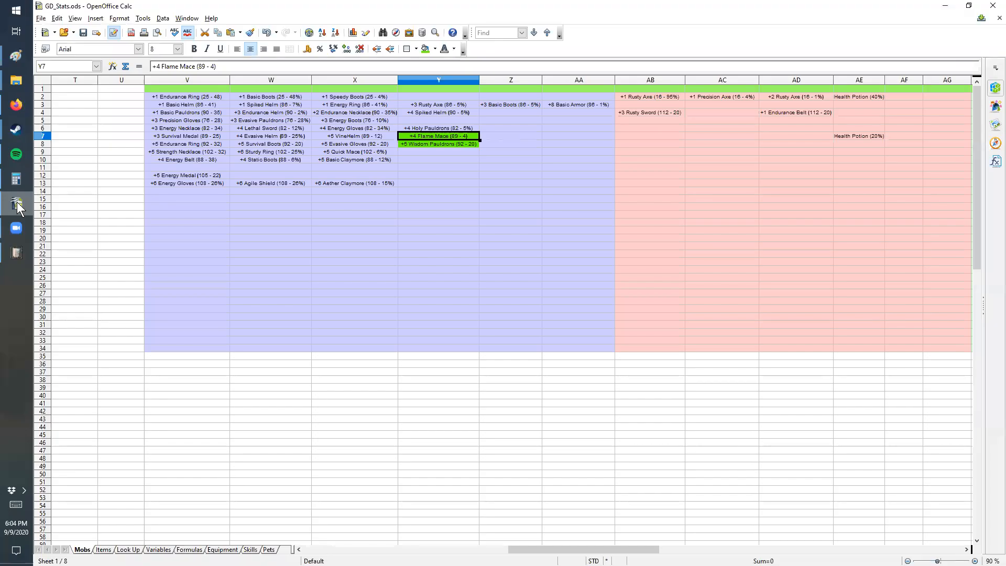
{"action": "left_click", "coordinate": [16, 203]}
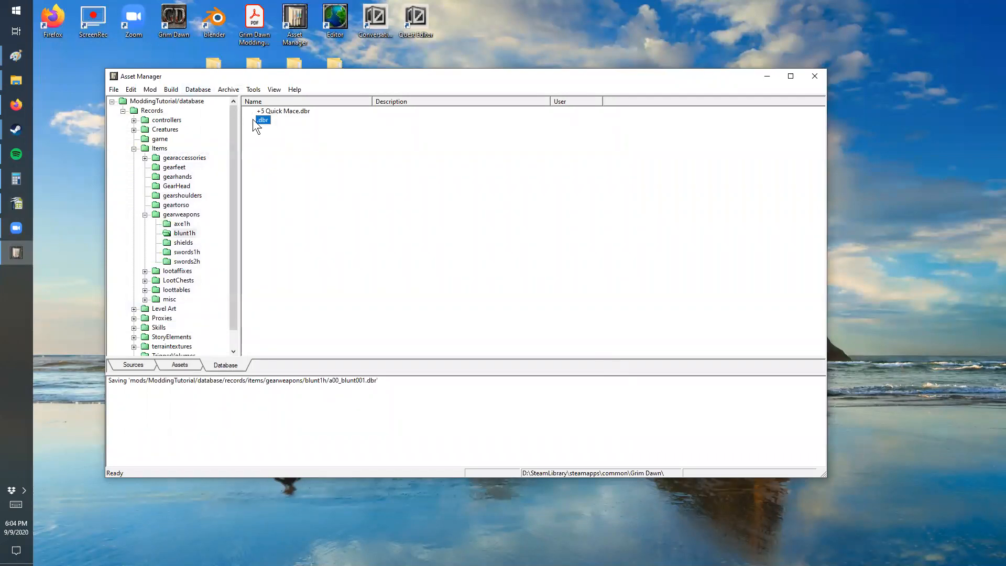
Step: Rename the copied mace record to +4 Flame Mace.dbr
{"action": "right_click", "coordinate": [262, 119]}
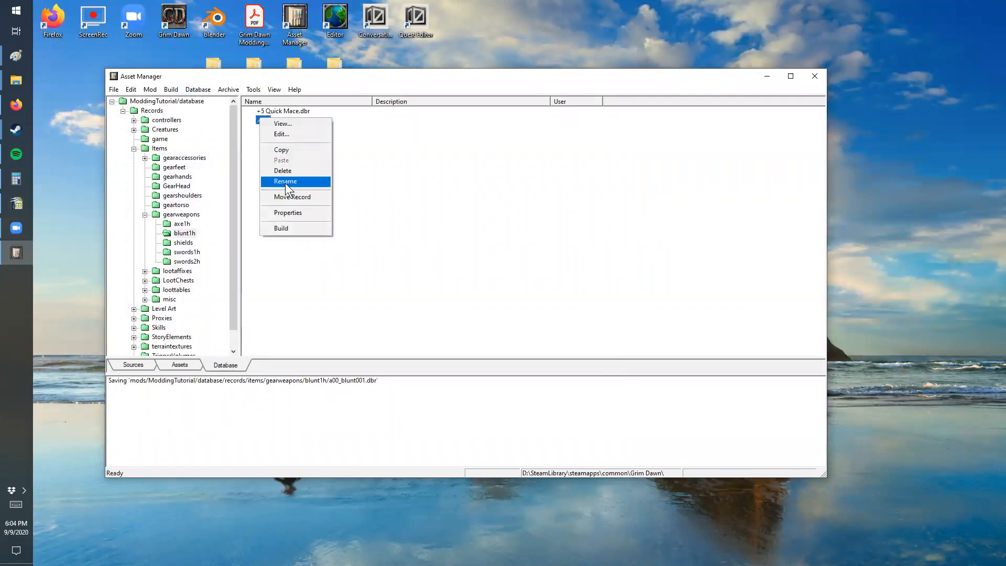
{"action": "left_click", "coordinate": [285, 182]}
{"action": "type", "text": "+4 .dbr"}
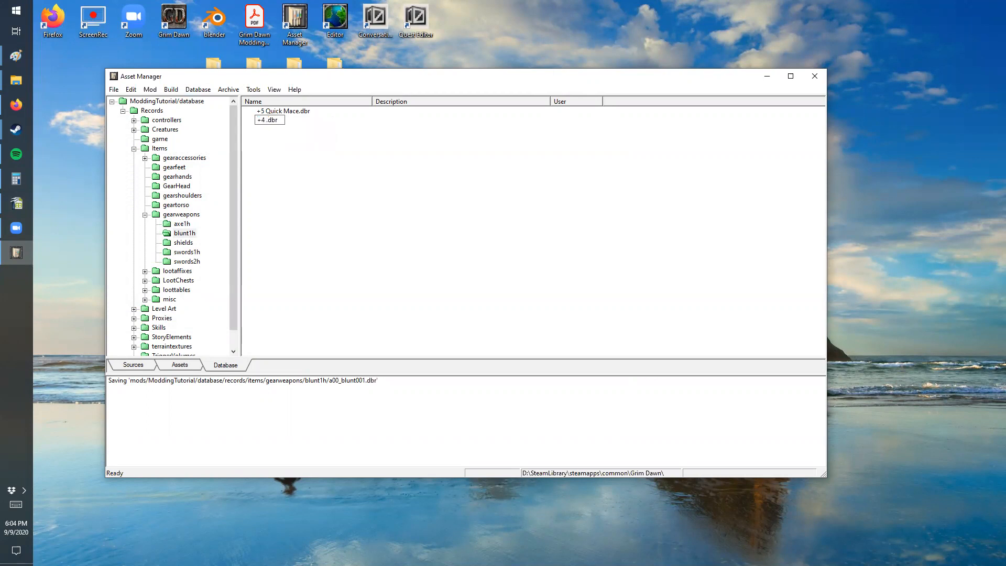
{"action": "type", "text": "Flame Mace"}
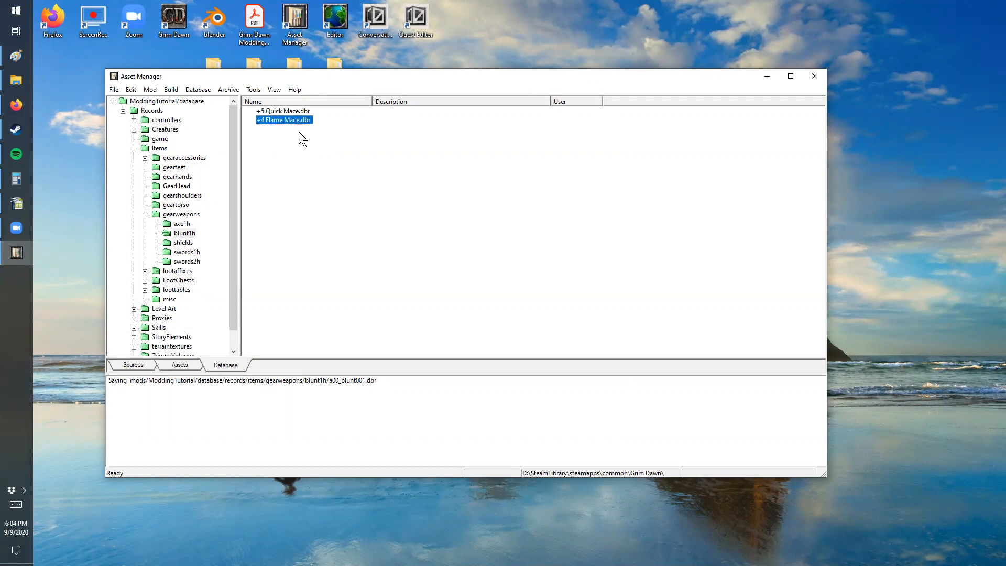
Step: Open the +4 Flame Mace record and set its item name tag to tagWeapon+4FlameMace
{"action": "double_click", "coordinate": [284, 119]}
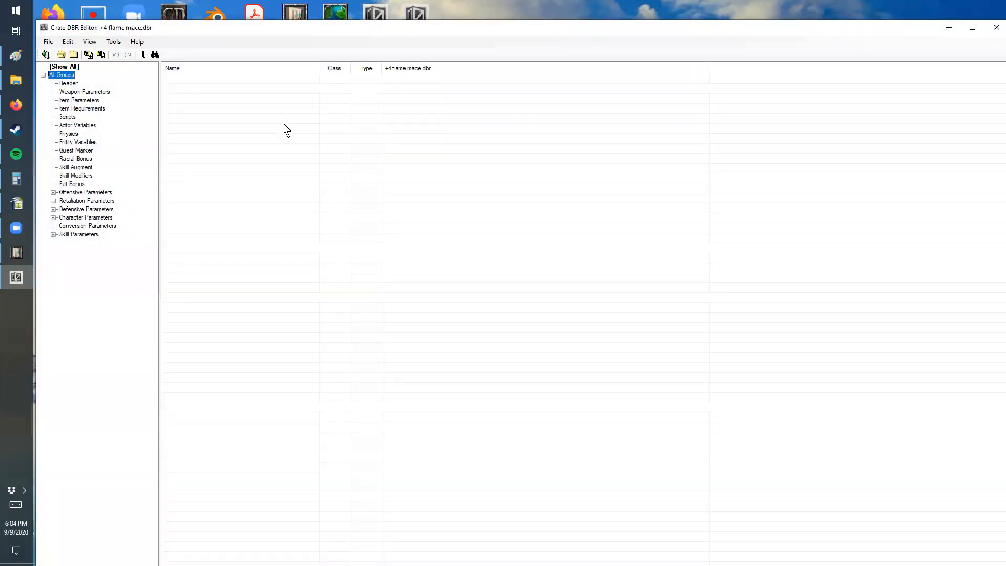
{"action": "left_click", "coordinate": [84, 91]}
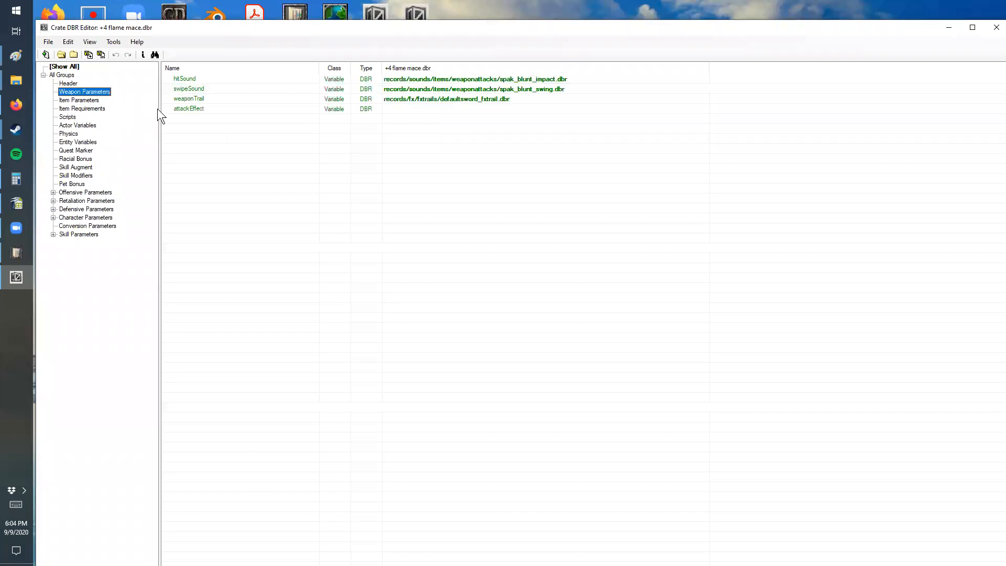
{"action": "mouse_move", "coordinate": [482, 116]}
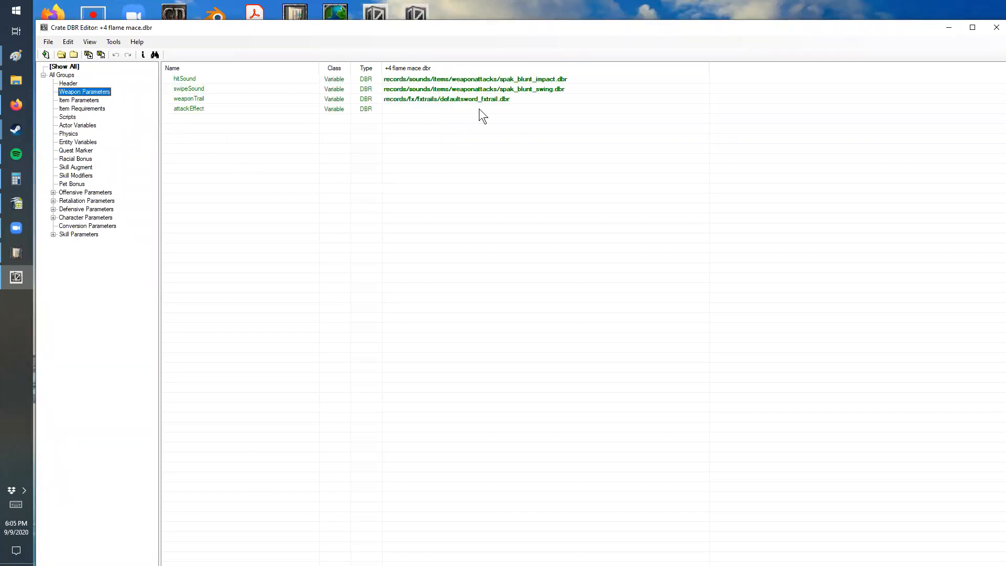
{"action": "mouse_move", "coordinate": [446, 94]}
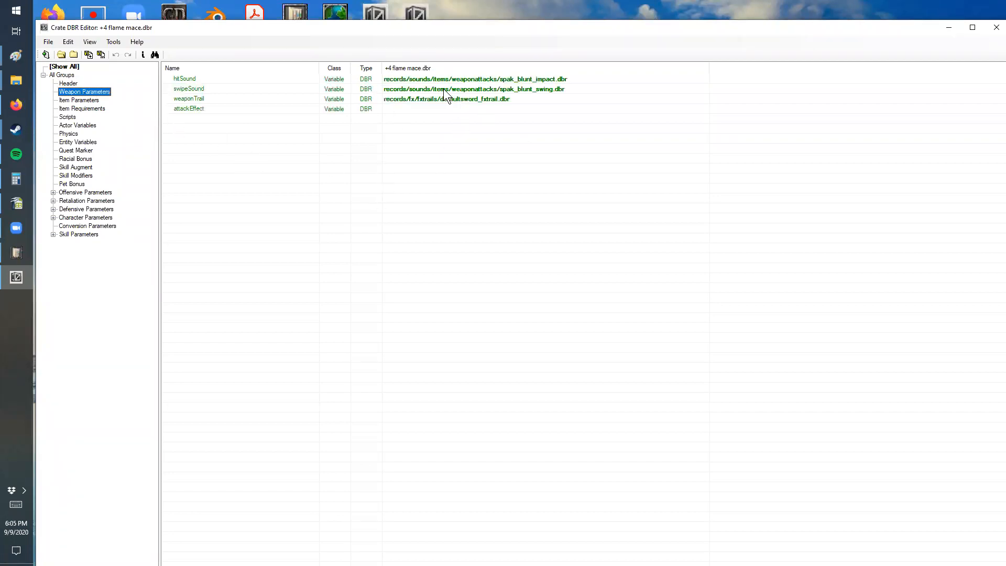
{"action": "left_click", "coordinate": [79, 101]}
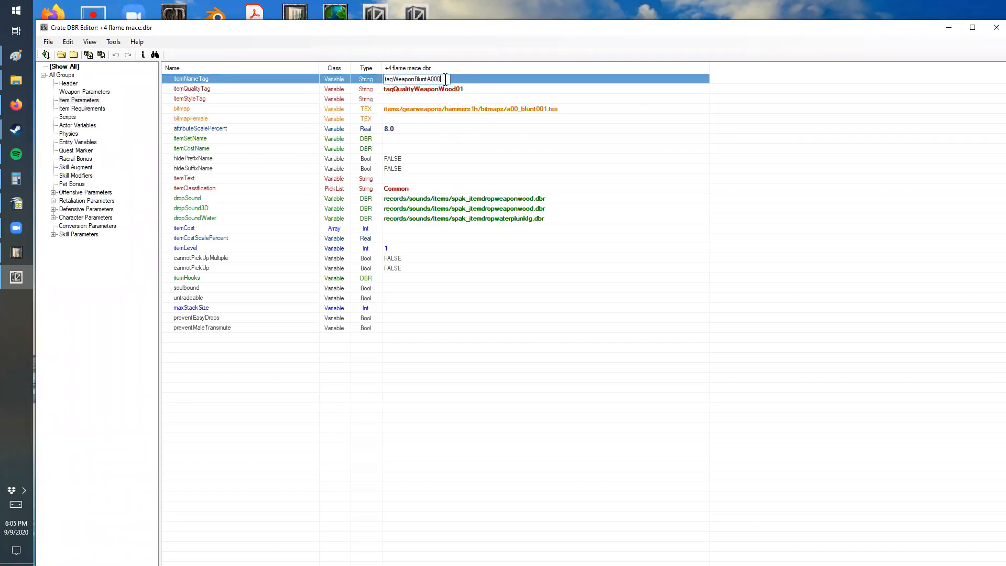
{"action": "key", "text": "Backspace"}
{"action": "type", "text": "+4"}
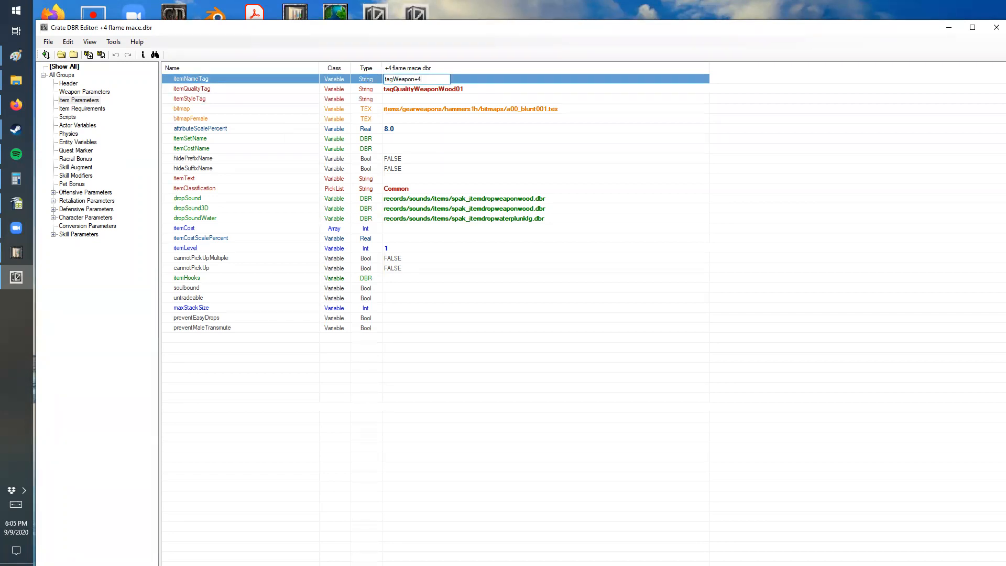
{"action": "type", "text": "FlameMace"}
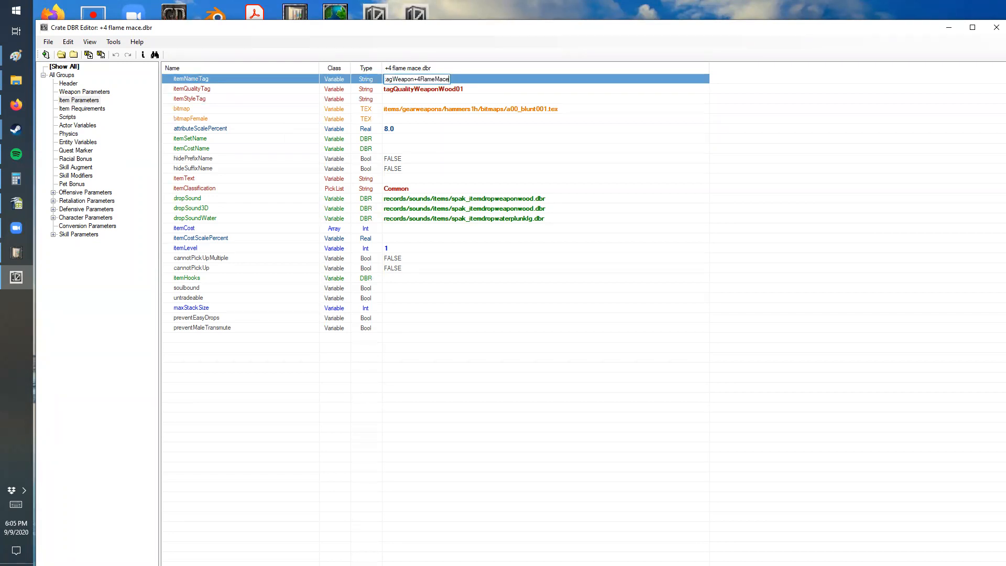
{"action": "left_click", "coordinate": [423, 88]}
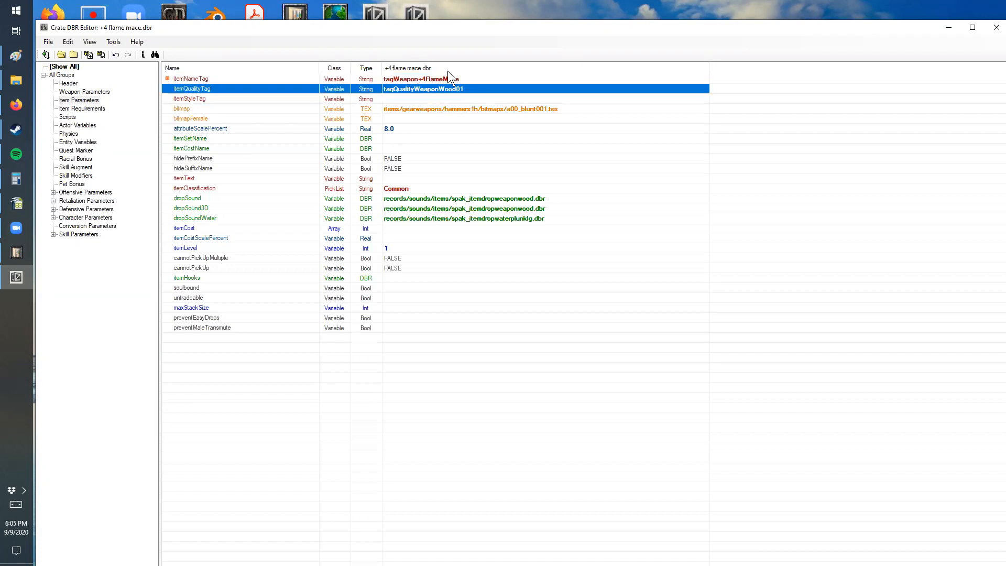
Step: Clear the item quality tag, then show the mace's stat requirement fields
{"action": "right_click", "coordinate": [455, 88]}
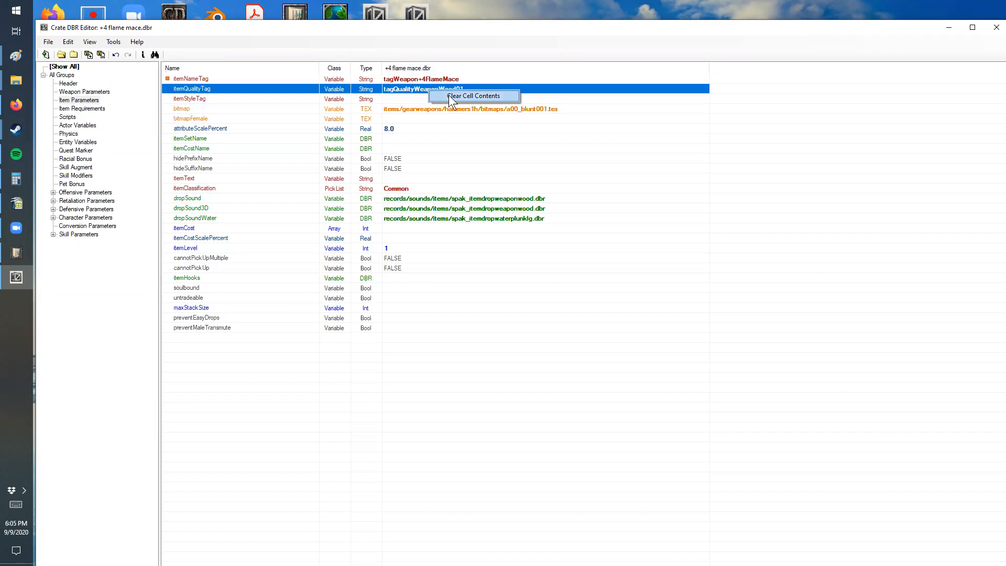
{"action": "left_click", "coordinate": [473, 95]}
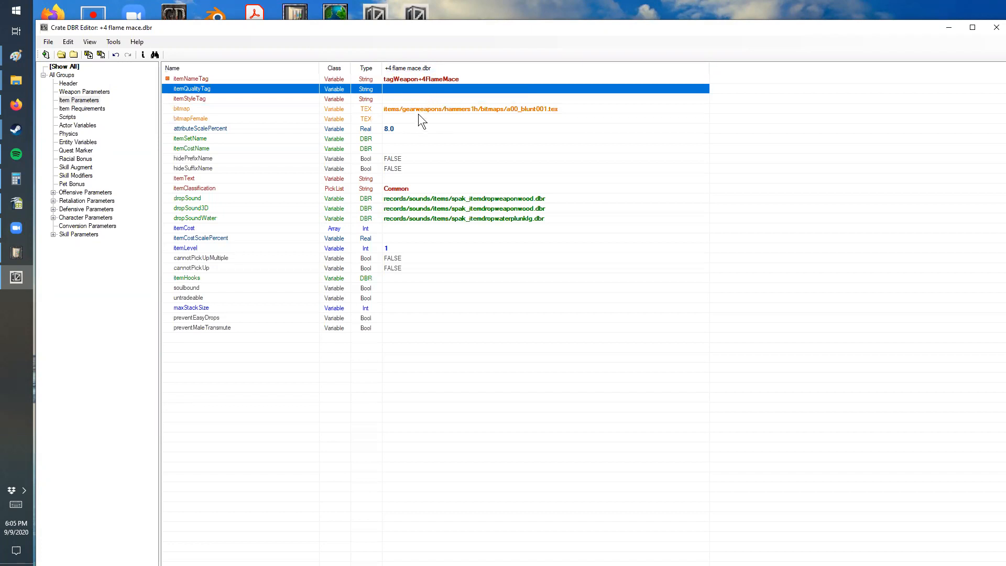
{"action": "left_click", "coordinate": [189, 138]}
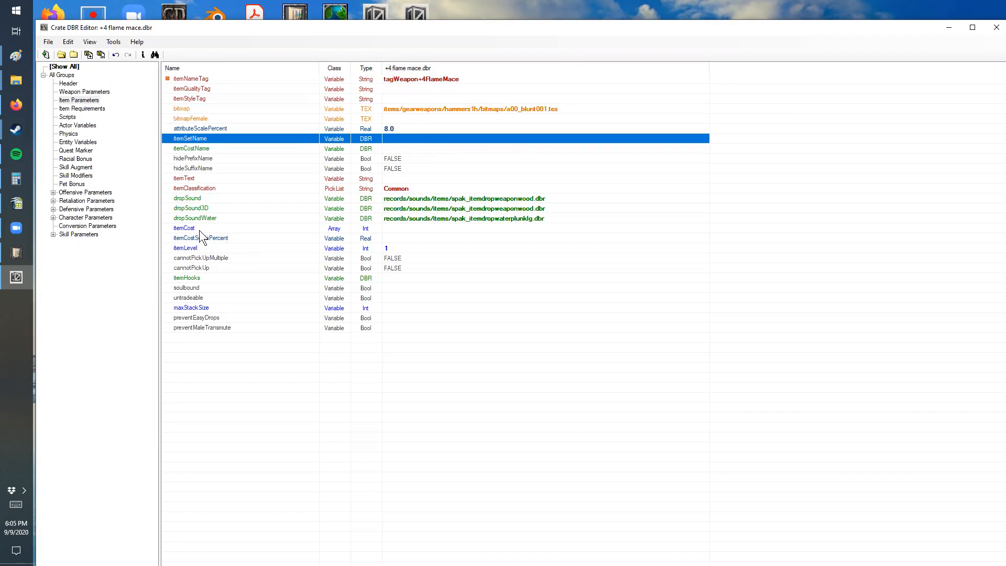
{"action": "left_click", "coordinate": [184, 248]}
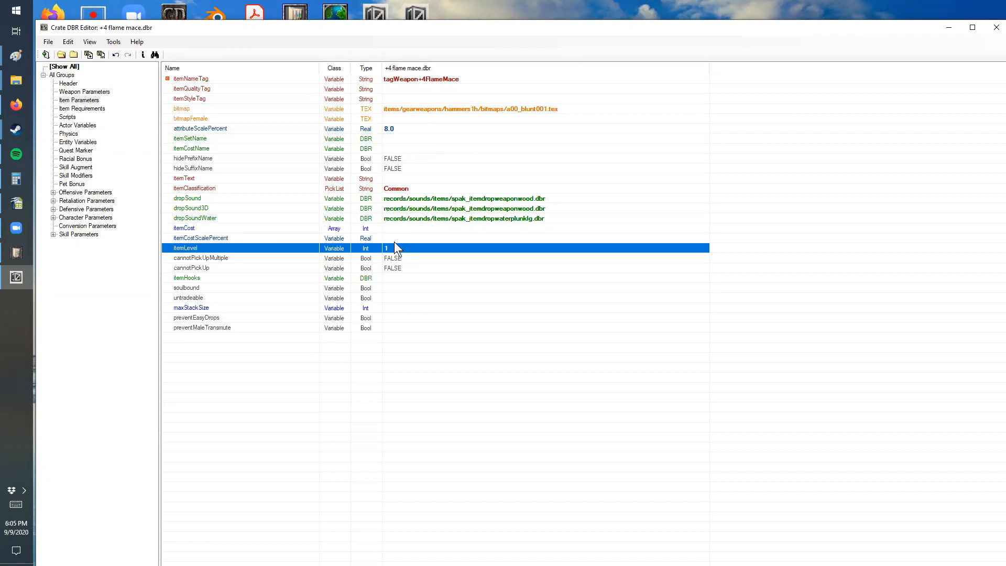
{"action": "mouse_move", "coordinate": [151, 157]}
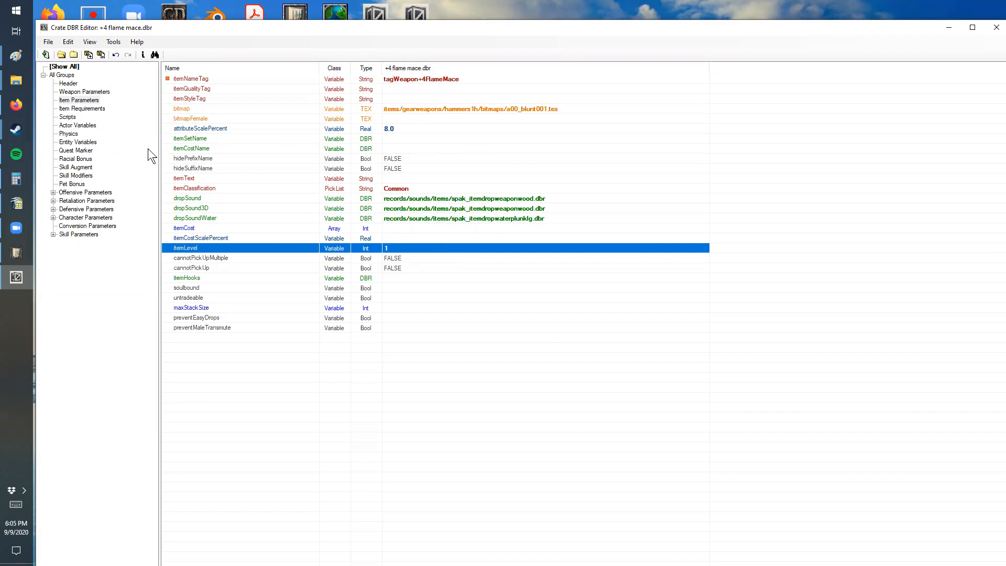
{"action": "left_click", "coordinate": [81, 108]}
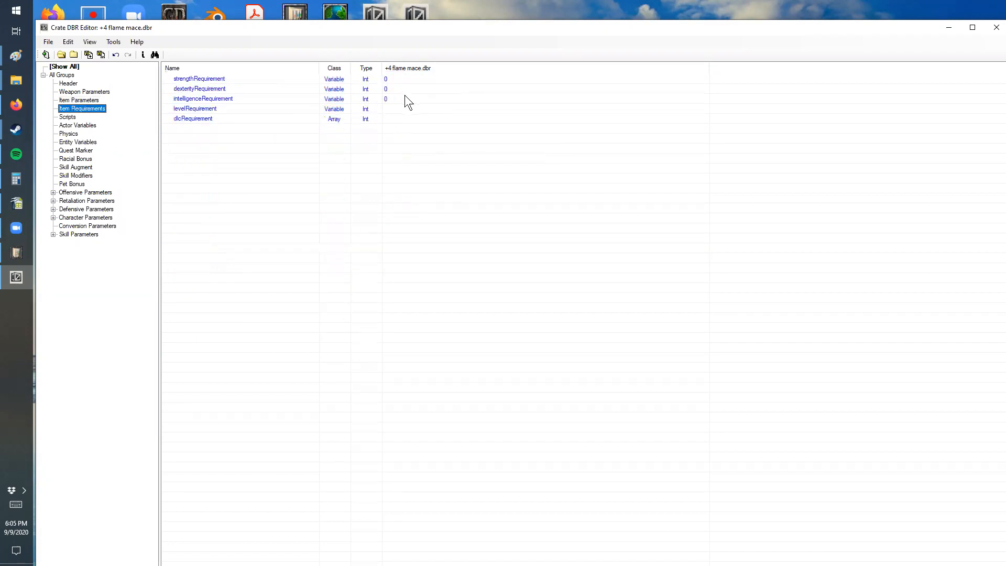
{"action": "mouse_move", "coordinate": [305, 130]}
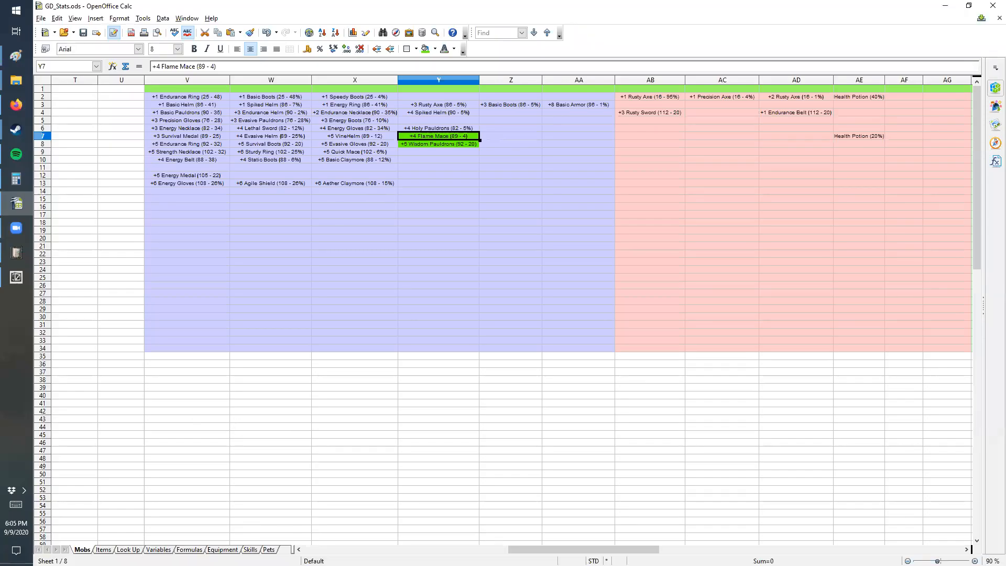
Step: Select the level 4 row of the Equipment sheet, giving a STR/DEX/INT requirement of 57
{"action": "left_click", "coordinate": [222, 549]}
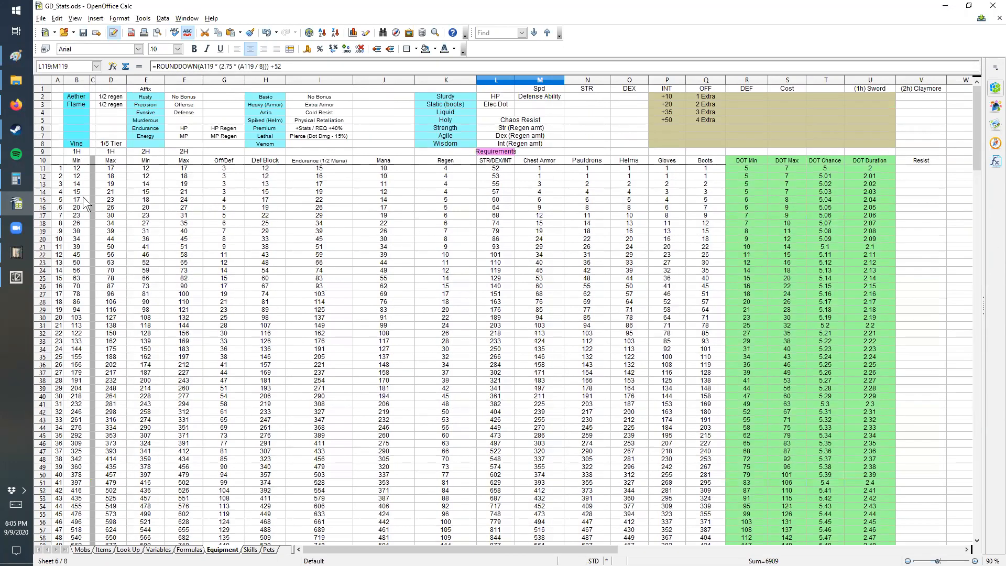
{"action": "left_click", "coordinate": [40, 193]}
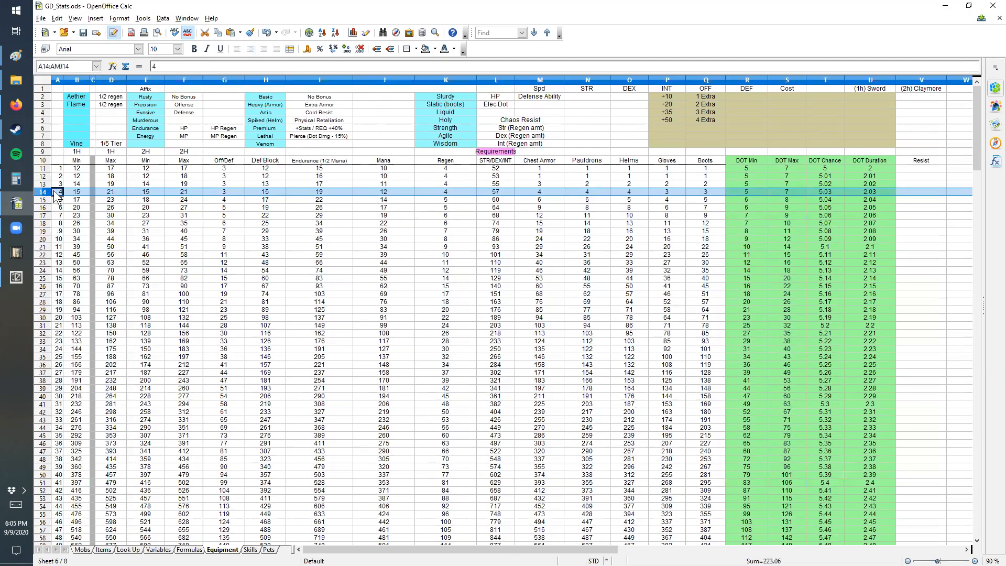
{"action": "mouse_move", "coordinate": [495, 199]}
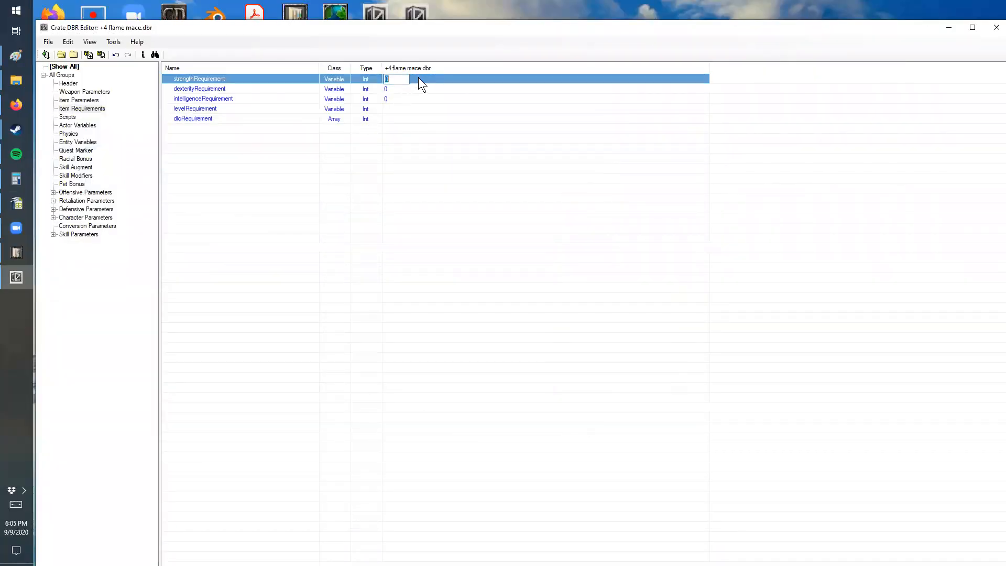
Step: Set the mace's strength requirement to 57, glance at Actor Variables and Quest Marker, then return to Calc
{"action": "type", "text": "5"}
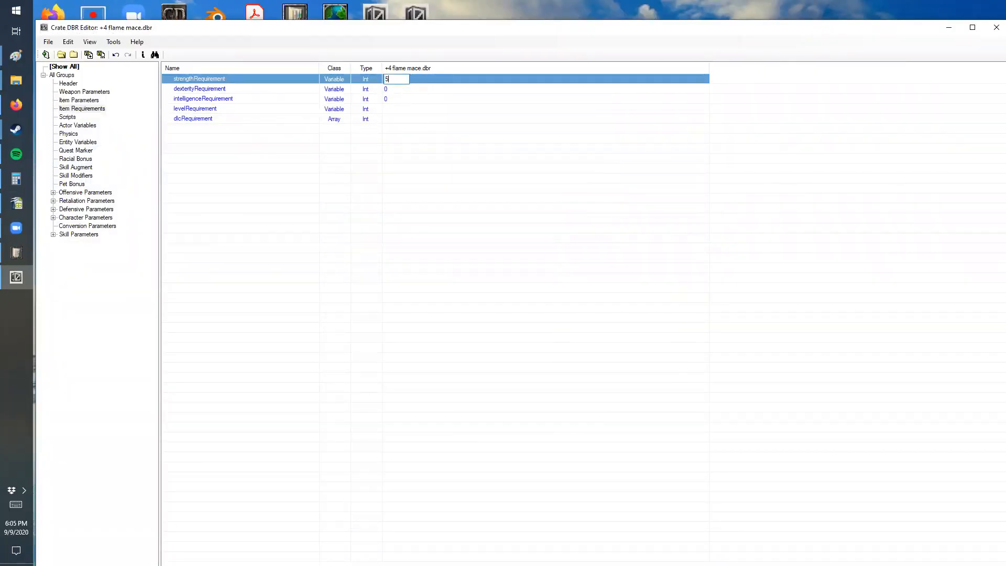
{"action": "type", "text": "57"}
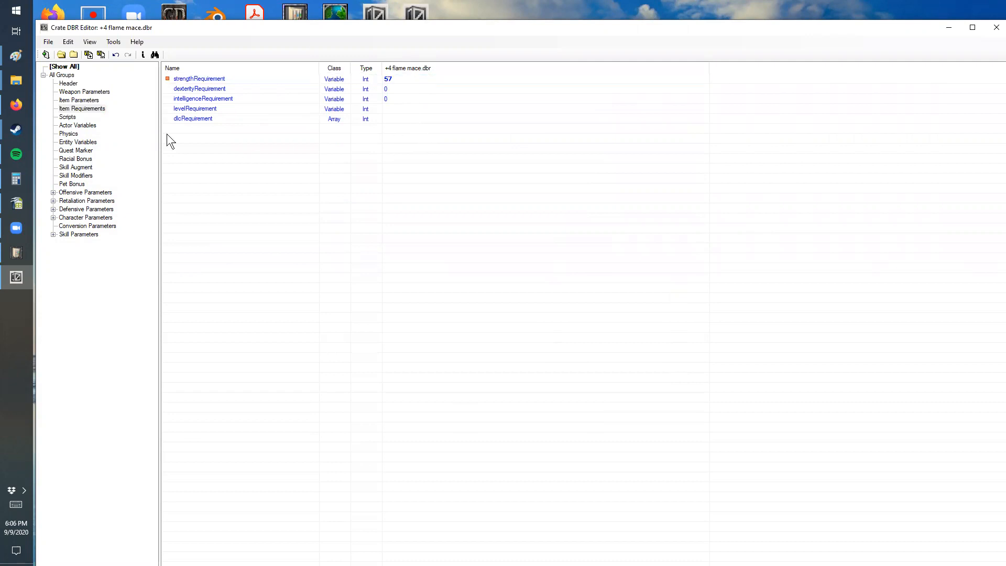
{"action": "left_click", "coordinate": [77, 126]}
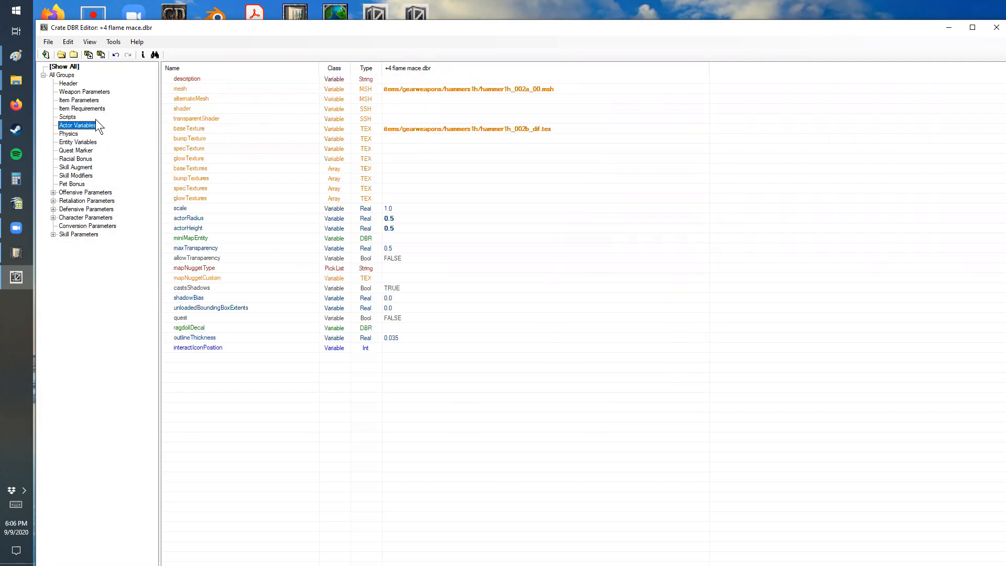
{"action": "mouse_move", "coordinate": [352, 196]}
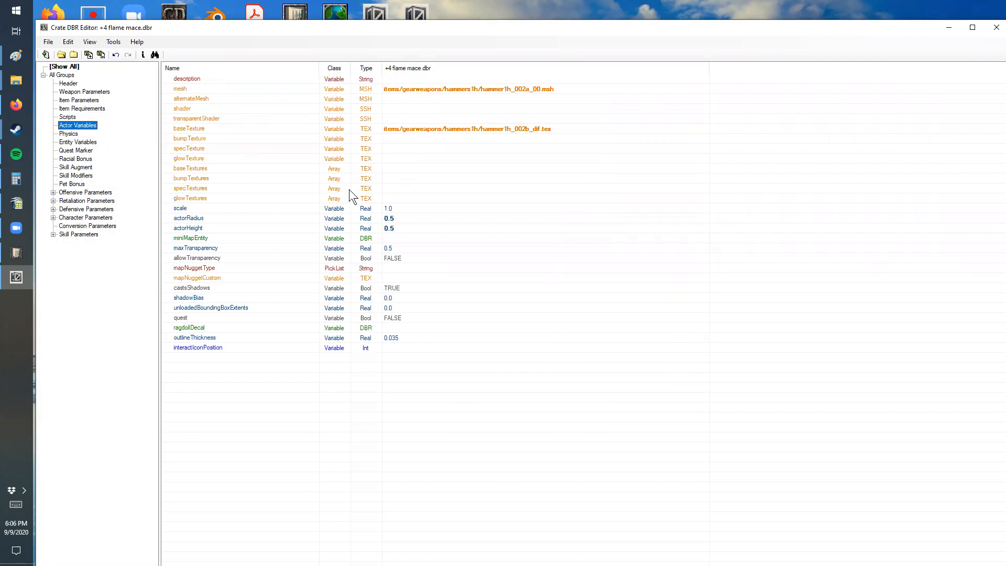
{"action": "left_click", "coordinate": [76, 151]}
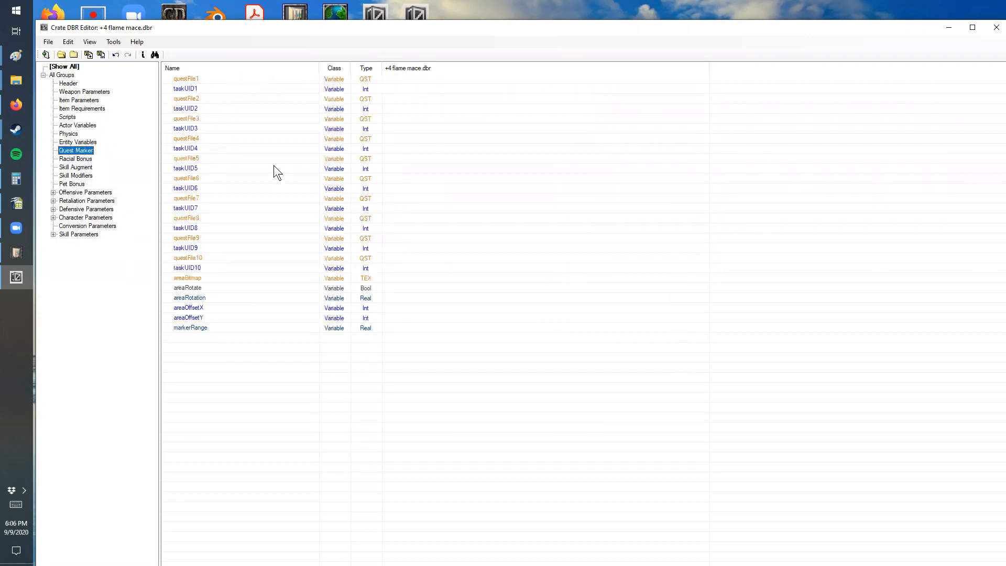
{"action": "left_click", "coordinate": [71, 183]}
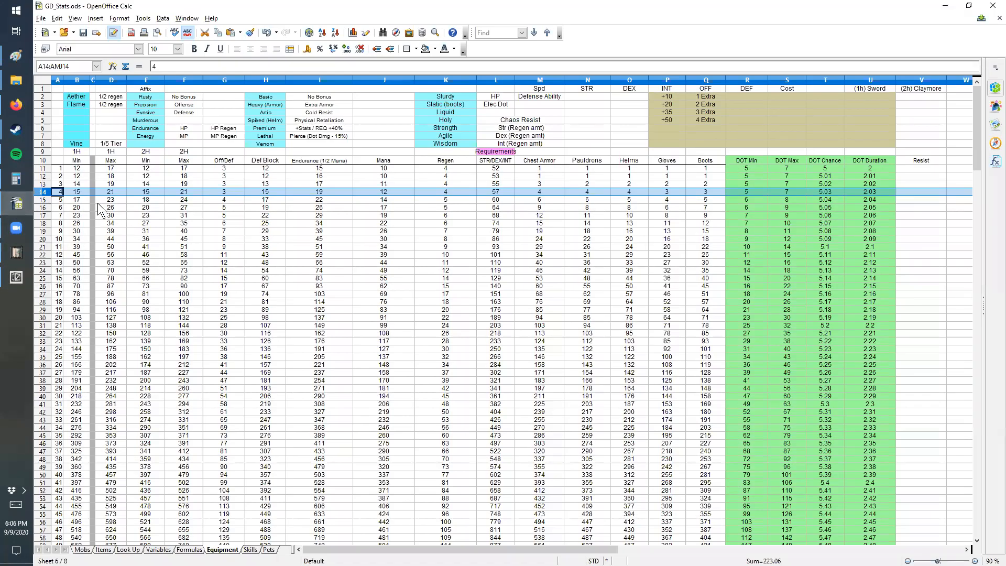
{"action": "mouse_move", "coordinate": [75, 201]}
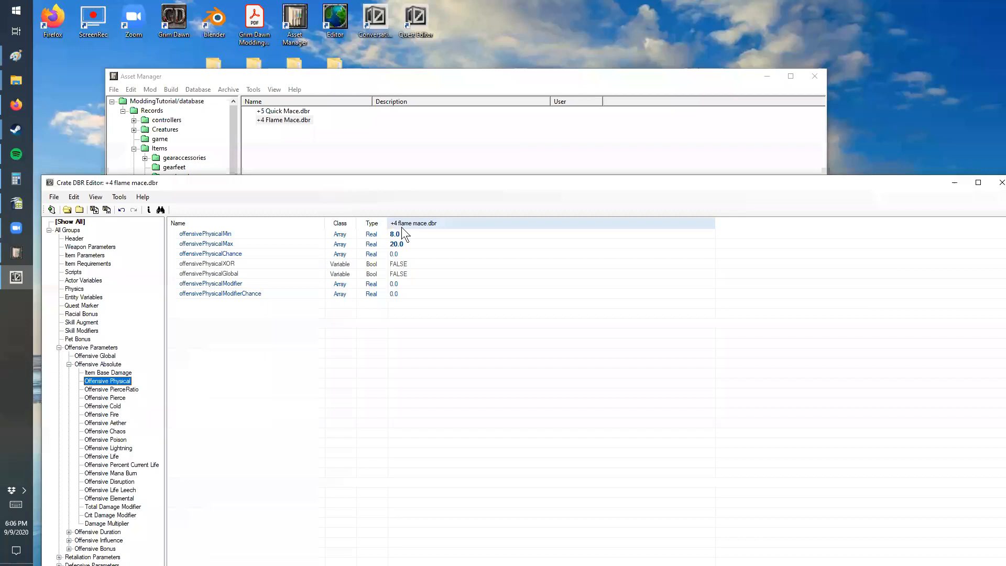
Step: Set the mace's physical damage to 15 minimum and 21 maximum
{"action": "double_click", "coordinate": [393, 234]}
{"action": "type", "text": "15"}
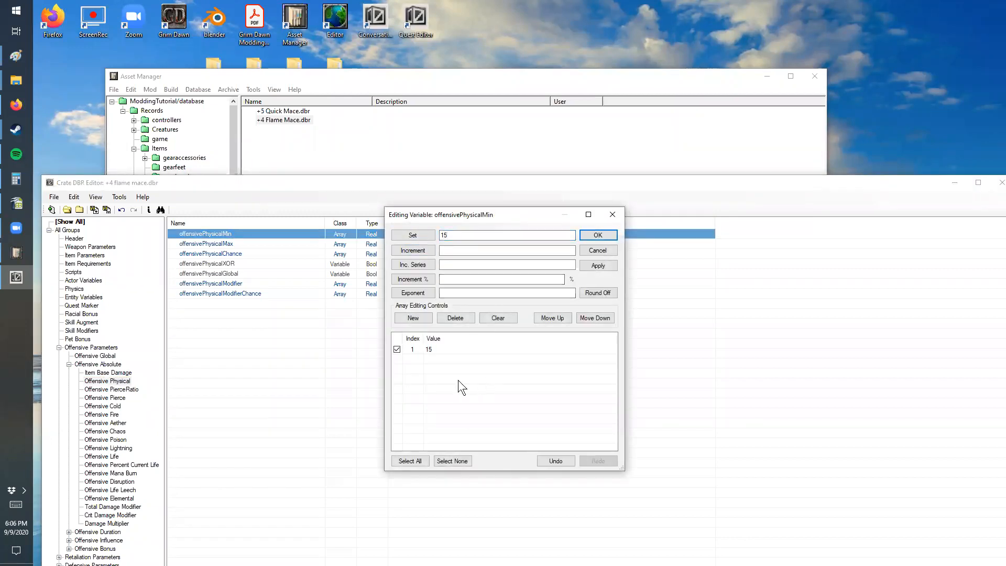
{"action": "left_click", "coordinate": [598, 235]}
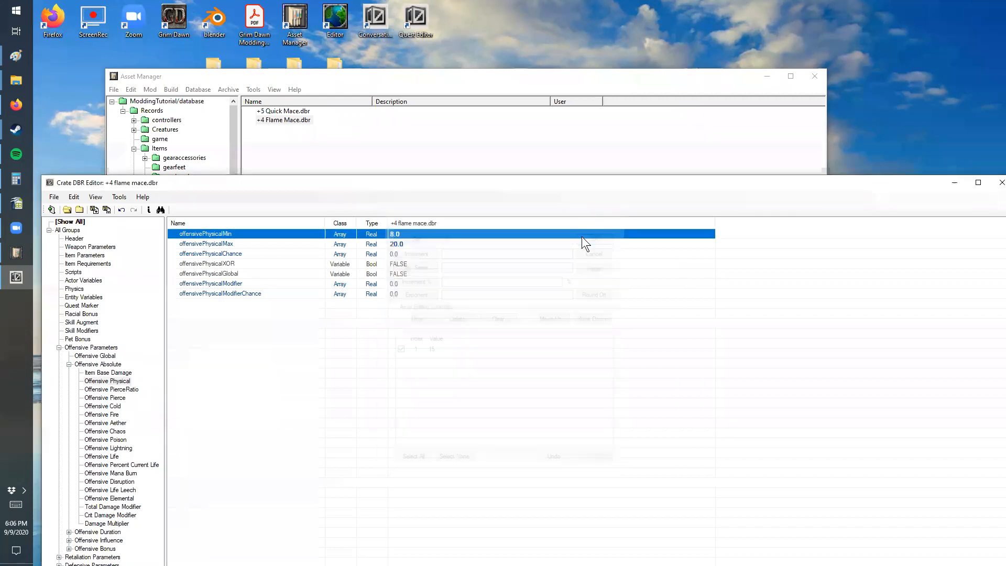
{"action": "double_click", "coordinate": [205, 243]}
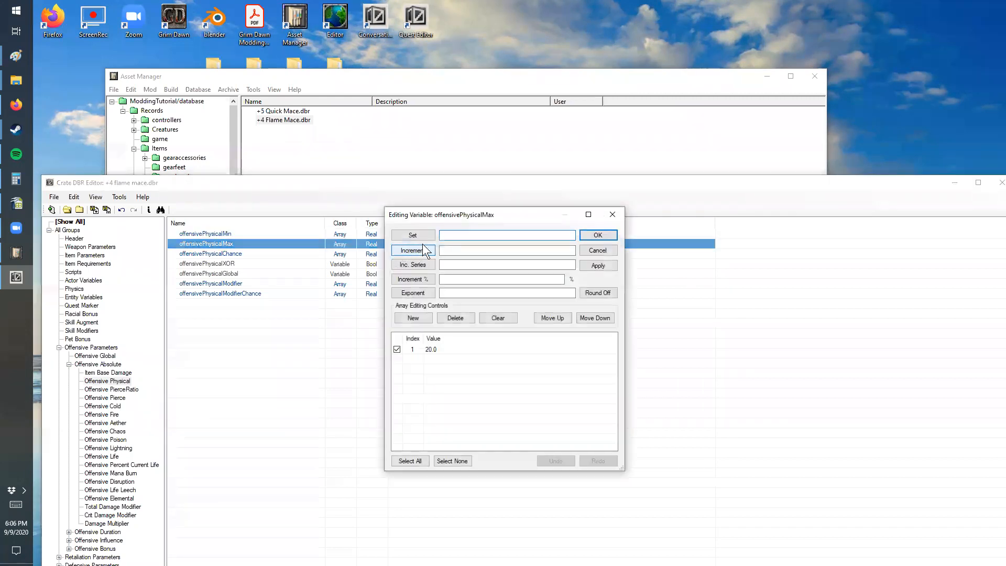
{"action": "left_click", "coordinate": [413, 234]}
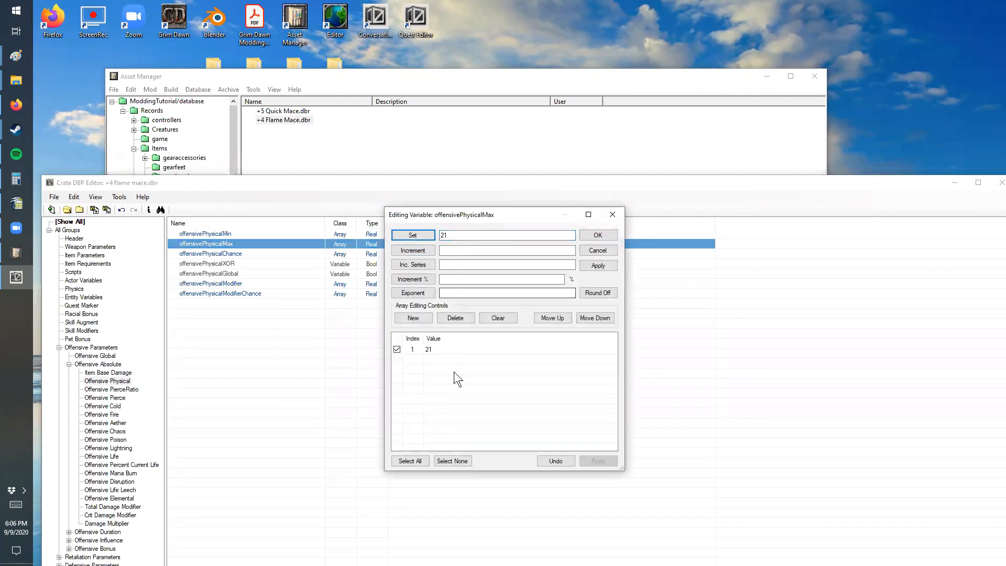
{"action": "left_click", "coordinate": [597, 235]}
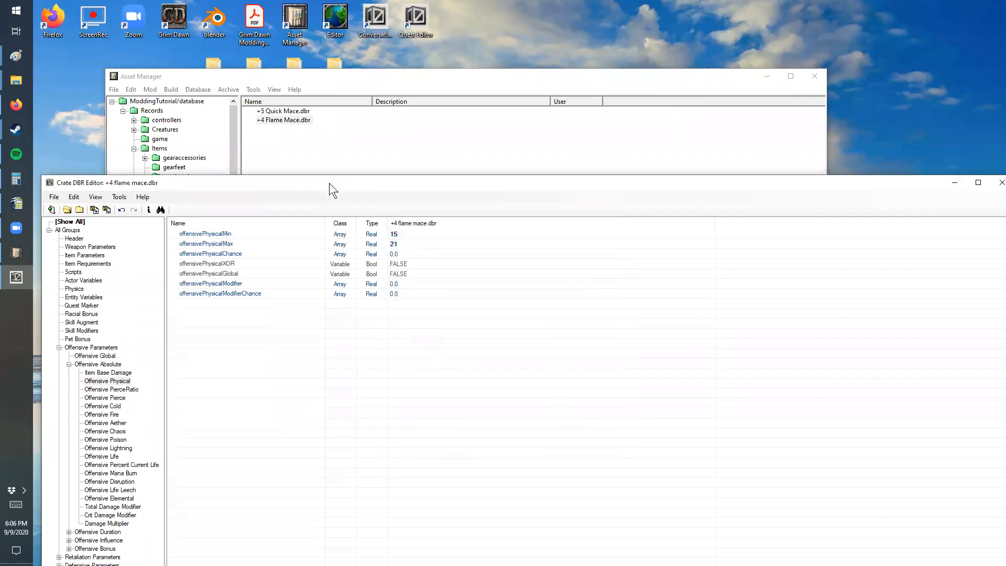
{"action": "left_click", "coordinate": [65, 90]}
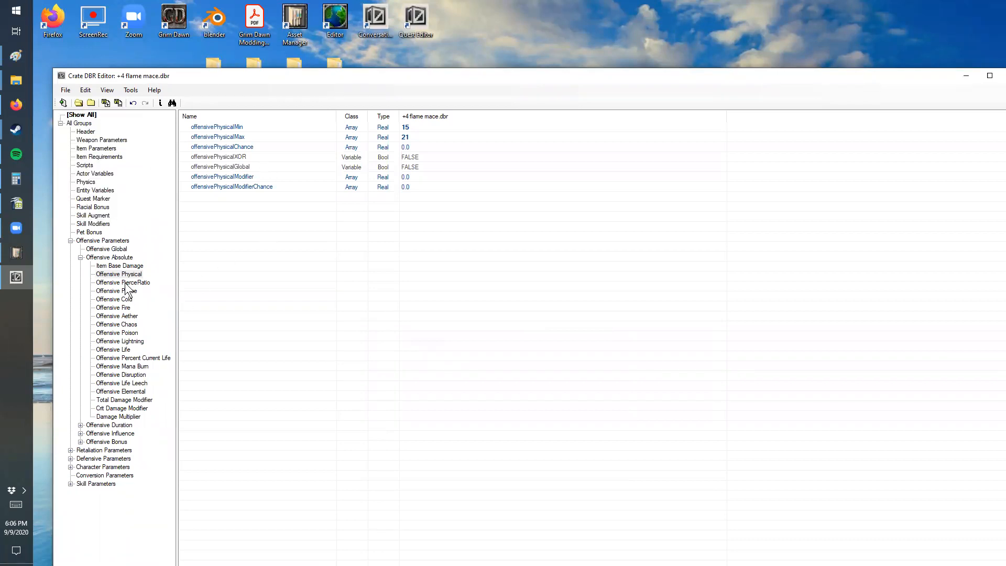
Step: Browse the mace's offensive damage and effect groups, ending on the Offensive Fire damage fields
{"action": "left_click", "coordinate": [119, 341]}
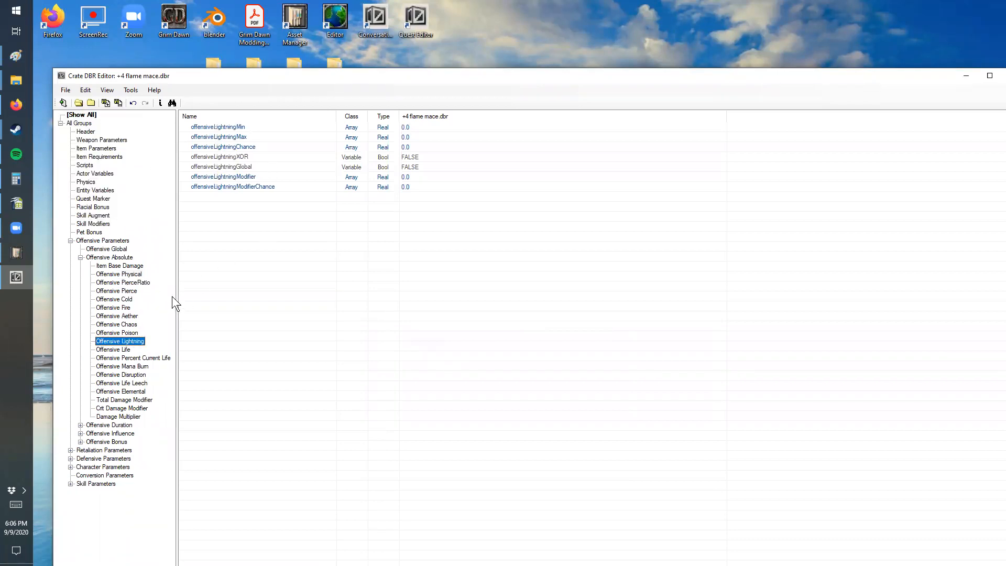
{"action": "left_click", "coordinate": [120, 392]}
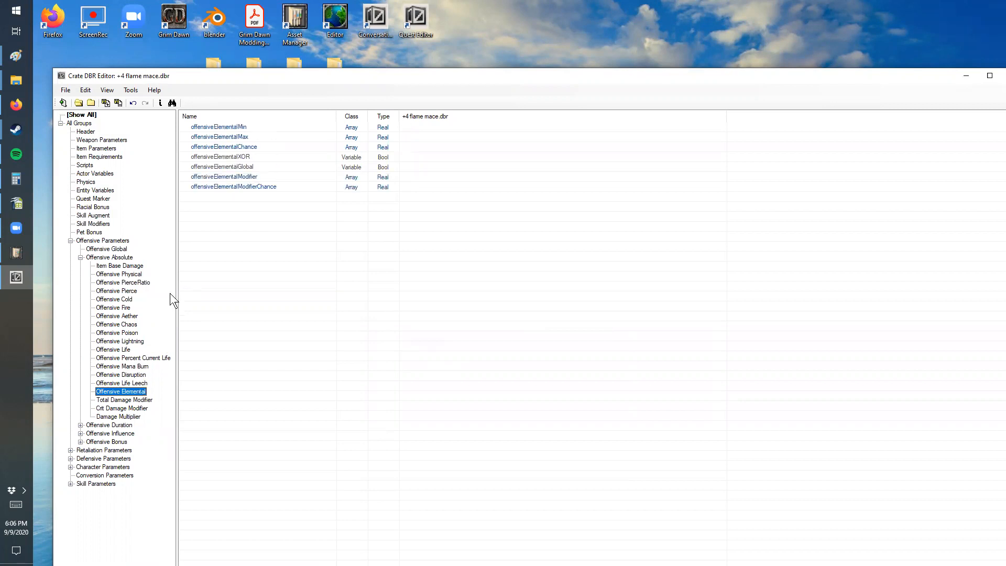
{"action": "left_click", "coordinate": [118, 417]}
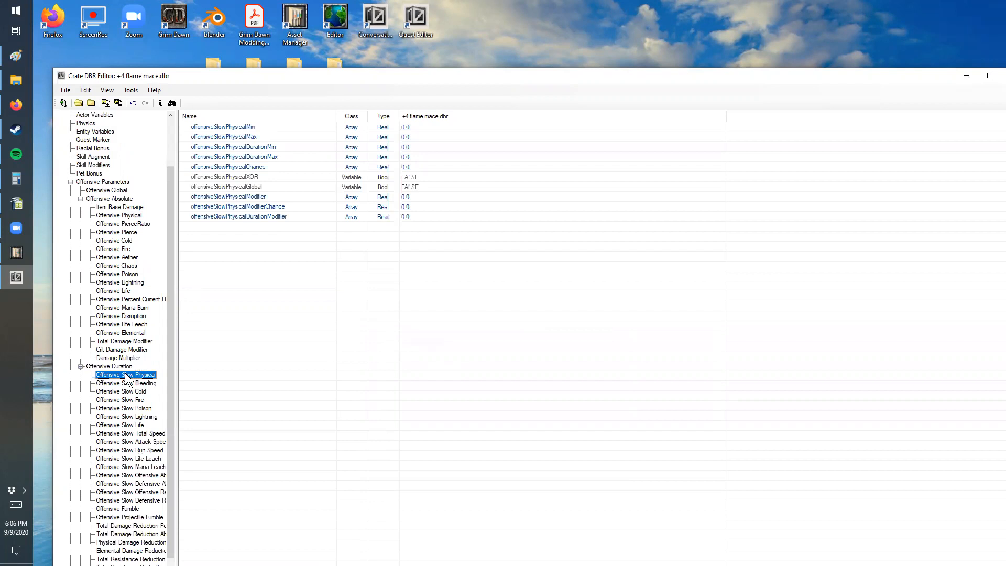
{"action": "left_click", "coordinate": [130, 467]}
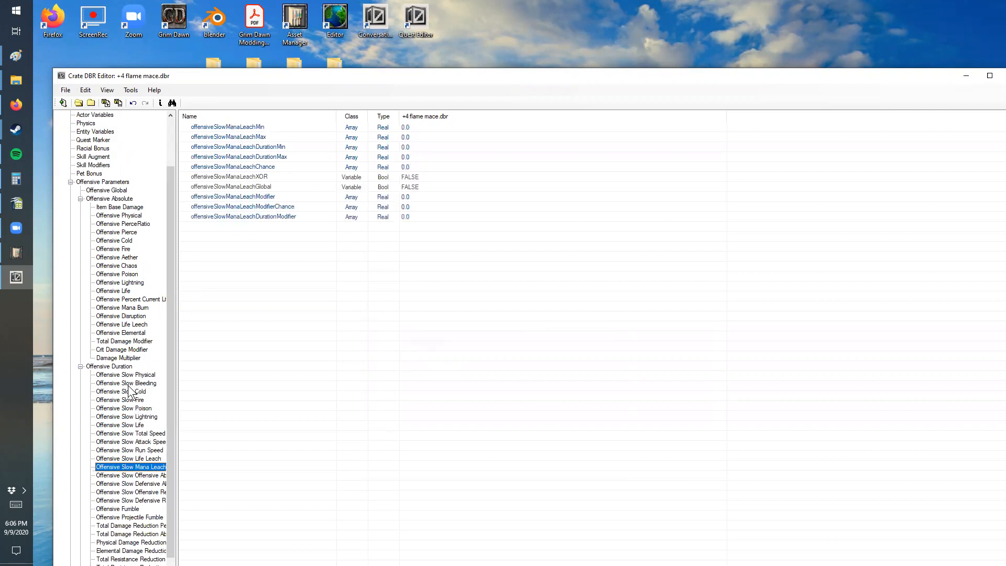
{"action": "left_click", "coordinate": [130, 543]}
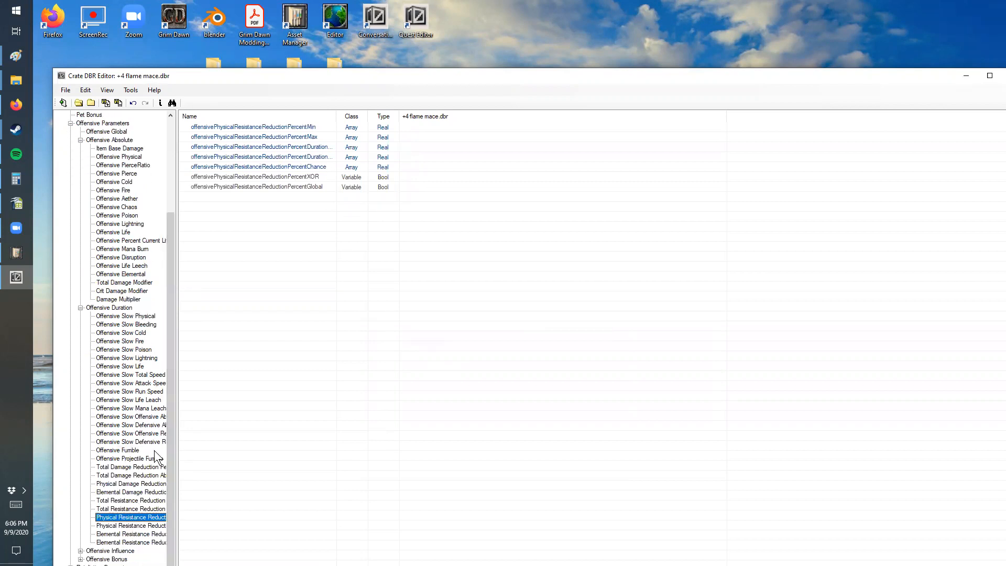
{"action": "left_click", "coordinate": [110, 550]}
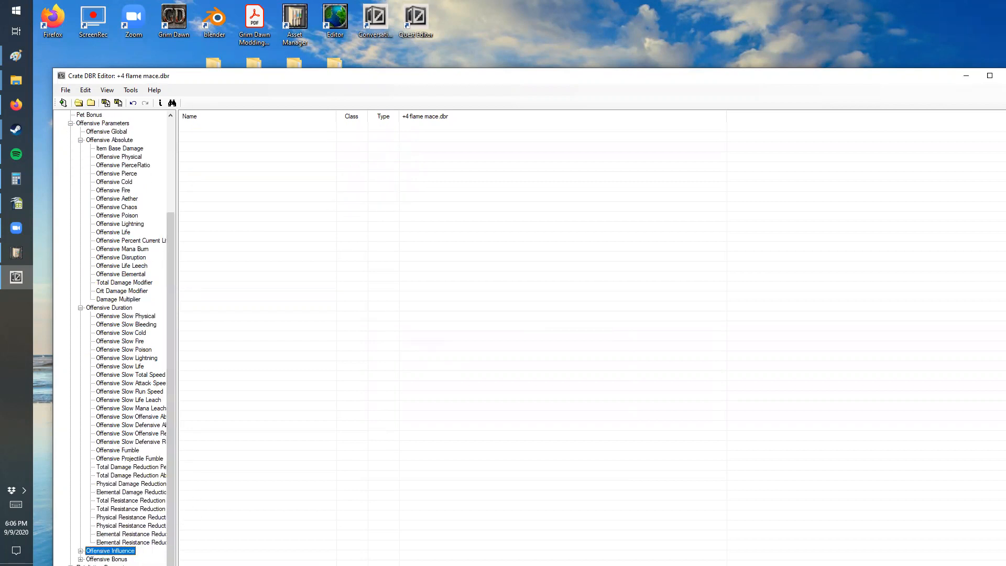
{"action": "left_click", "coordinate": [103, 484]}
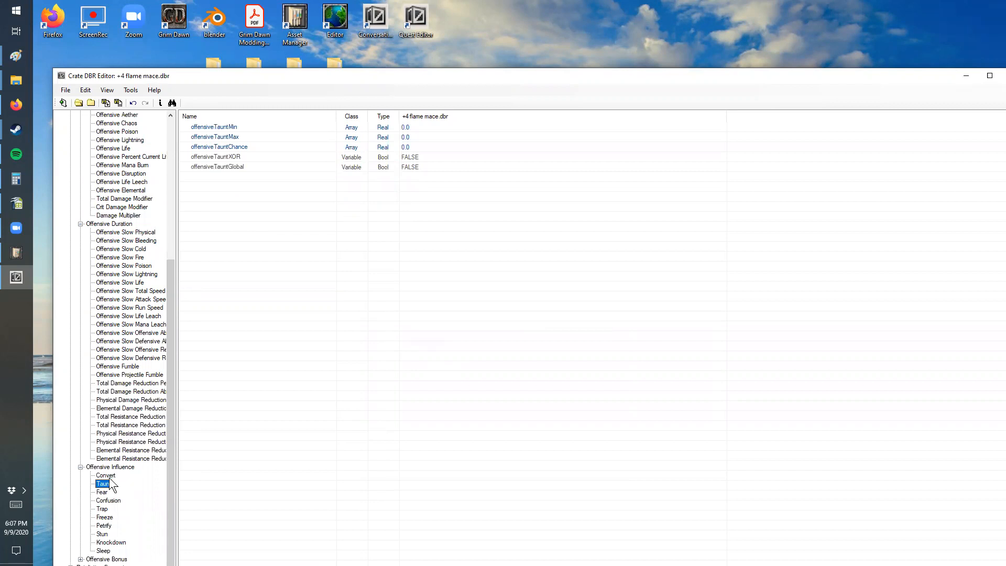
{"action": "left_click", "coordinate": [103, 551]}
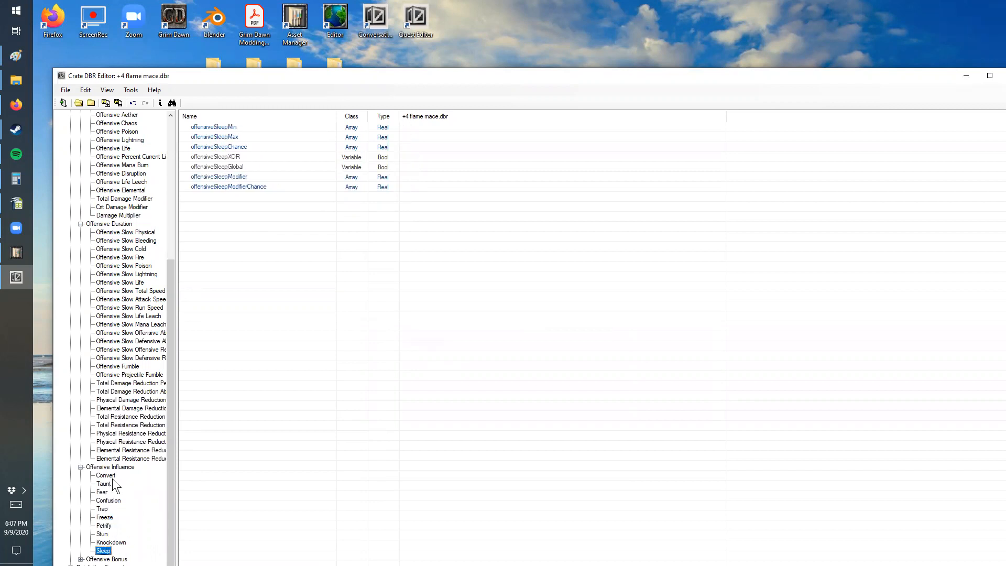
{"action": "mouse_move", "coordinate": [341, 77]}
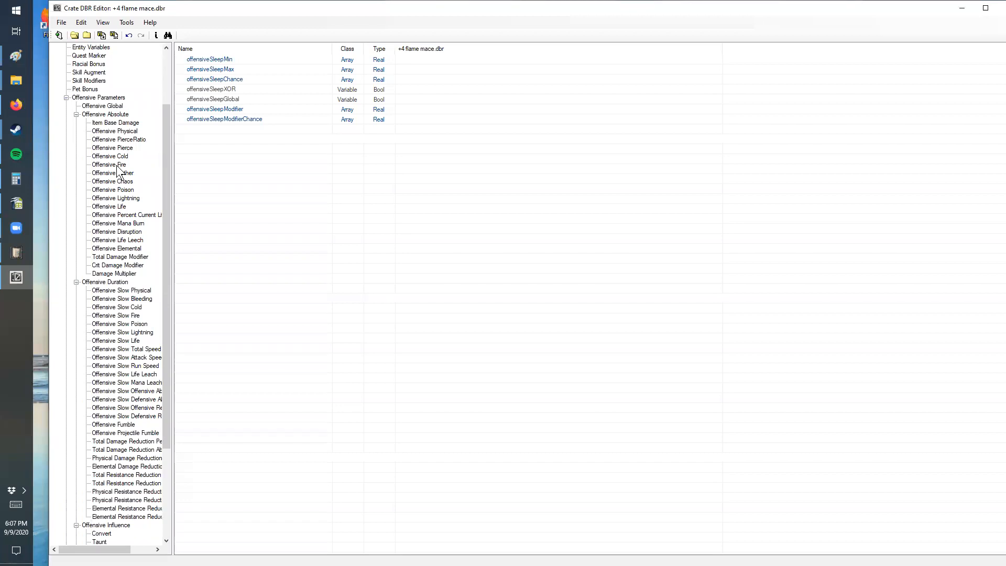
{"action": "left_click", "coordinate": [108, 165]}
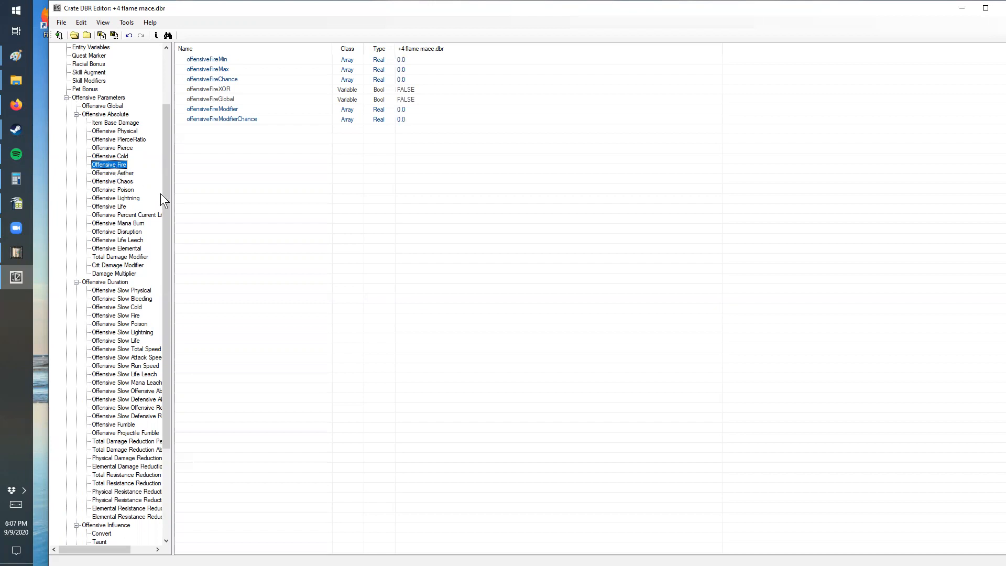
{"action": "mouse_move", "coordinate": [121, 358]}
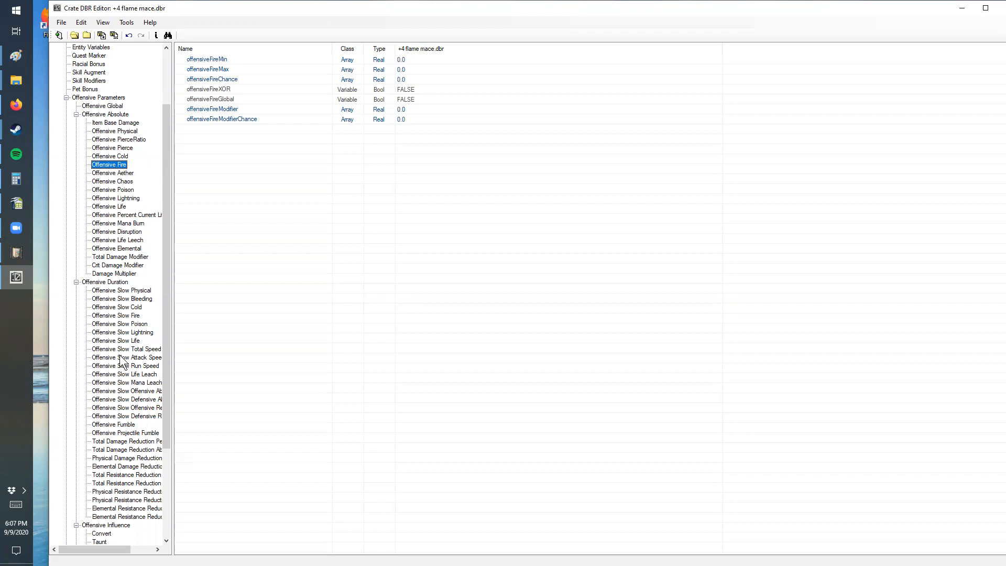
{"action": "mouse_move", "coordinate": [161, 201]}
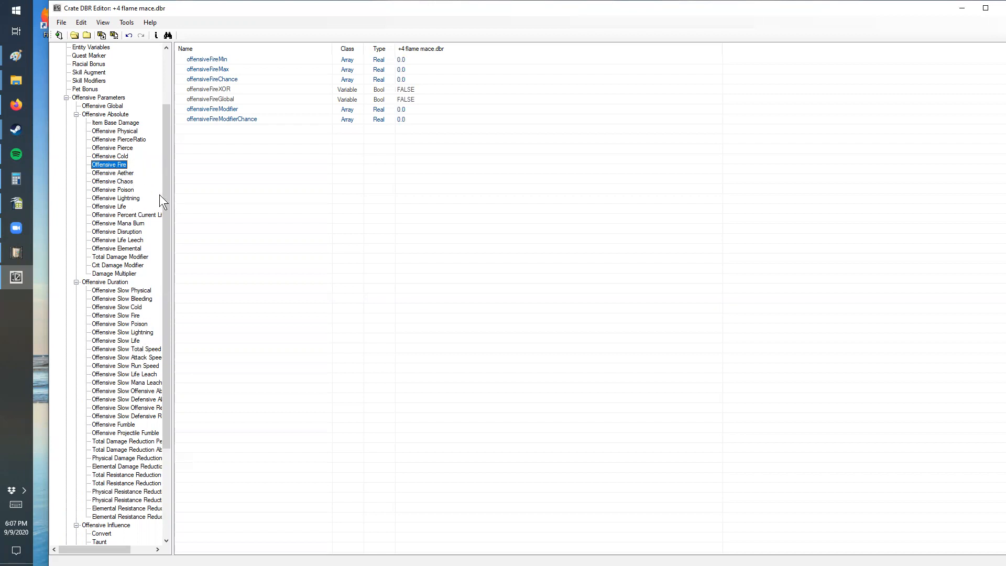
{"action": "mouse_move", "coordinate": [23, 224]}
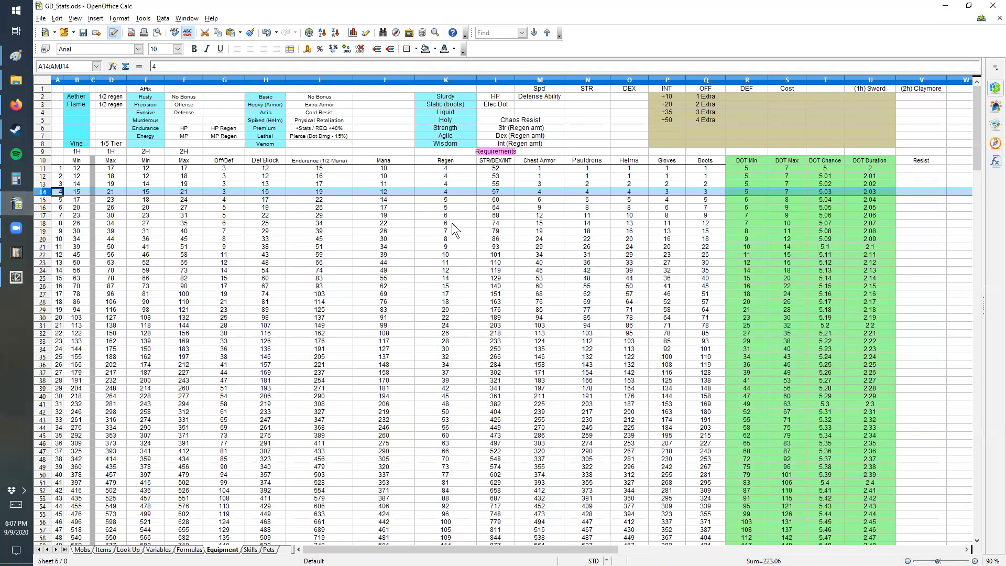
{"action": "mouse_move", "coordinate": [83, 105]}
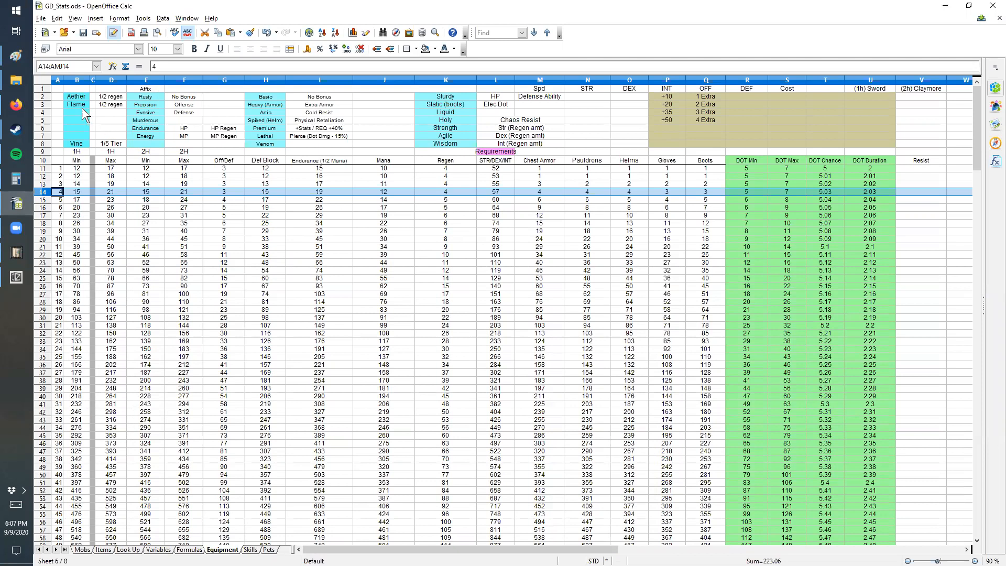
Step: Check the Flame affix, its 1/2 regen entry and the level 4 stat row, then return to the mace record
{"action": "left_click", "coordinate": [76, 103]}
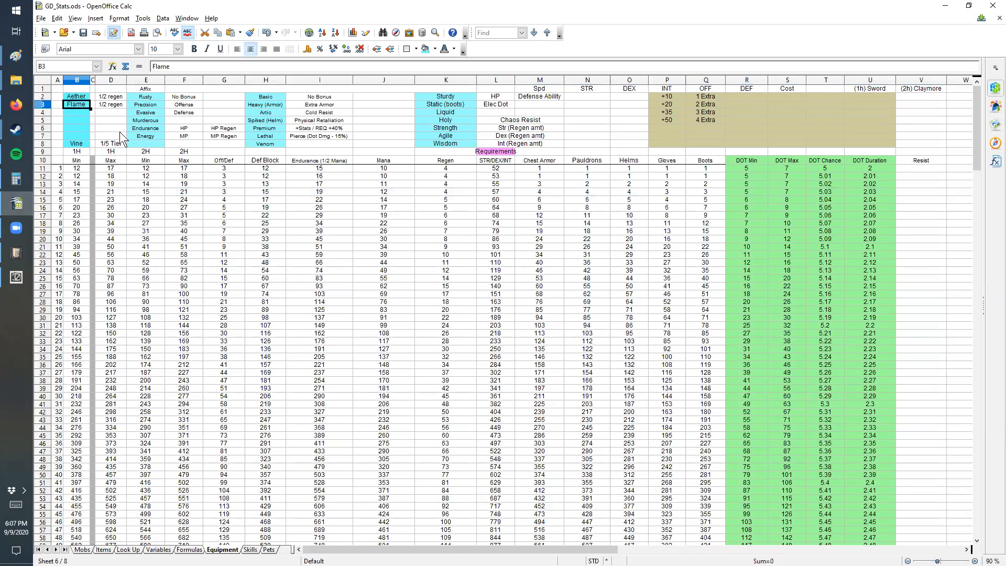
{"action": "left_click", "coordinate": [110, 104]}
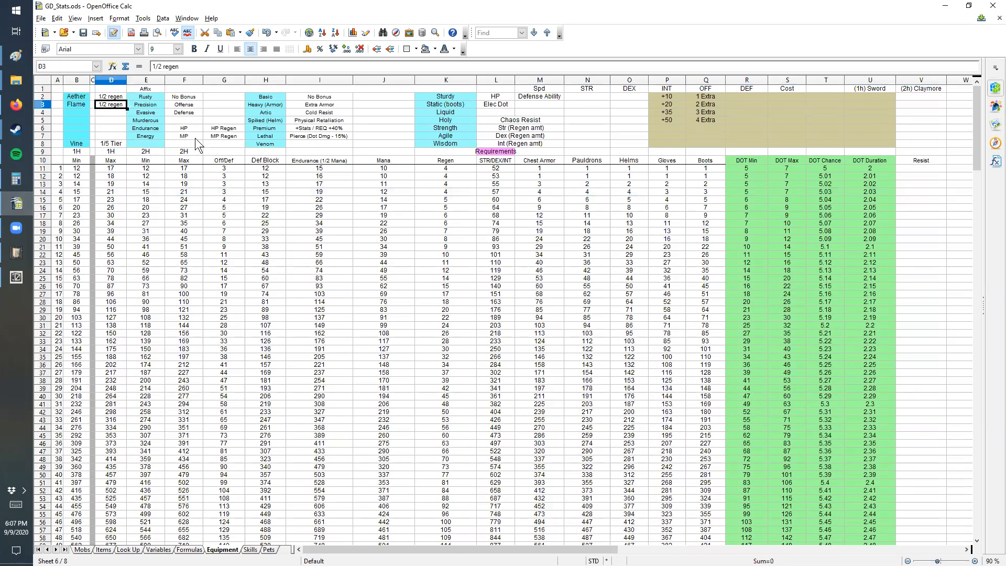
{"action": "mouse_move", "coordinate": [211, 191]}
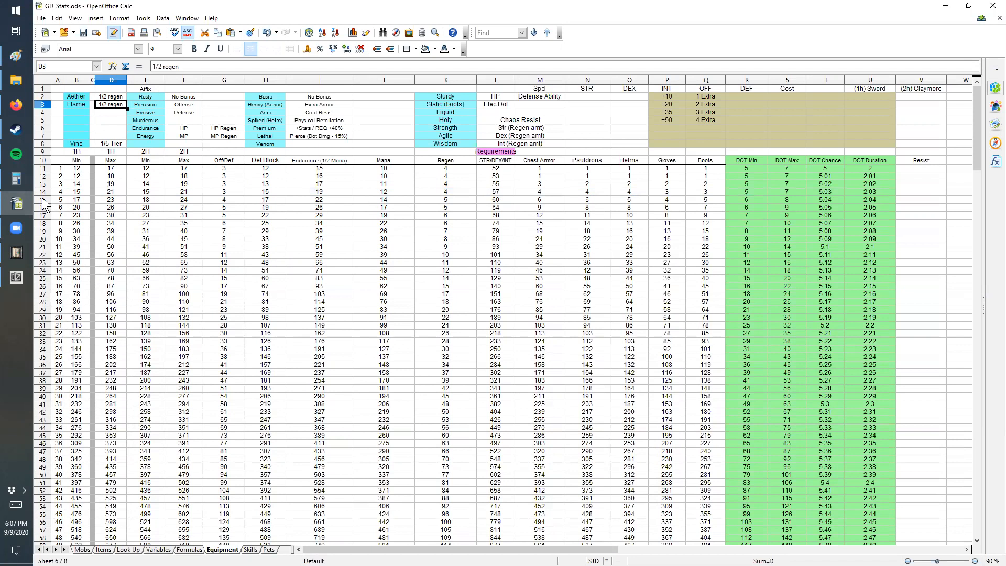
{"action": "left_click", "coordinate": [43, 192]}
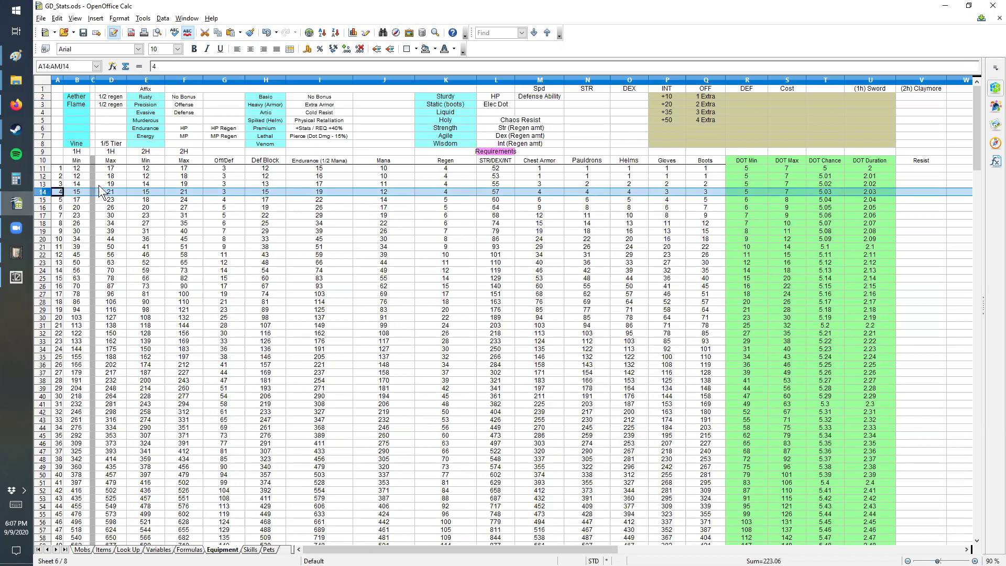
{"action": "mouse_move", "coordinate": [448, 201]}
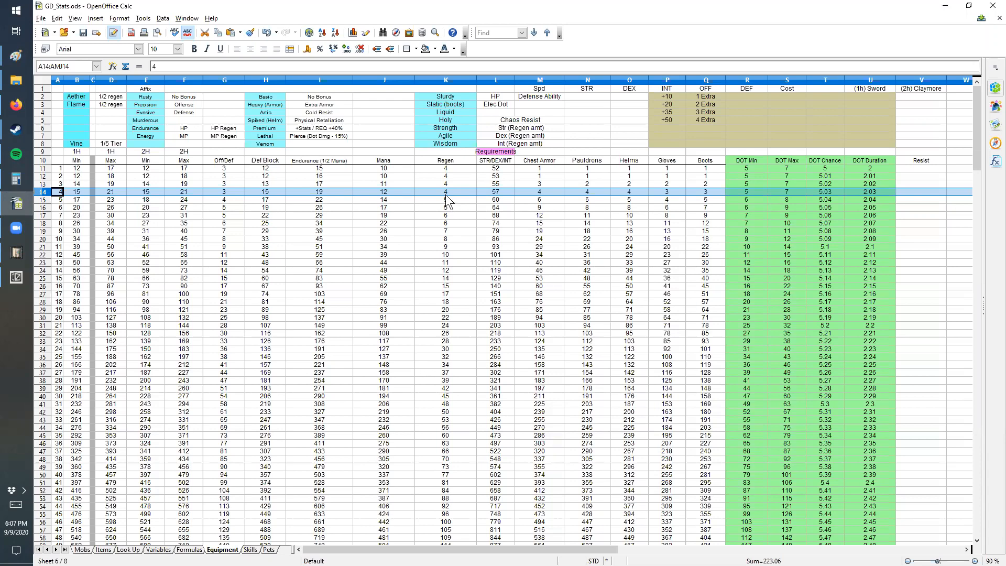
{"action": "left_click", "coordinate": [15, 277]}
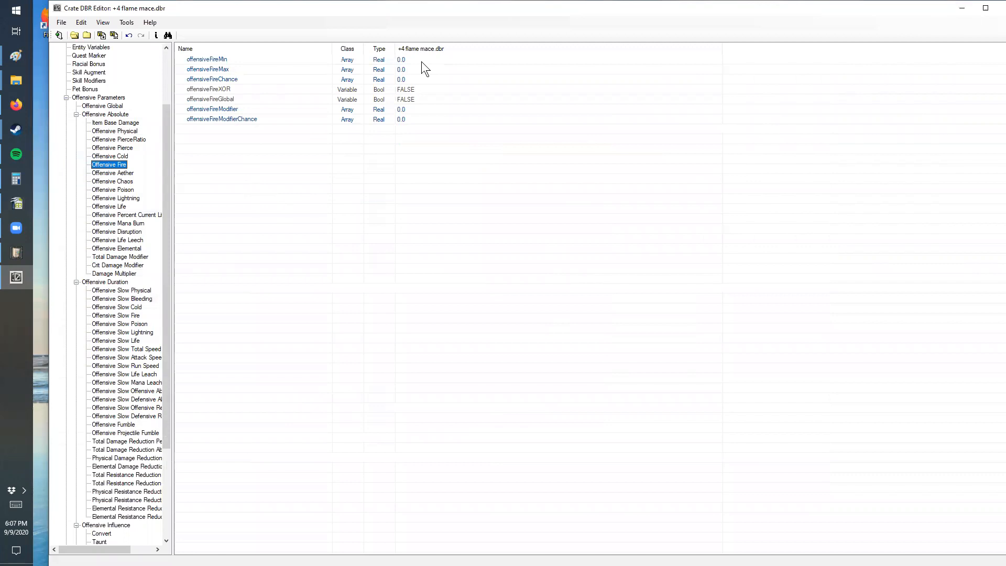
Step: Set offensiveFireMin to 2 and save the +4 flame mace record
{"action": "double_click", "coordinate": [206, 59]}
{"action": "type", "text": "2"}
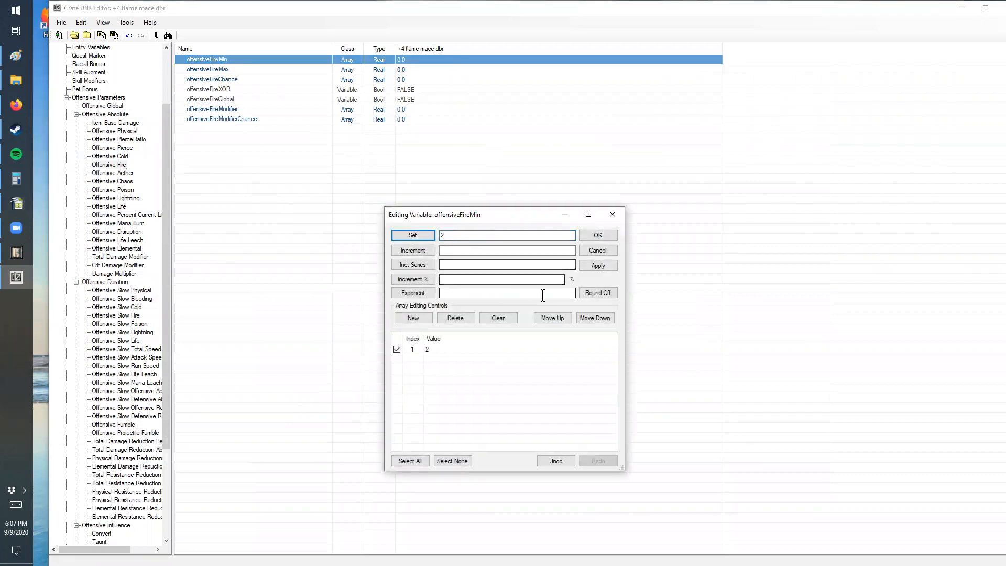
{"action": "left_click", "coordinate": [597, 235]}
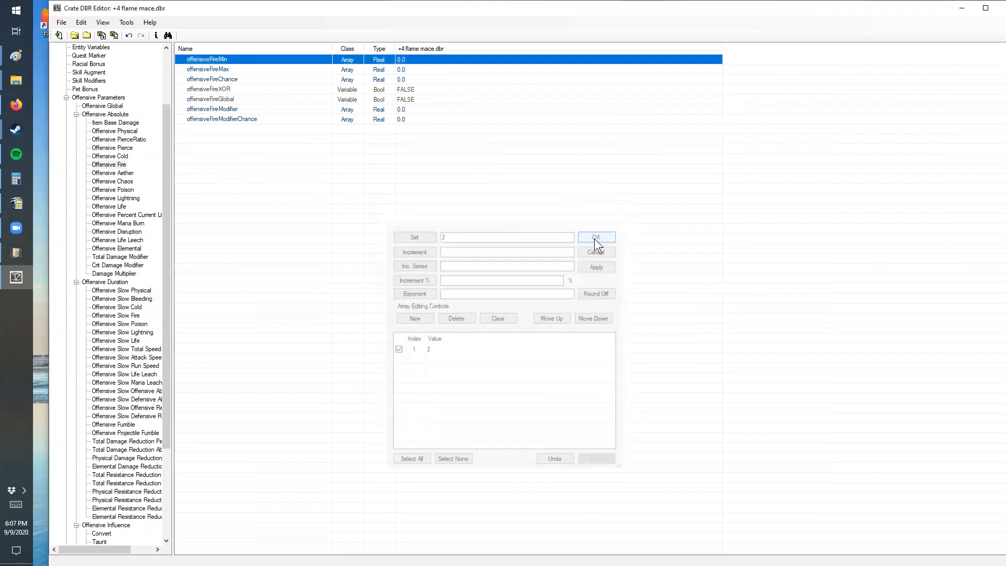
{"action": "left_click", "coordinate": [596, 237]}
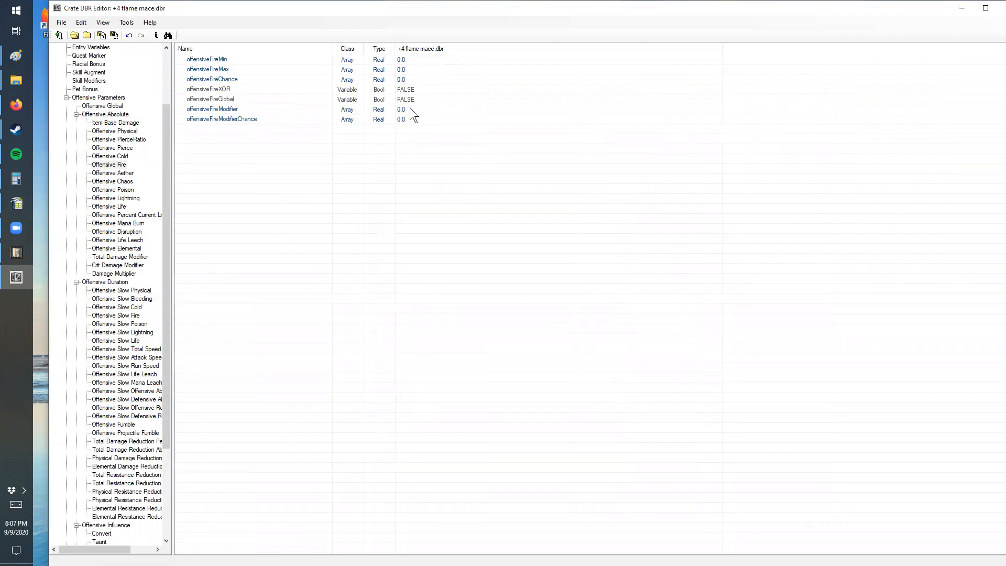
{"action": "left_click", "coordinate": [62, 22]}
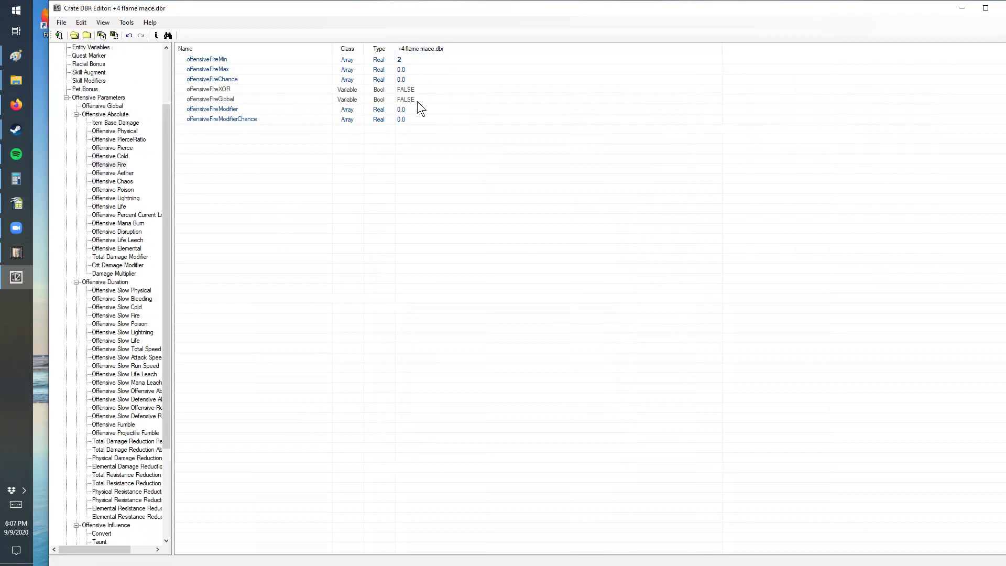
{"action": "mouse_move", "coordinate": [395, 165]}
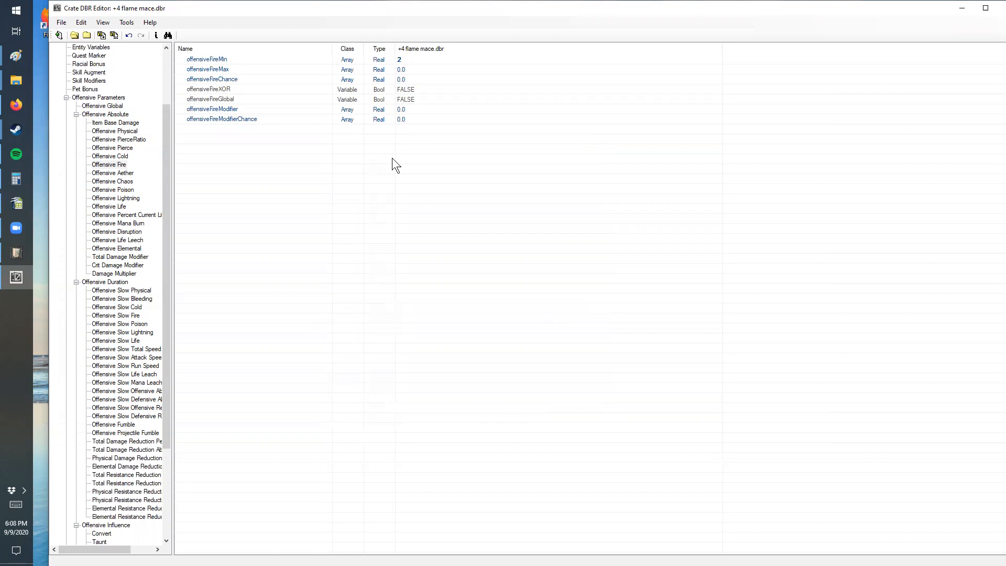
{"action": "mouse_move", "coordinate": [421, 103]}
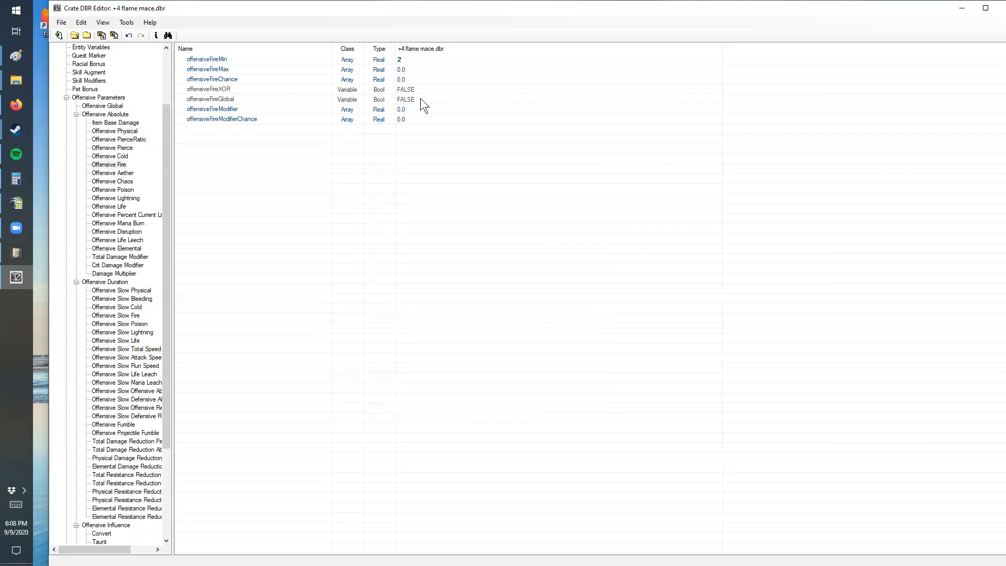
{"action": "mouse_move", "coordinate": [368, 176]}
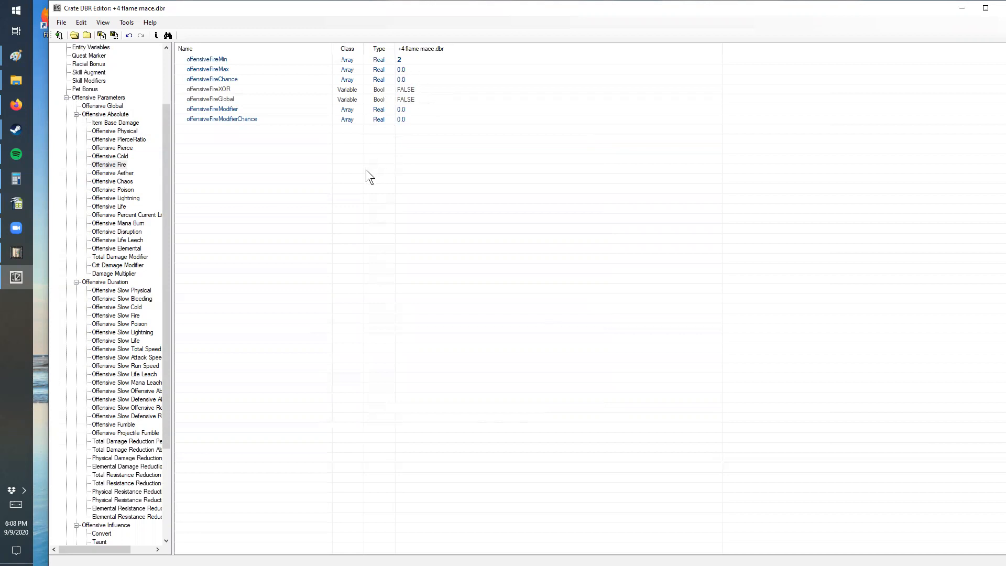
{"action": "mouse_move", "coordinate": [137, 59]}
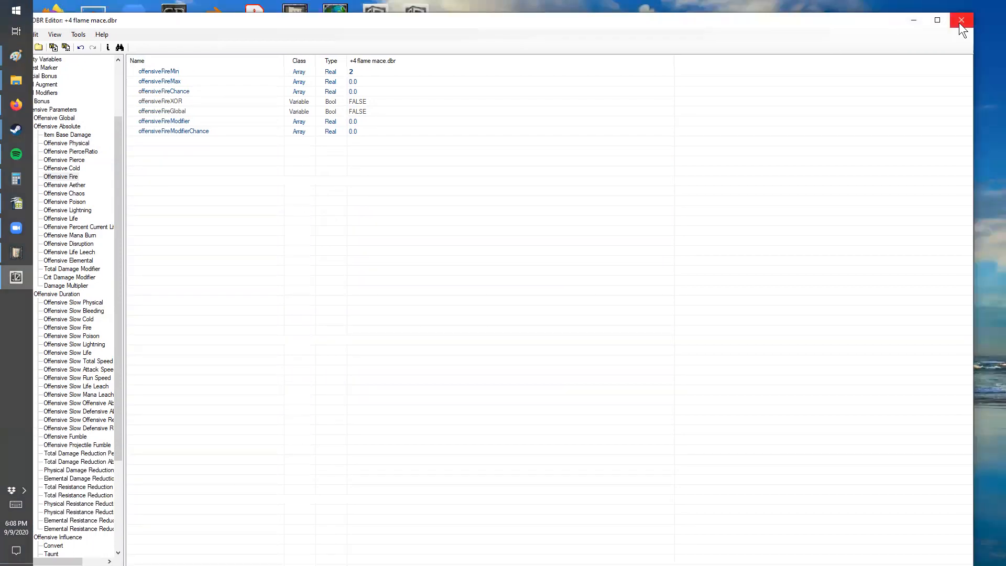
Step: Close the mace record editor and bring the GD_Stats spreadsheet back up
{"action": "left_click", "coordinate": [961, 19]}
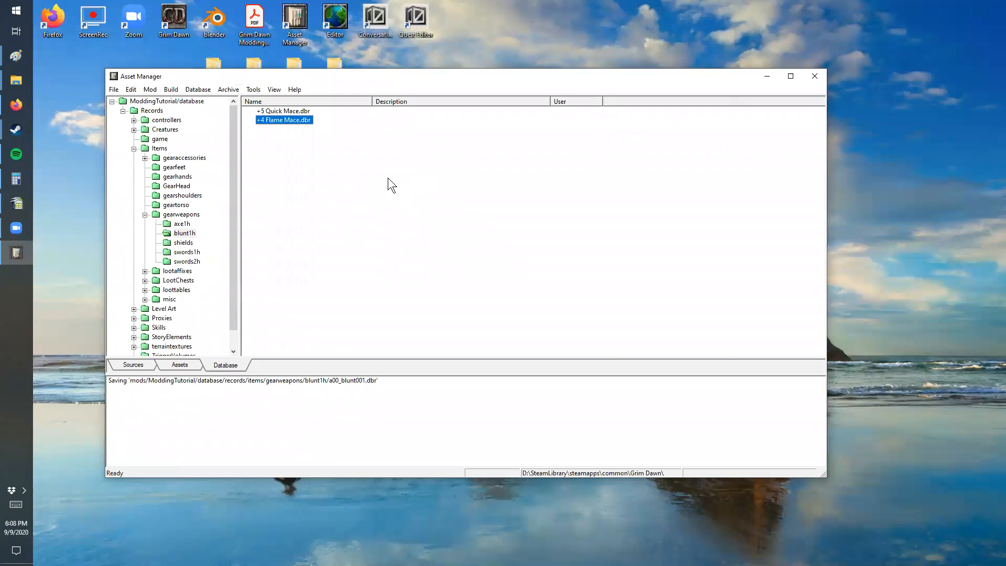
{"action": "mouse_move", "coordinate": [310, 183]}
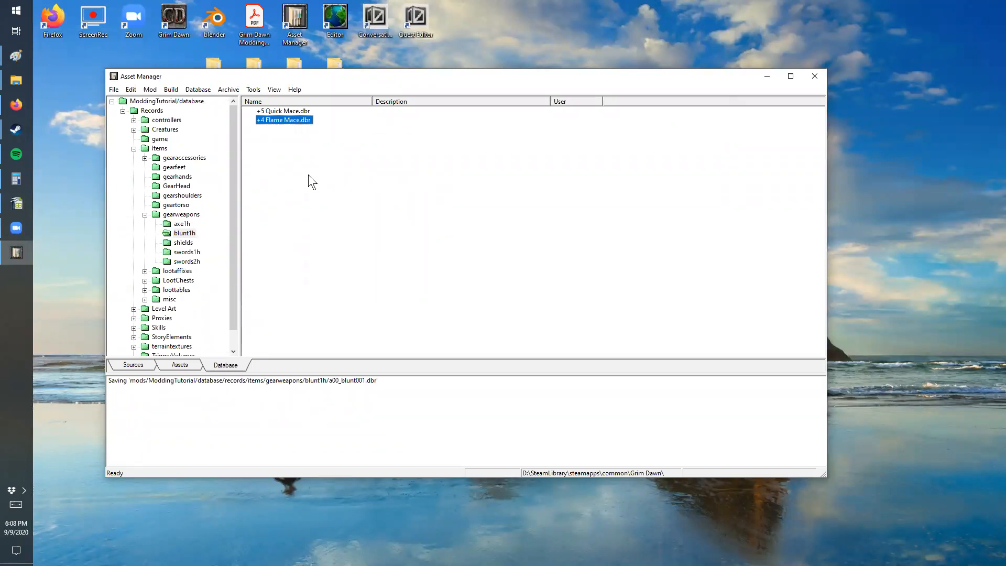
{"action": "left_click", "coordinate": [164, 130]}
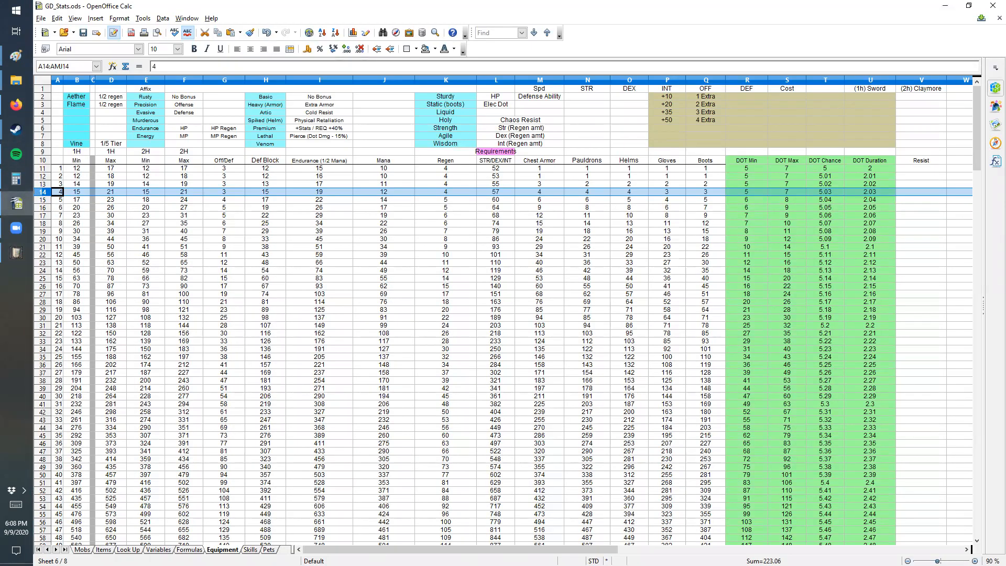
Step: Check the Skeleton Archer's +4 Flame Mace loot listing on the Mobs sheet, then list the Enemies creature records
{"action": "left_click", "coordinate": [84, 549]}
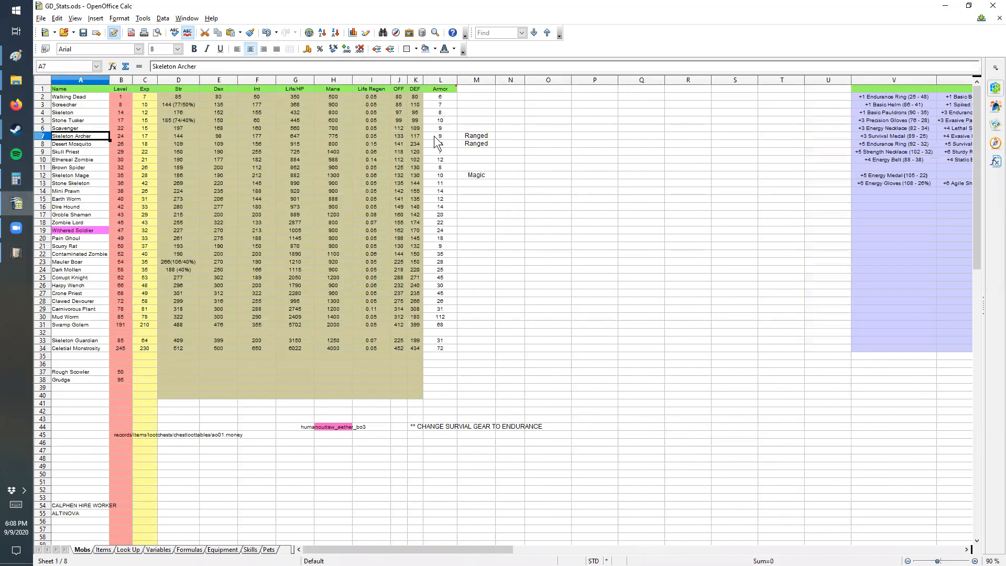
{"action": "left_click", "coordinate": [122, 135]}
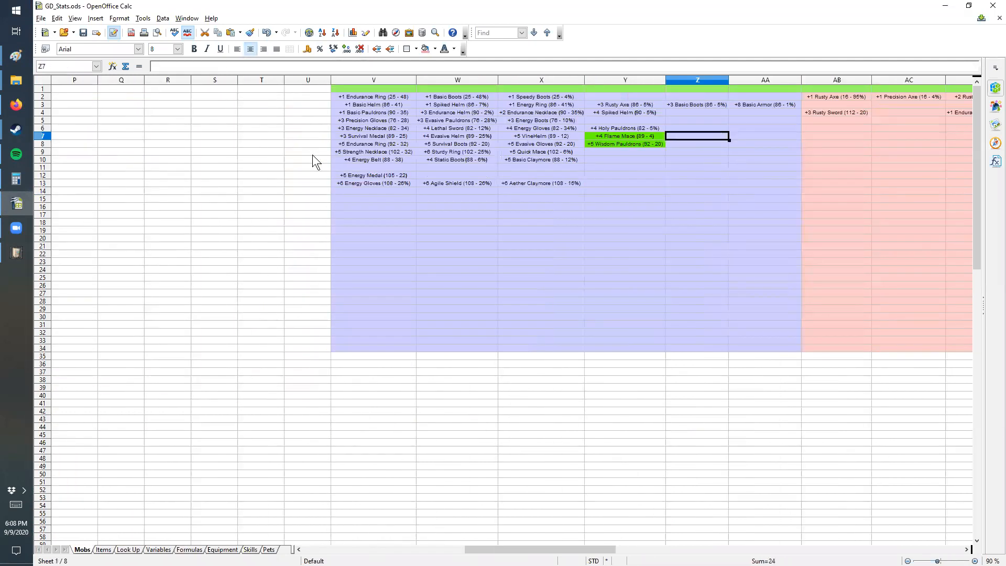
{"action": "left_click", "coordinate": [624, 136]}
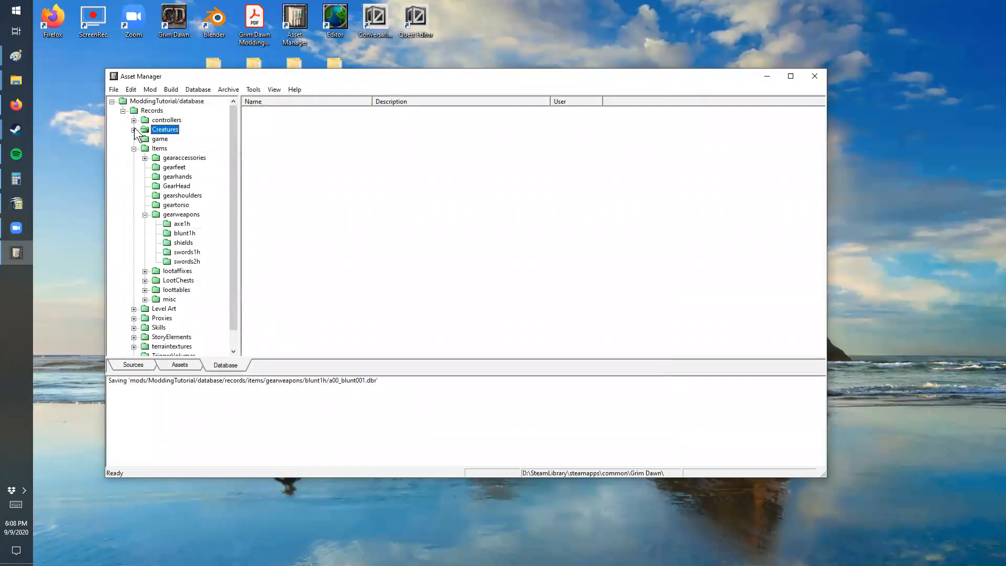
{"action": "left_click", "coordinate": [144, 129]}
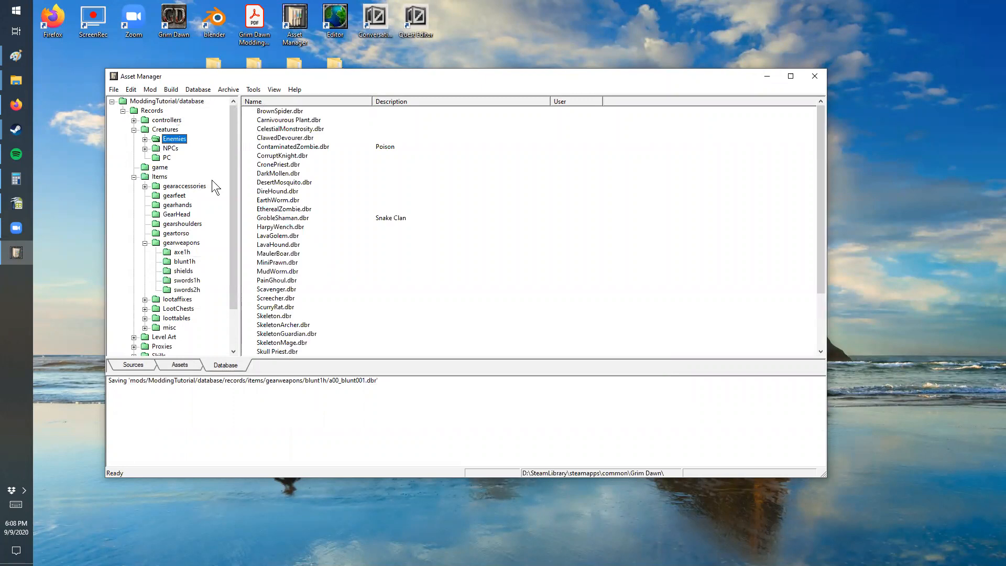
Step: Open skeletonarcher.dbr and show its Misc initial-equipment loot variables
{"action": "double_click", "coordinate": [283, 325]}
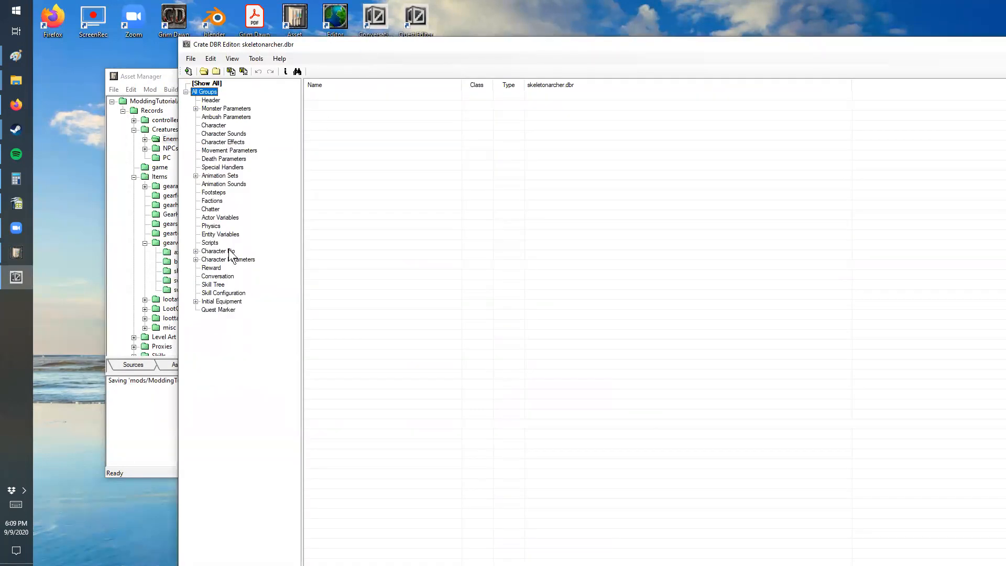
{"action": "left_click", "coordinate": [196, 302]}
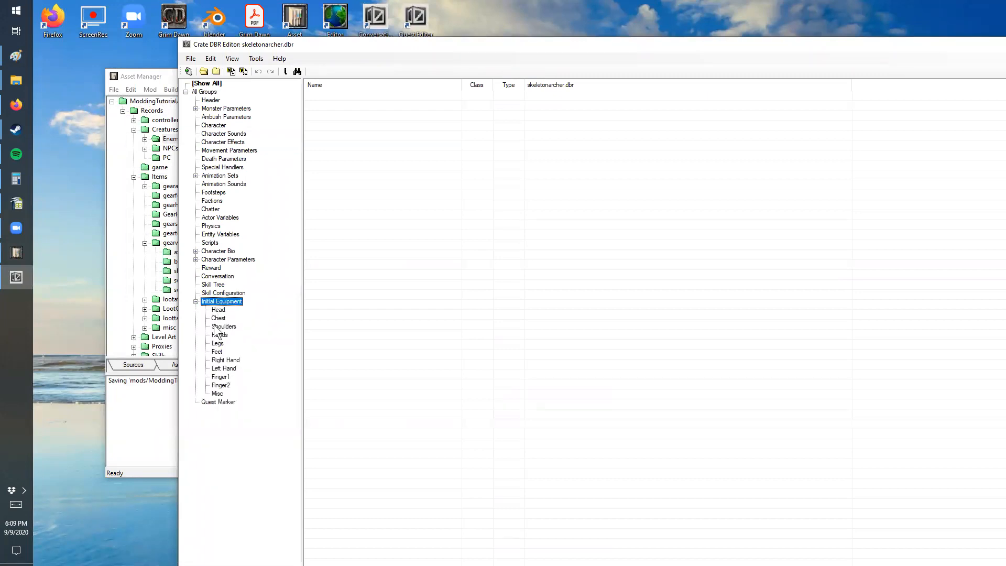
{"action": "mouse_move", "coordinate": [270, 241]}
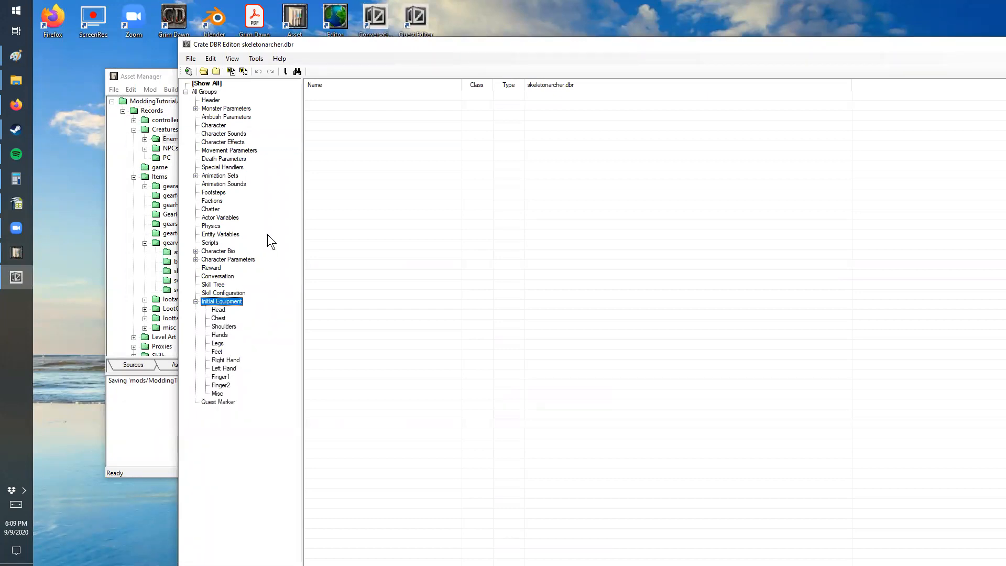
{"action": "mouse_move", "coordinate": [310, 167]}
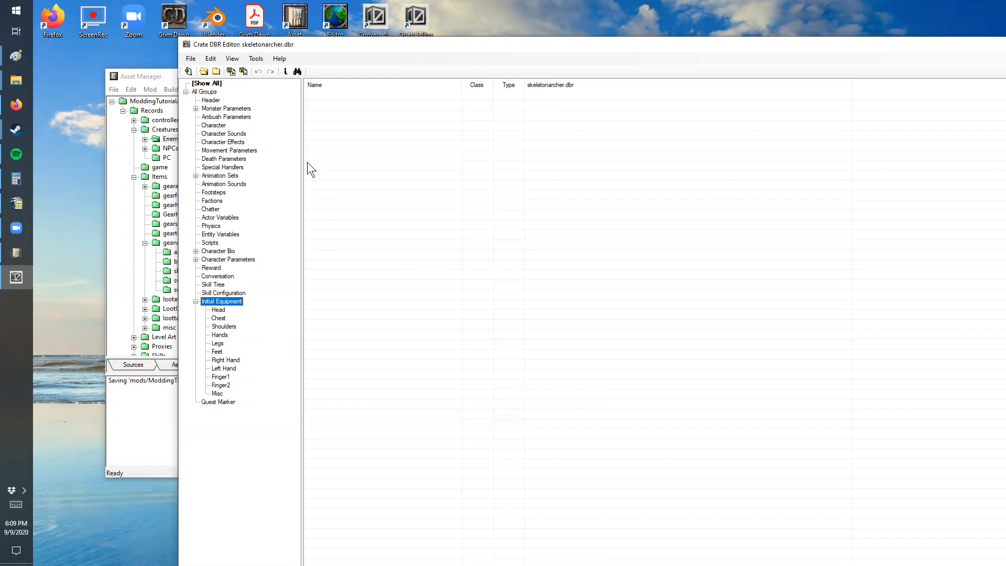
{"action": "mouse_move", "coordinate": [240, 144]}
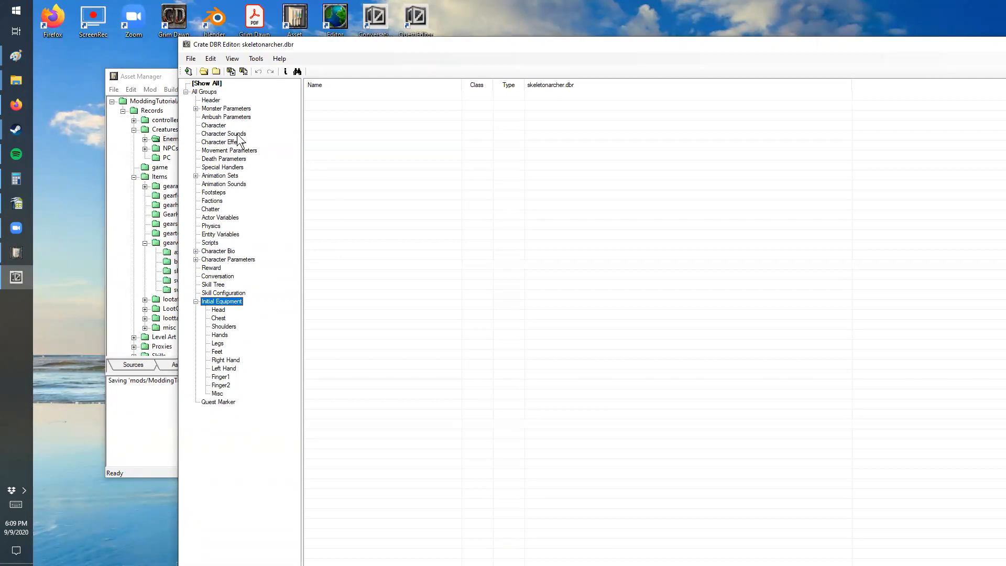
{"action": "mouse_move", "coordinate": [225, 331]}
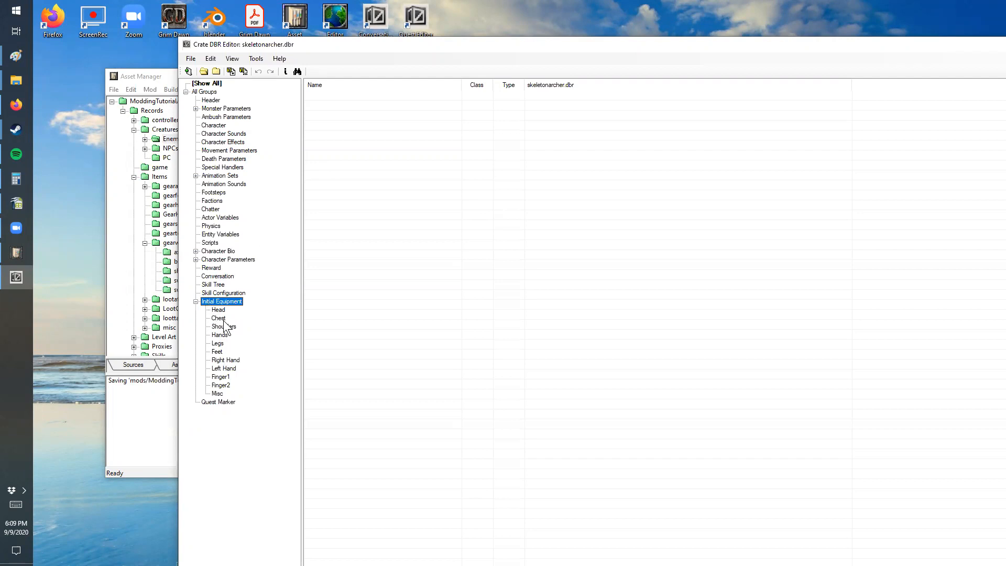
{"action": "mouse_move", "coordinate": [230, 369]}
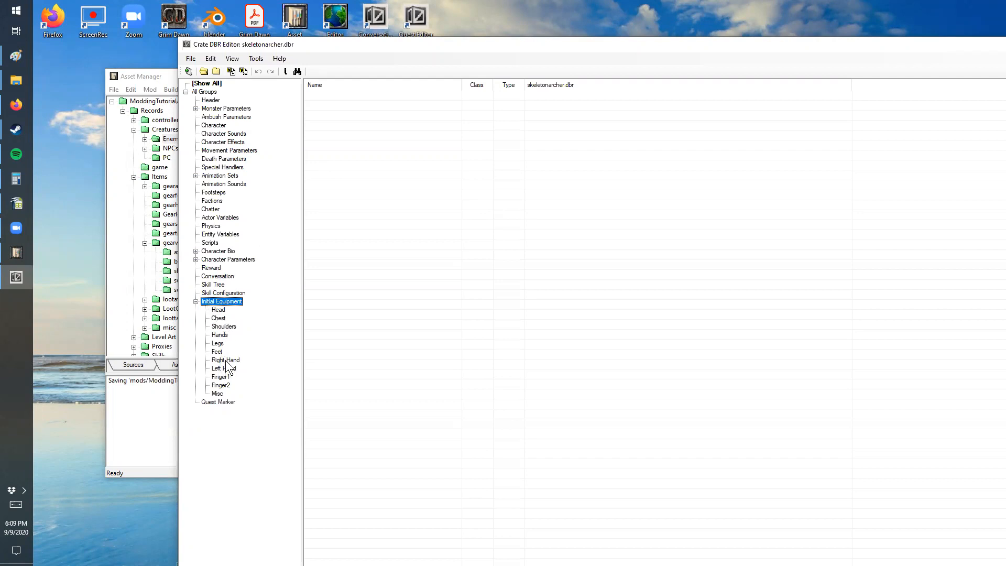
{"action": "mouse_move", "coordinate": [235, 364]}
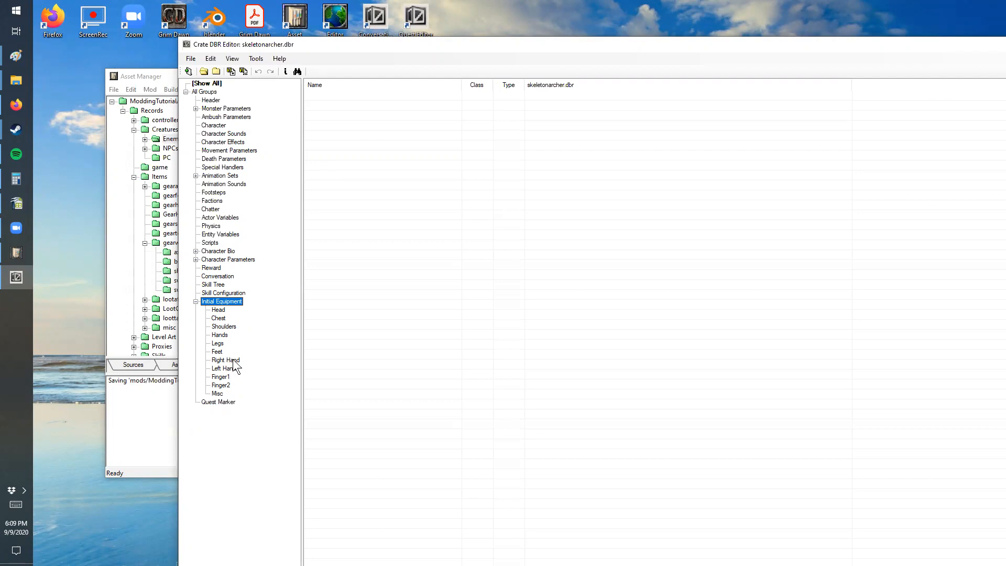
{"action": "left_click", "coordinate": [217, 393]}
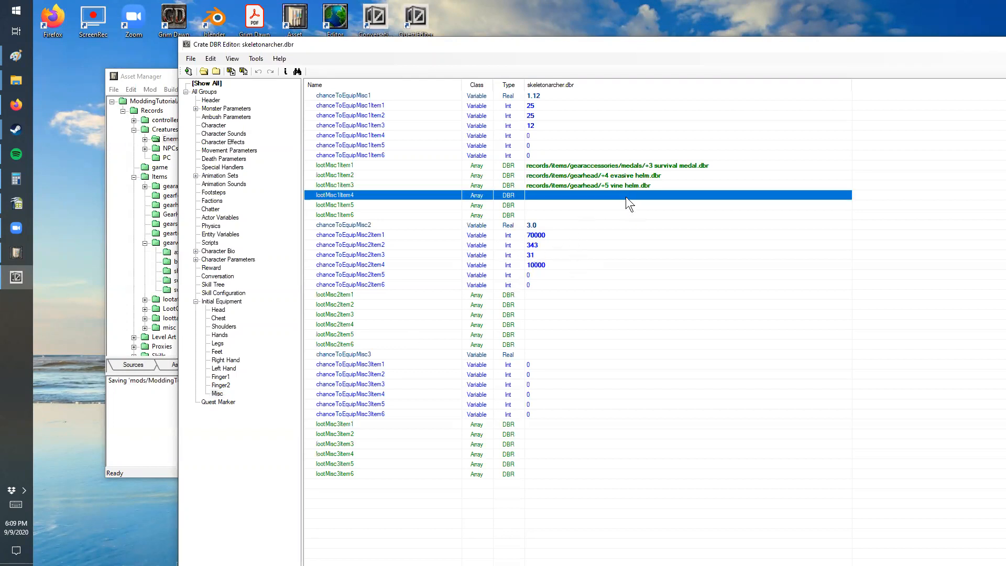
Step: Fill lootMisc1Item4 with Records > Items > gearweapons > blunt1h > +4 Flame Mace.dbr
{"action": "double_click", "coordinate": [333, 195]}
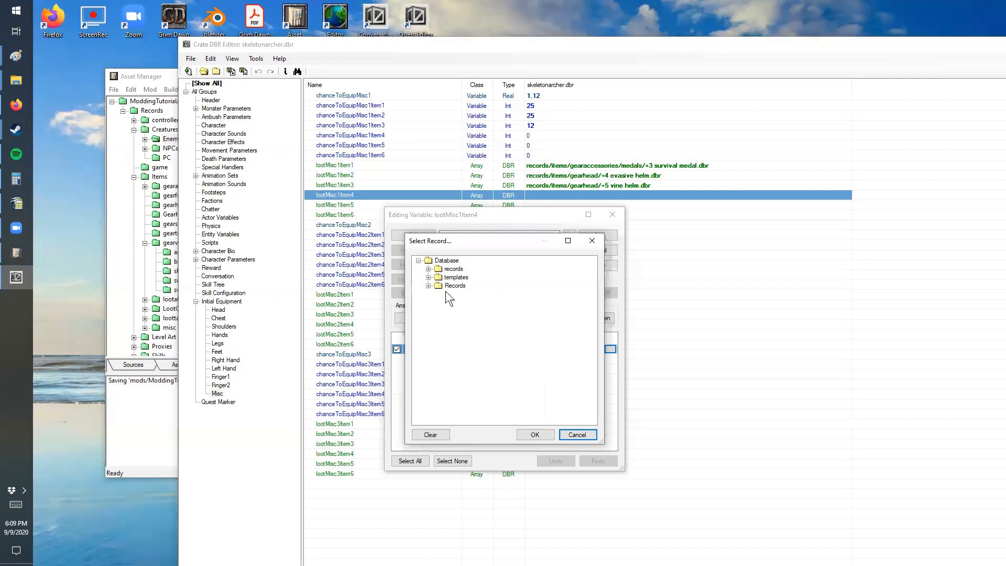
{"action": "mouse_move", "coordinate": [430, 294]}
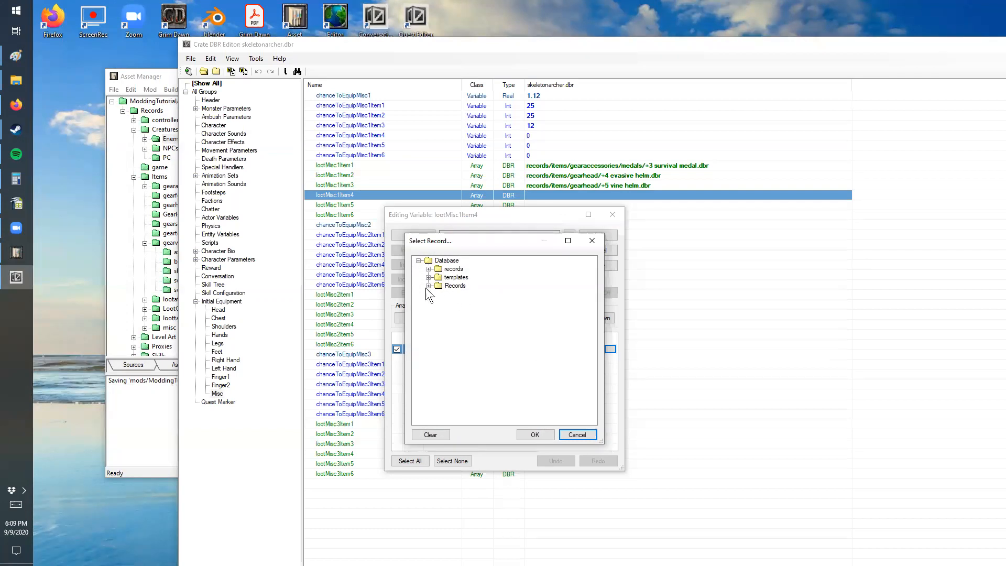
{"action": "mouse_move", "coordinate": [431, 275]}
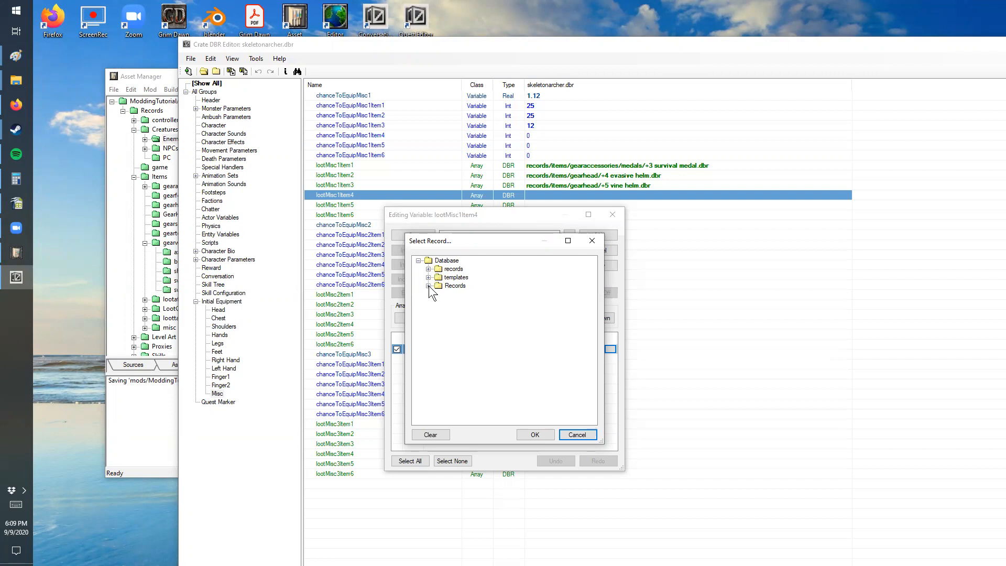
{"action": "left_click", "coordinate": [430, 285]}
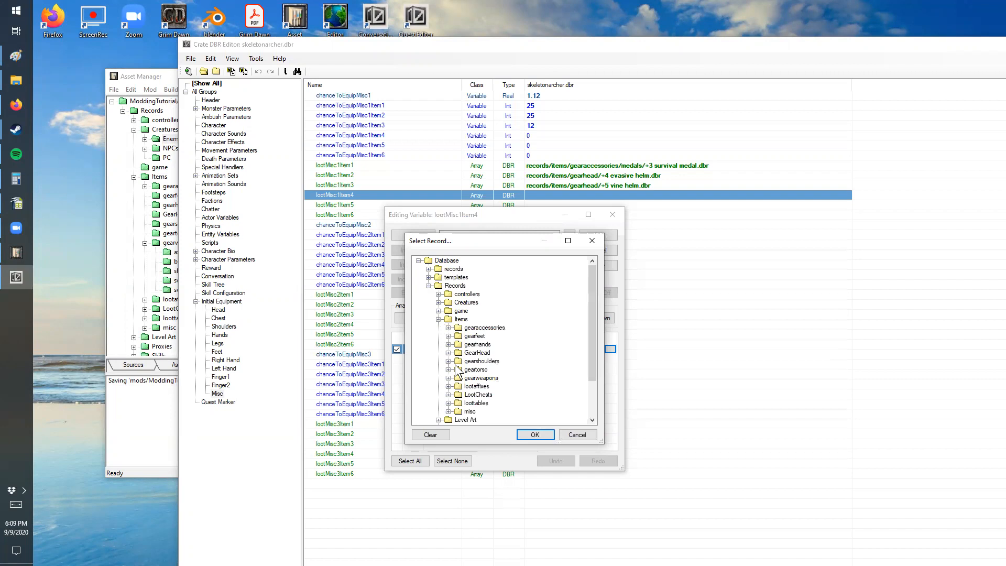
{"action": "left_click", "coordinate": [449, 377]}
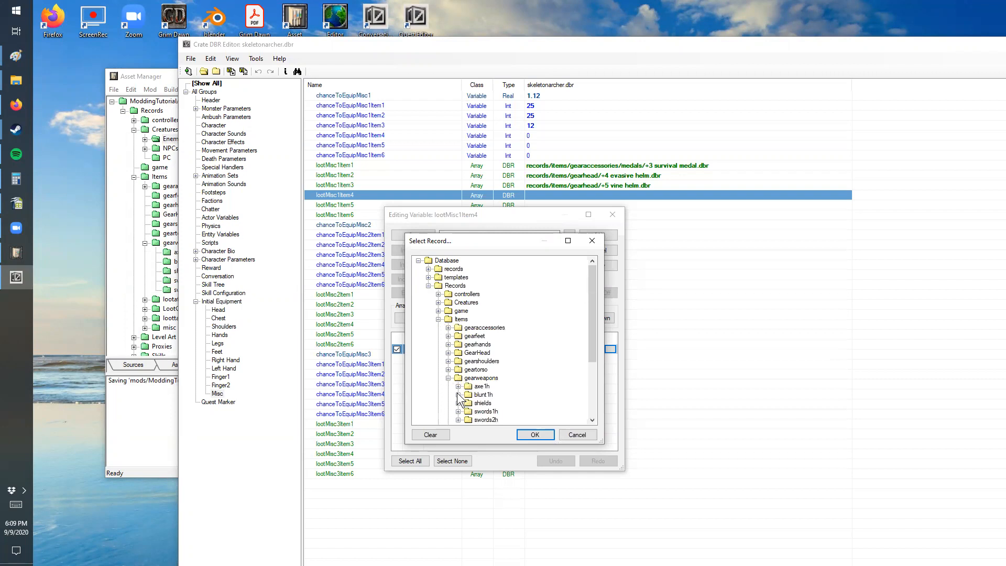
{"action": "left_click", "coordinate": [459, 394]}
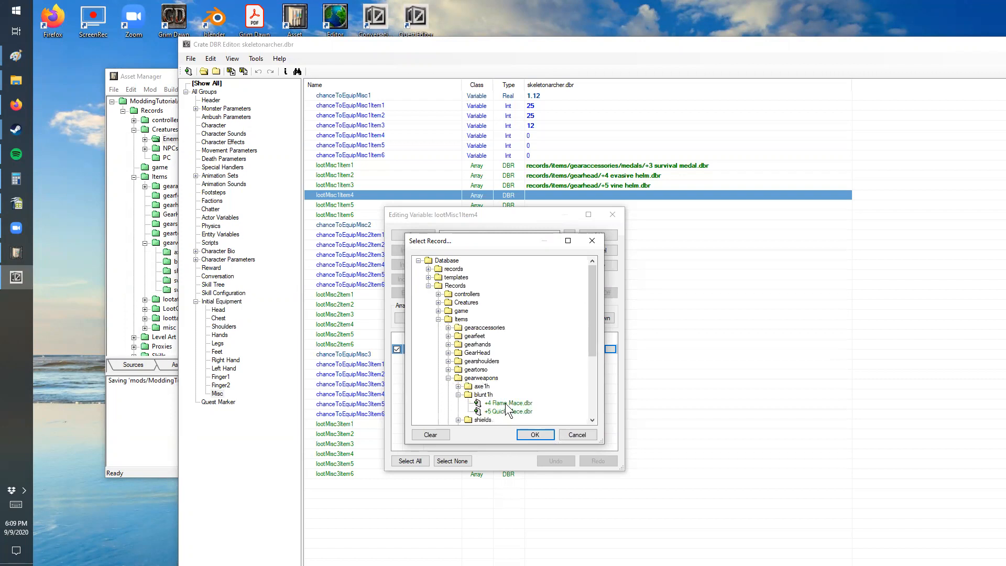
{"action": "left_click", "coordinate": [534, 434]}
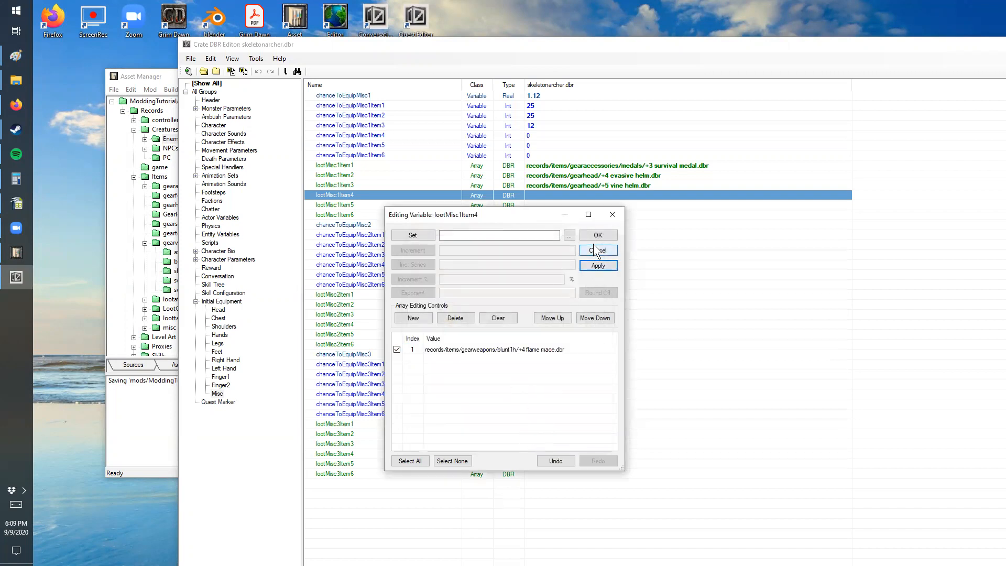
{"action": "left_click", "coordinate": [598, 250]}
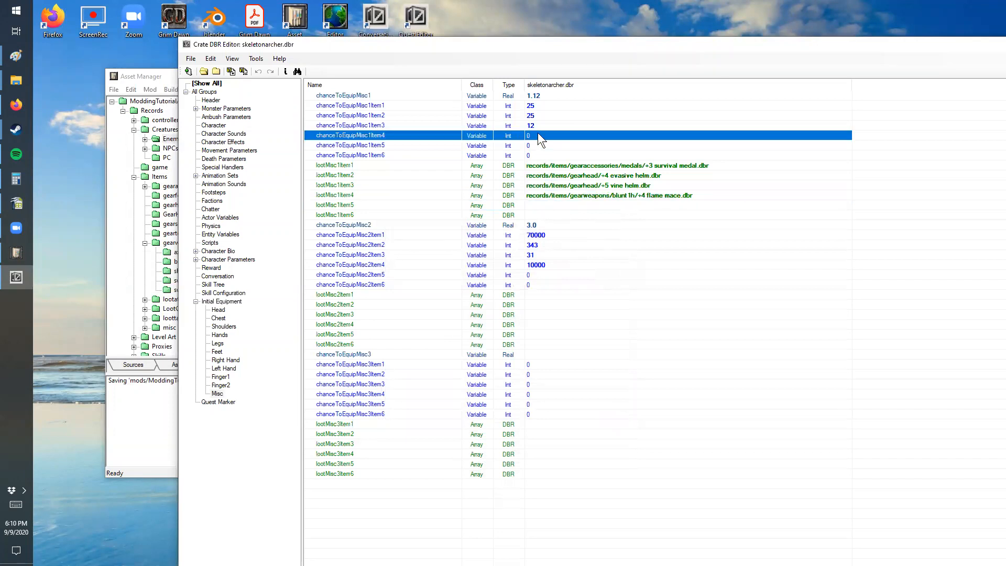
Step: Set chanceToEquipMisc1Item4 to 4 and save the skeleton archer record
{"action": "left_click", "coordinate": [350, 125]}
{"action": "type", "text": "4"}
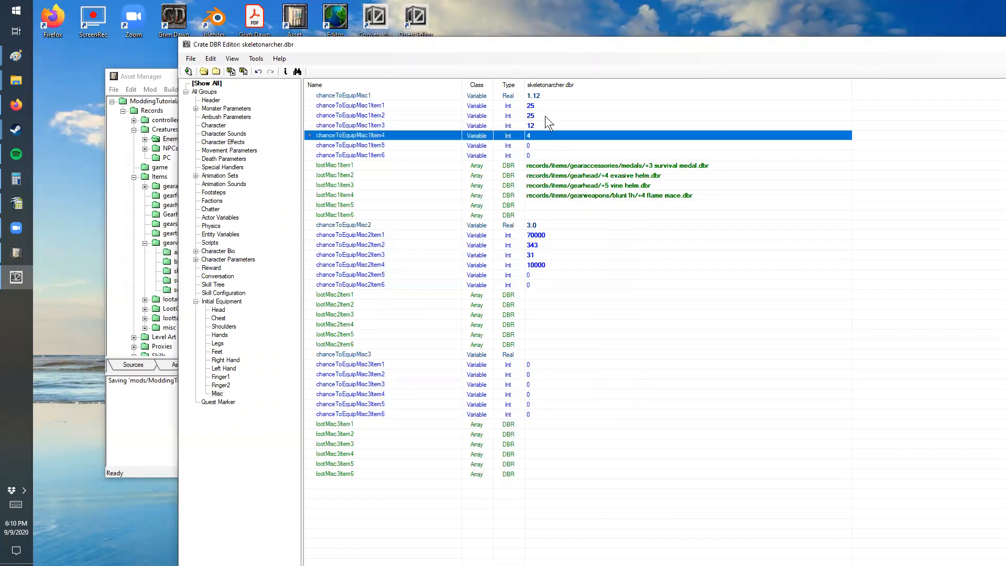
{"action": "left_click", "coordinate": [350, 105]}
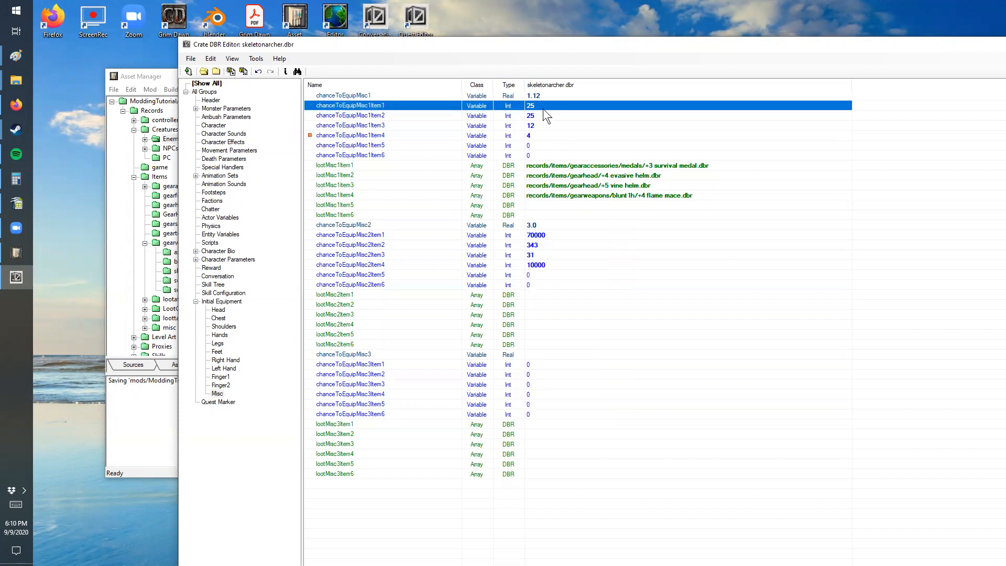
{"action": "left_click", "coordinate": [350, 135]}
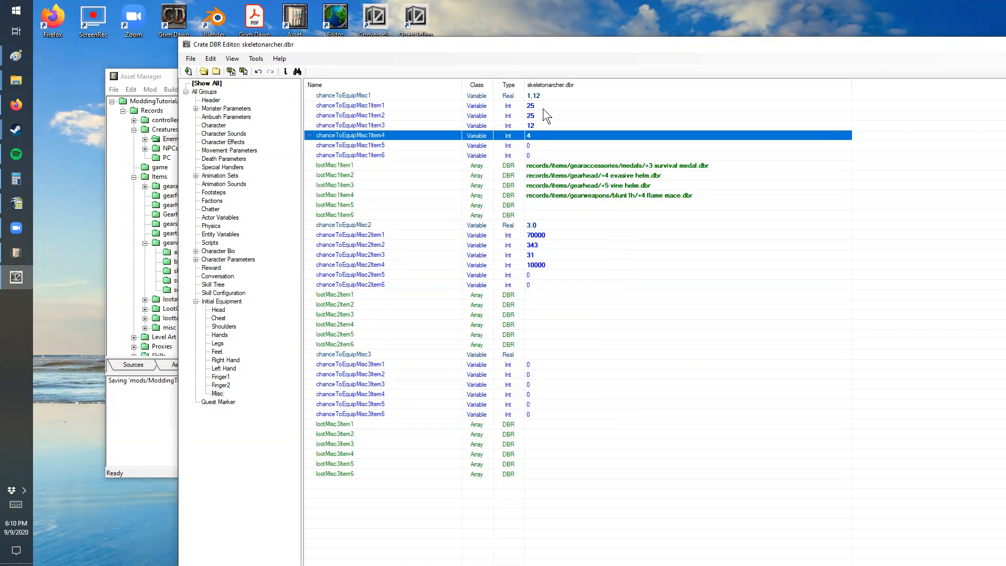
{"action": "left_click", "coordinate": [350, 124]}
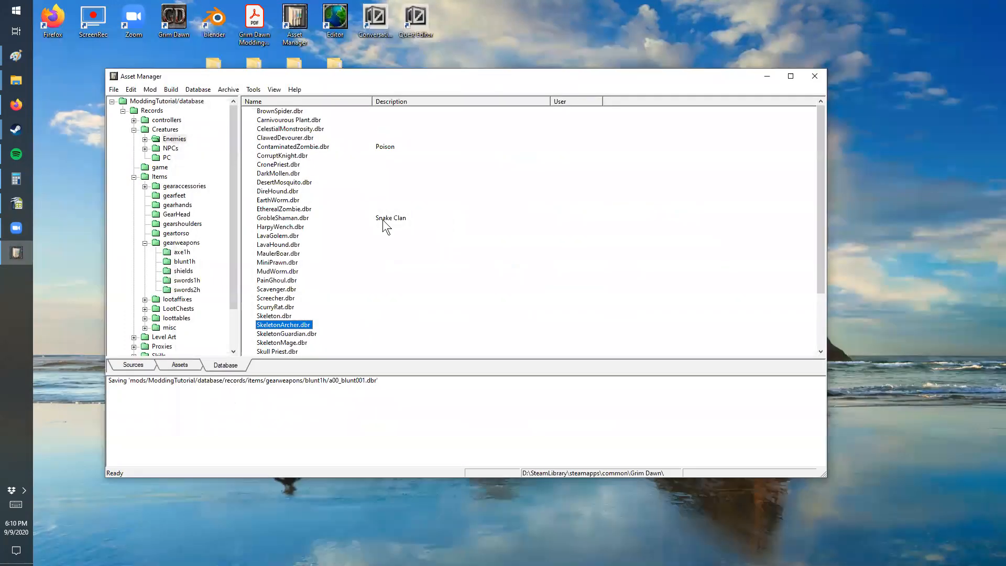
Step: Reopen skeletonarcher.dbr and verify its Misc loot shows the +4 Flame Mace at chance 4
{"action": "double_click", "coordinate": [283, 325]}
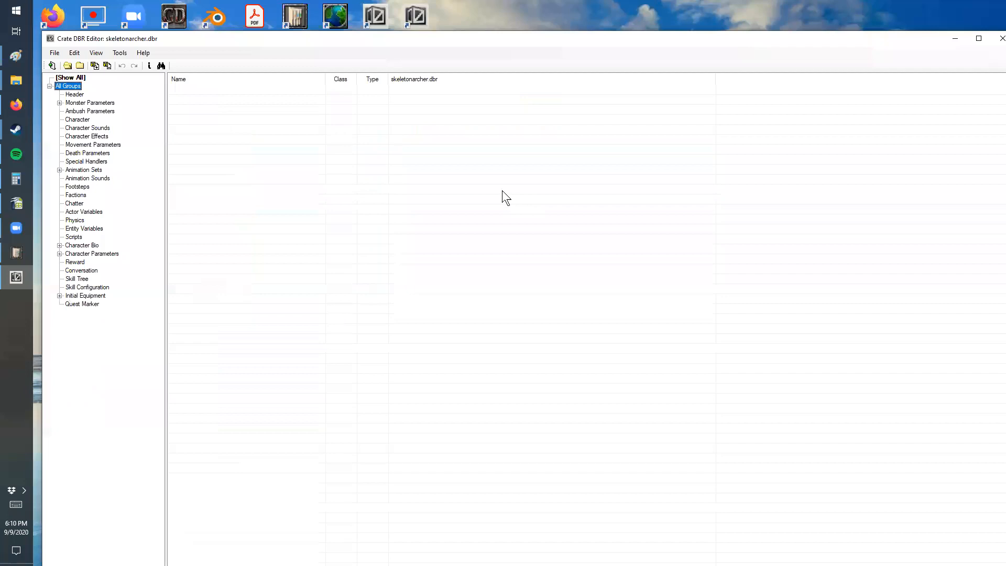
{"action": "left_click", "coordinate": [60, 295]}
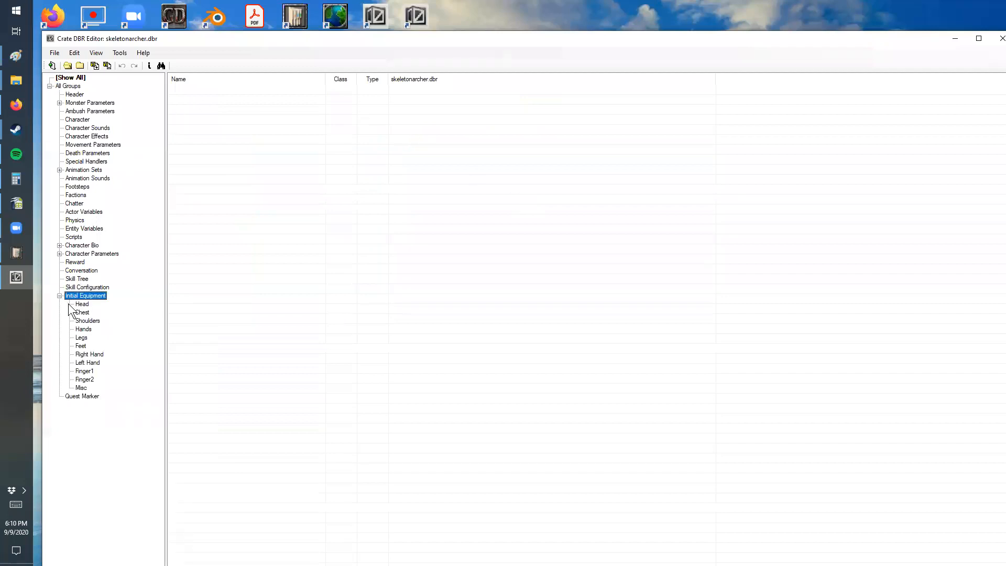
{"action": "left_click", "coordinate": [81, 387]}
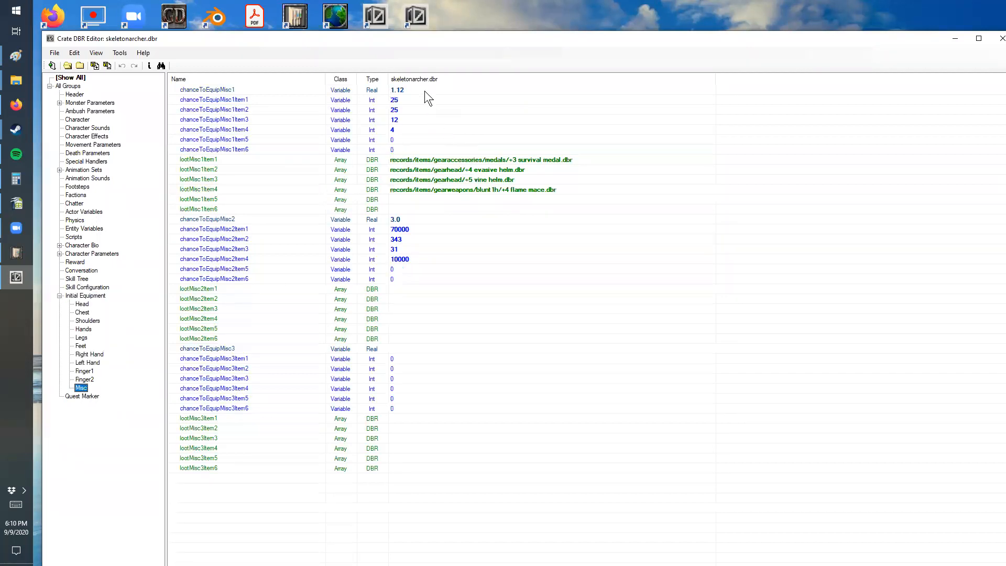
{"action": "left_click", "coordinate": [207, 89]}
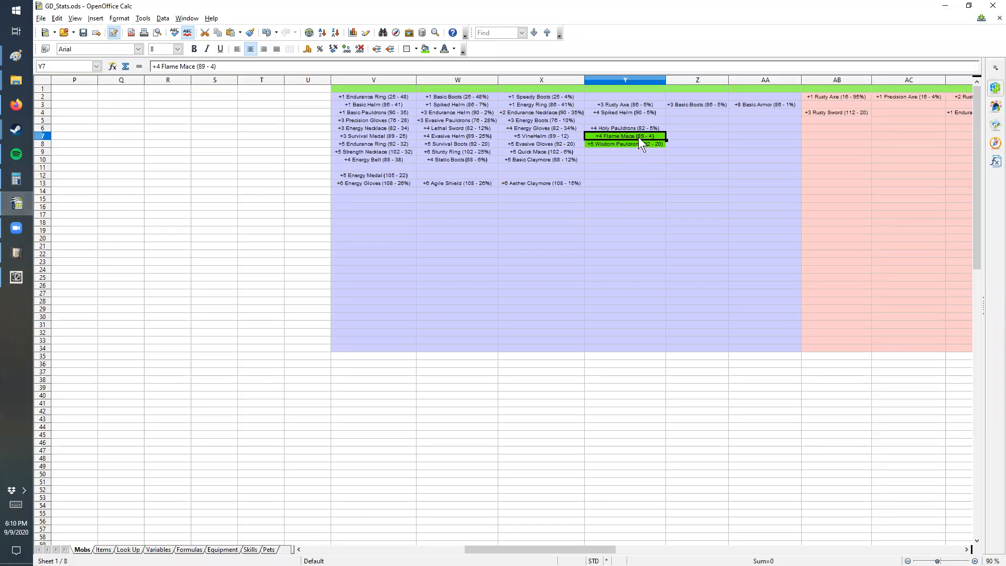
{"action": "mouse_move", "coordinate": [725, 197]}
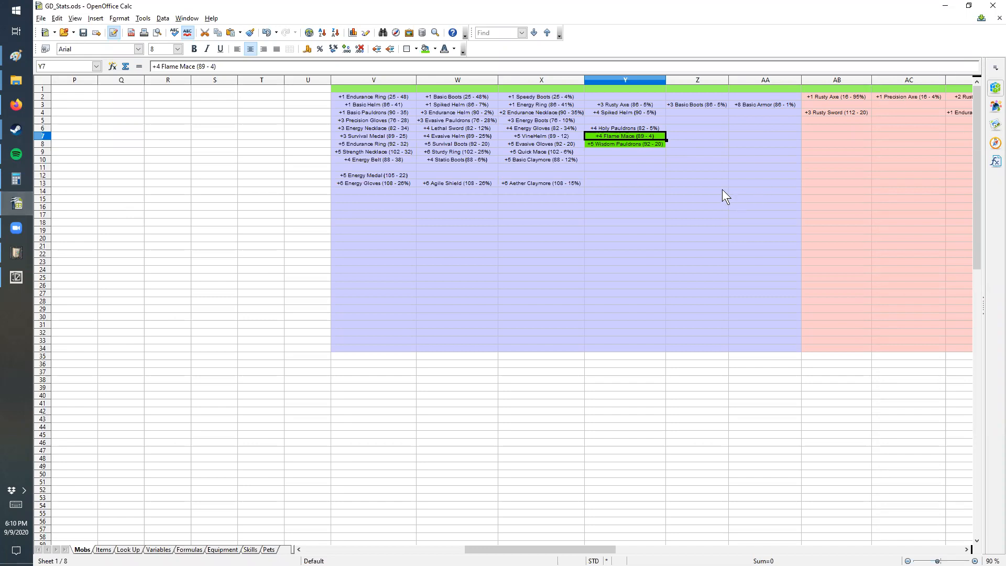
{"action": "mouse_move", "coordinate": [721, 159]}
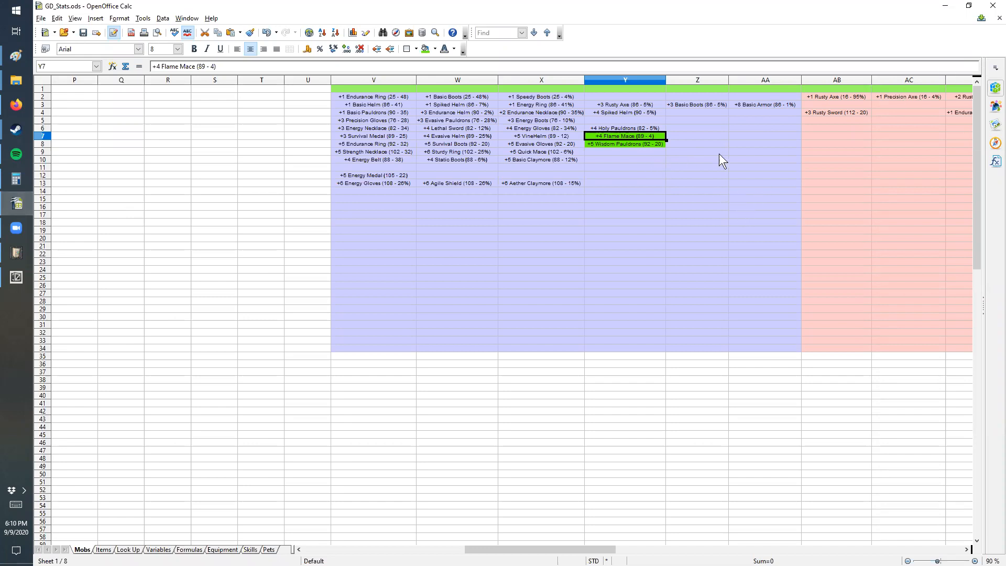
{"action": "mouse_move", "coordinate": [854, 82]}
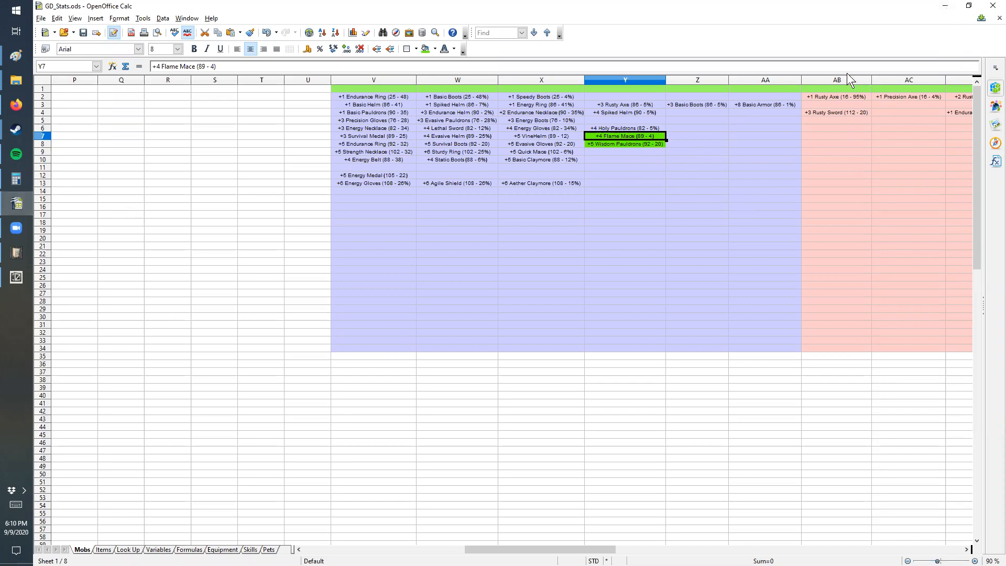
{"action": "mouse_move", "coordinate": [88, 247]}
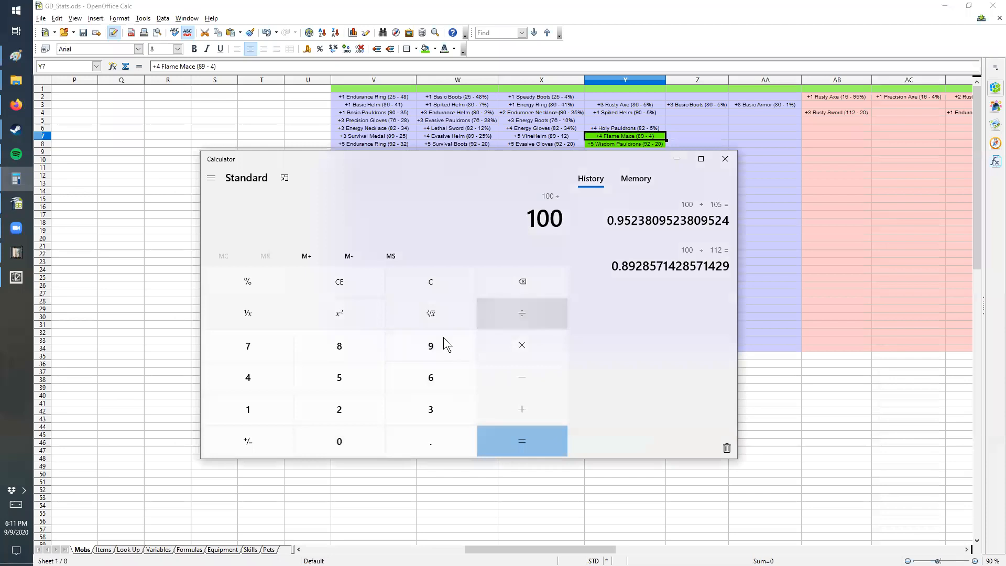
Step: Finish the drop-chance check in Windows Calculator and return to the Mobs sheet
{"action": "left_click", "coordinate": [522, 440]}
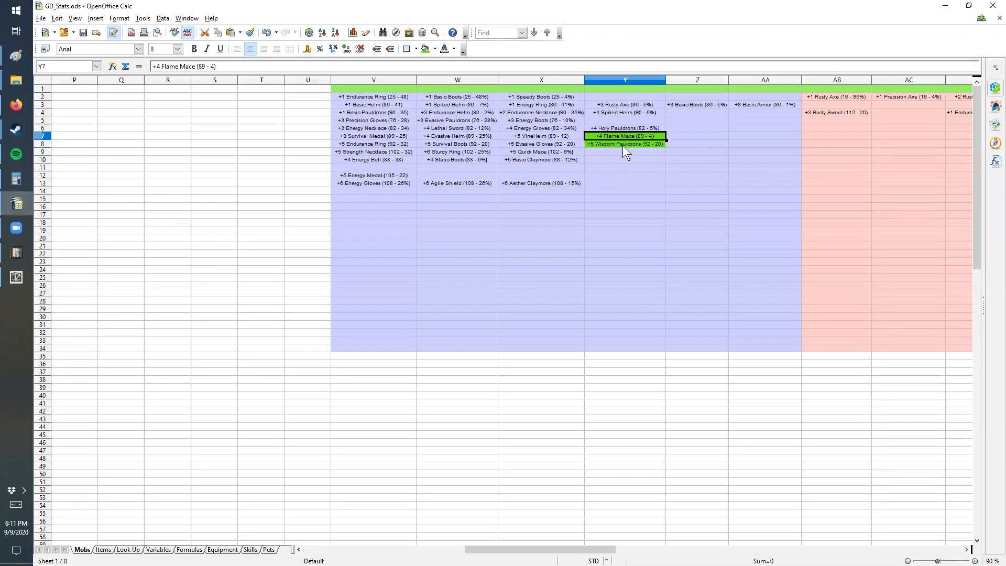
{"action": "mouse_move", "coordinate": [625, 162]}
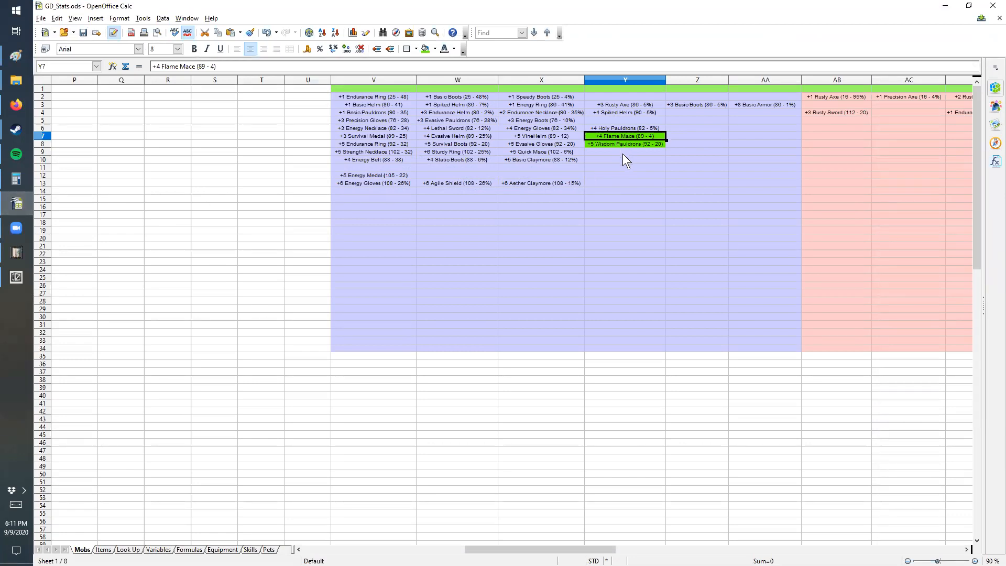
{"action": "mouse_move", "coordinate": [767, 113]}
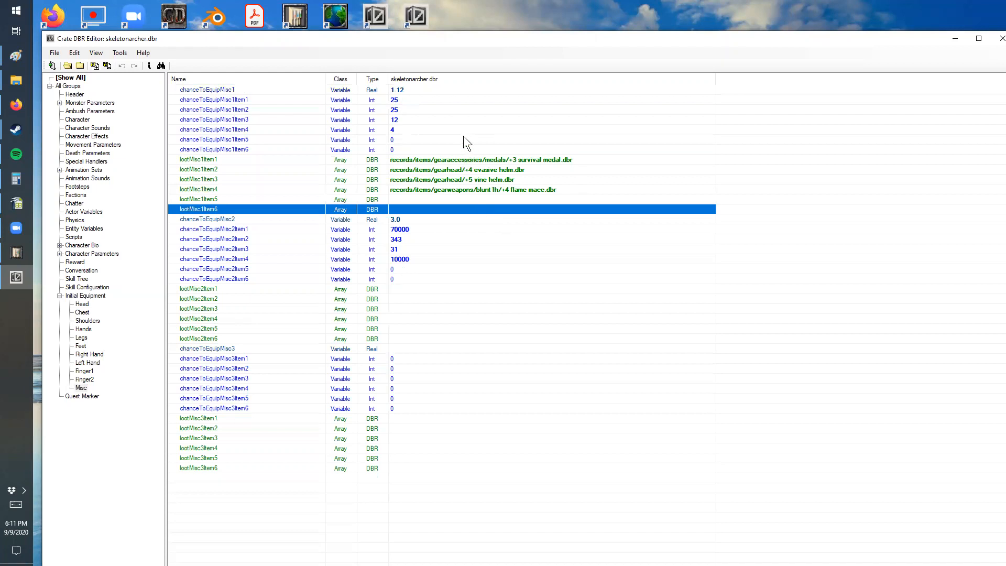
{"action": "left_click", "coordinate": [213, 139]}
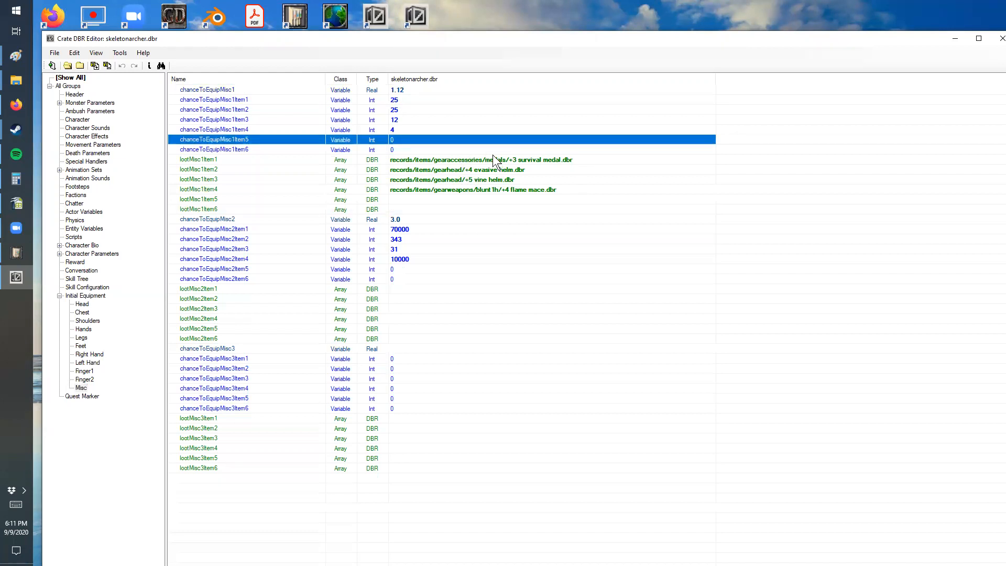
{"action": "mouse_move", "coordinate": [446, 122]}
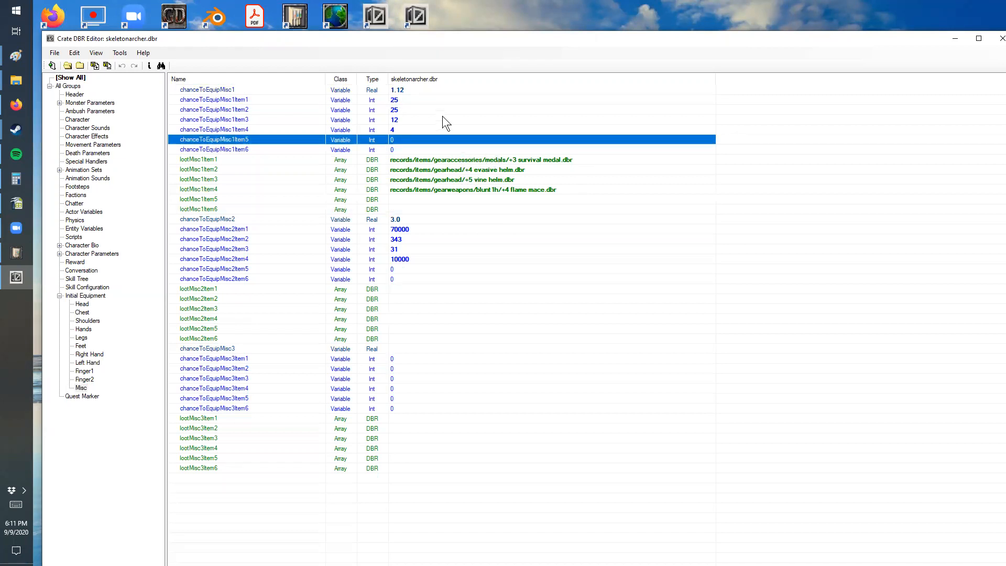
{"action": "left_click", "coordinate": [214, 119]}
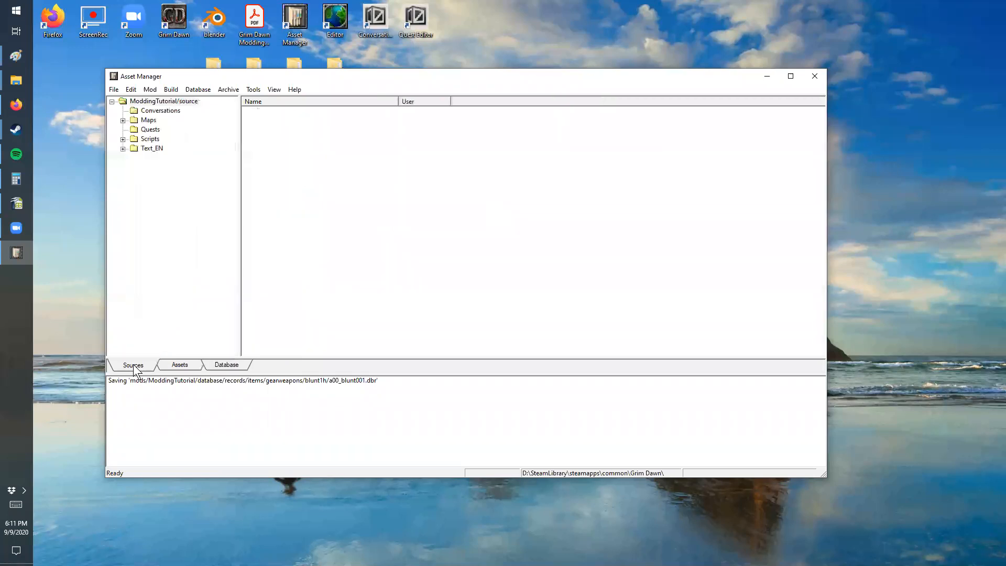
Step: Auto-create the asset for Text_EN's tags_weapons.txt and open the file in Notepad
{"action": "left_click", "coordinate": [123, 149]}
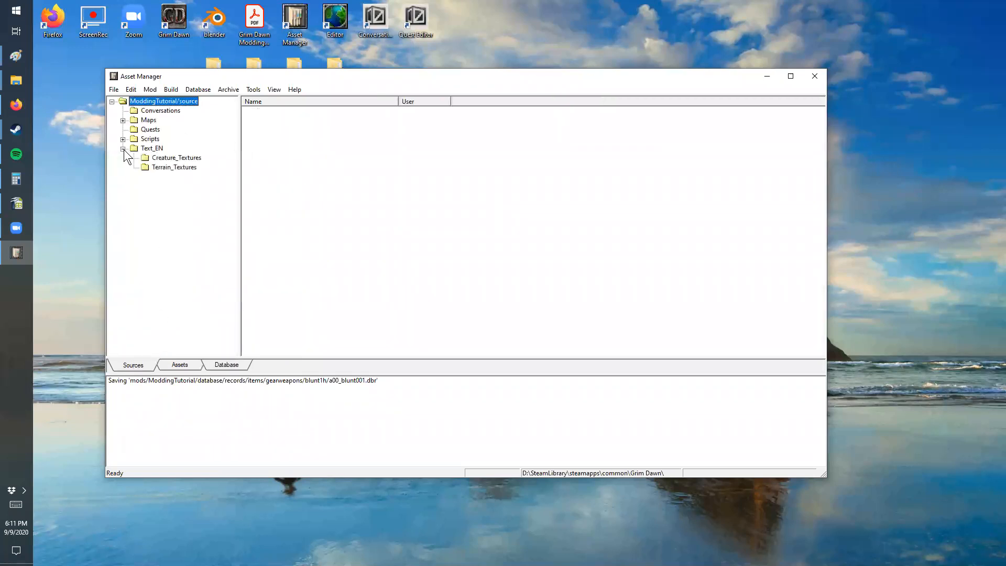
{"action": "left_click", "coordinate": [151, 147]}
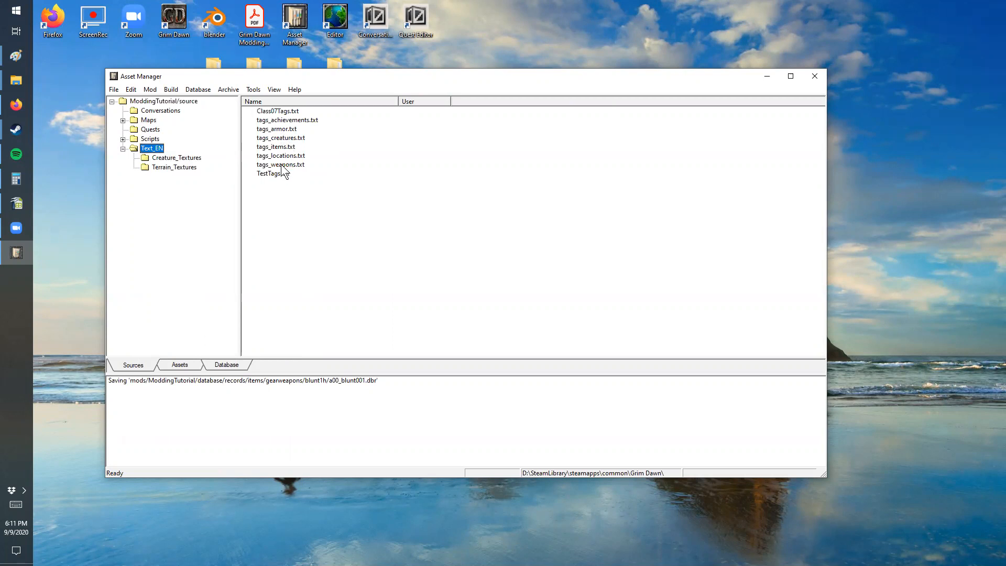
{"action": "left_click", "coordinate": [281, 163]}
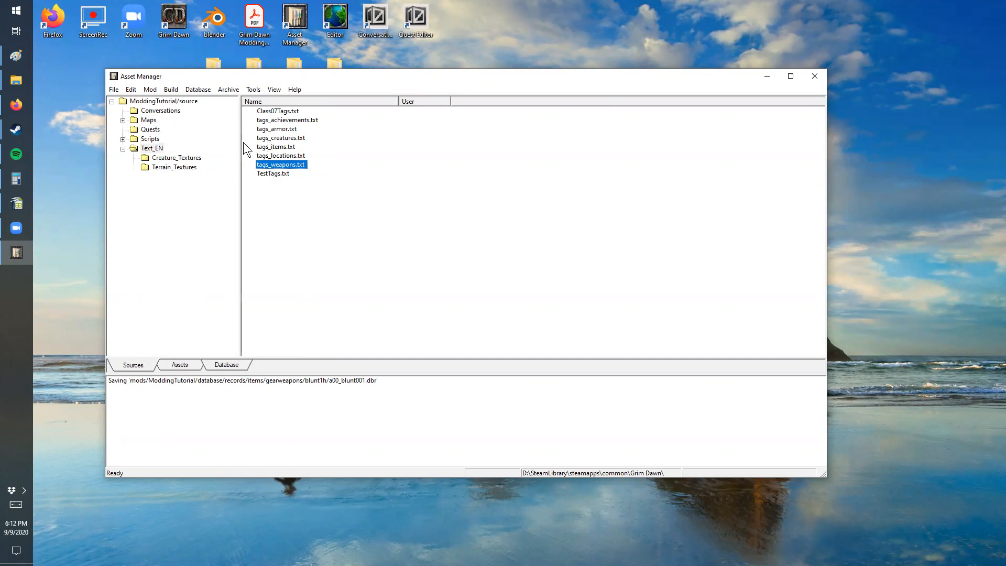
{"action": "mouse_move", "coordinate": [239, 149]}
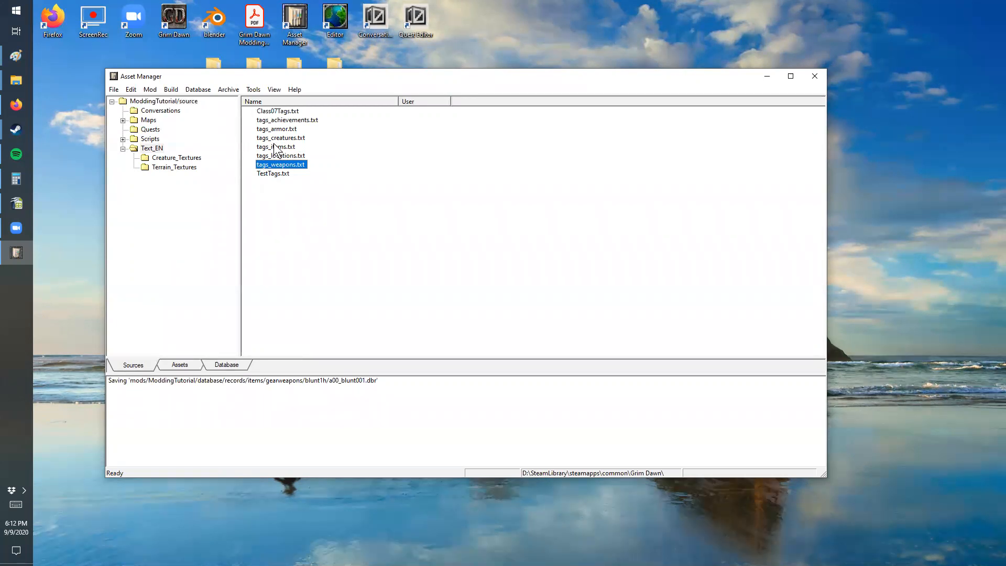
{"action": "right_click", "coordinate": [281, 163]}
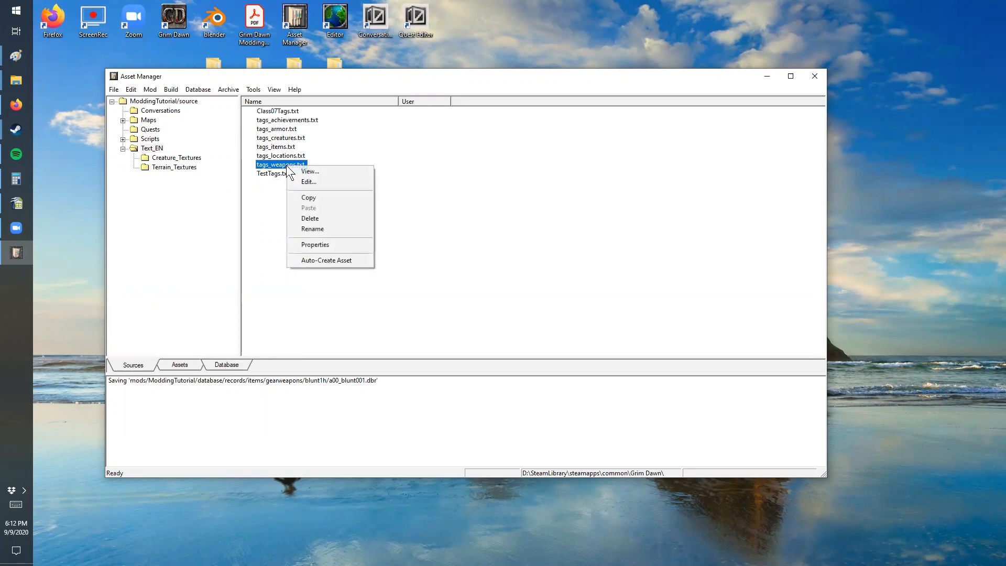
{"action": "mouse_move", "coordinate": [338, 270]}
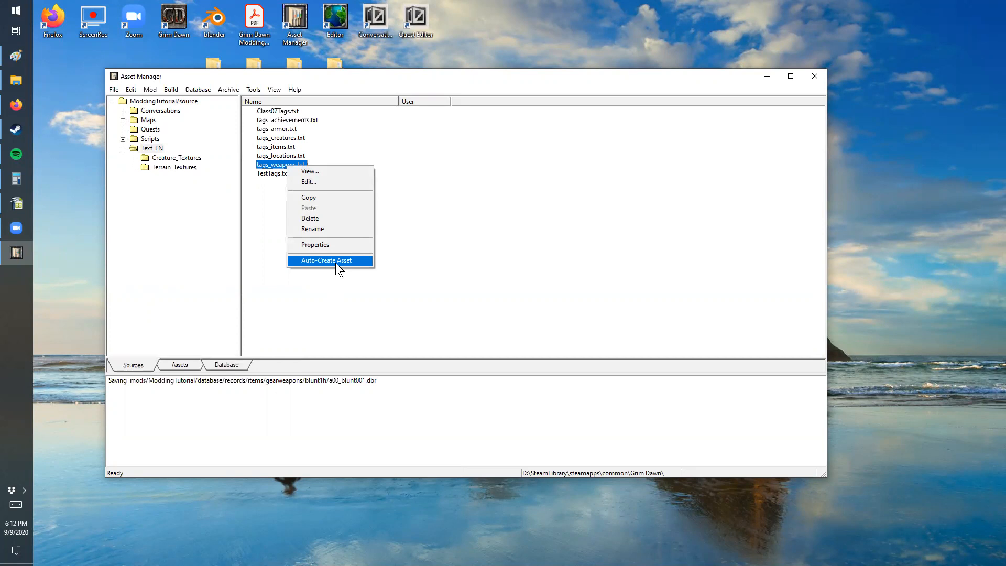
{"action": "left_click", "coordinate": [329, 260]}
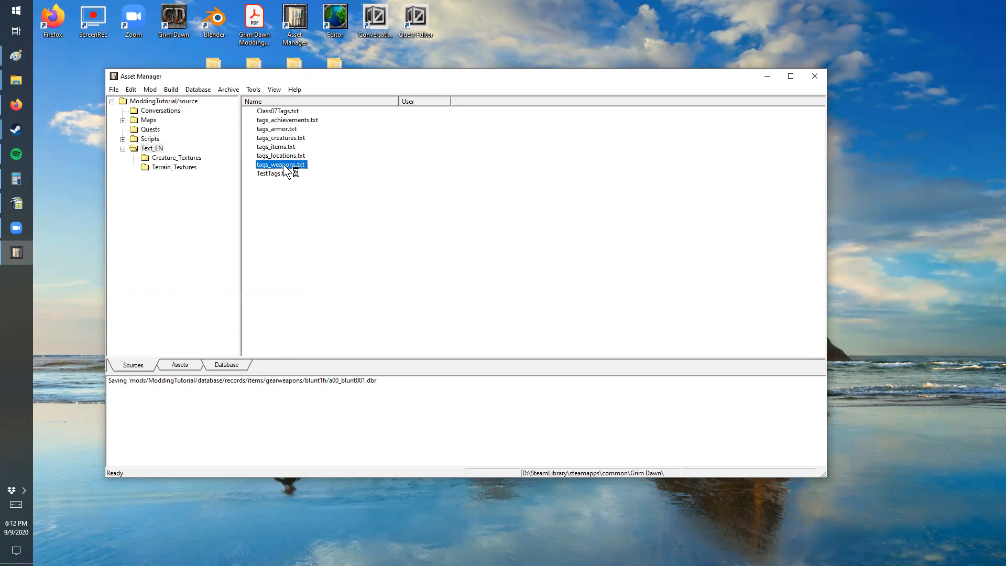
{"action": "double_click", "coordinate": [281, 165]}
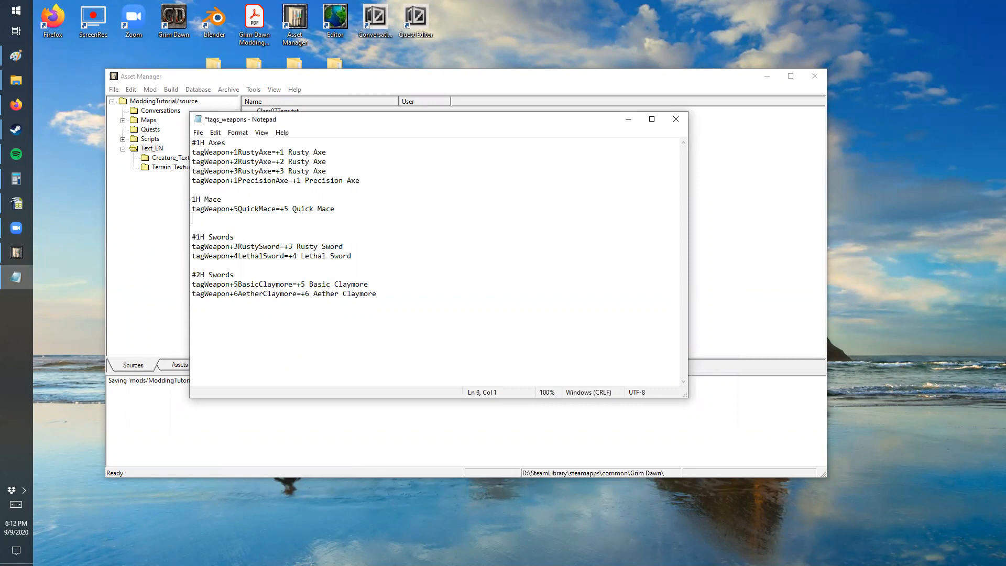
Step: Add the line tagWeapon+4FlameMace=+4 Flame Mace under the 1H Mace section
{"action": "type", "text": "+4"}
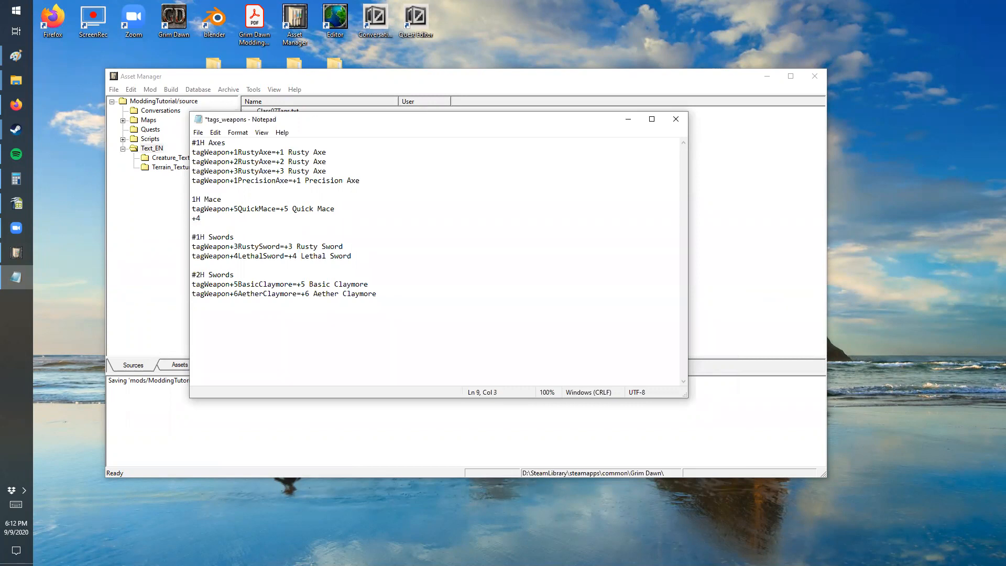
{"action": "type", "text": "tagWeapon"}
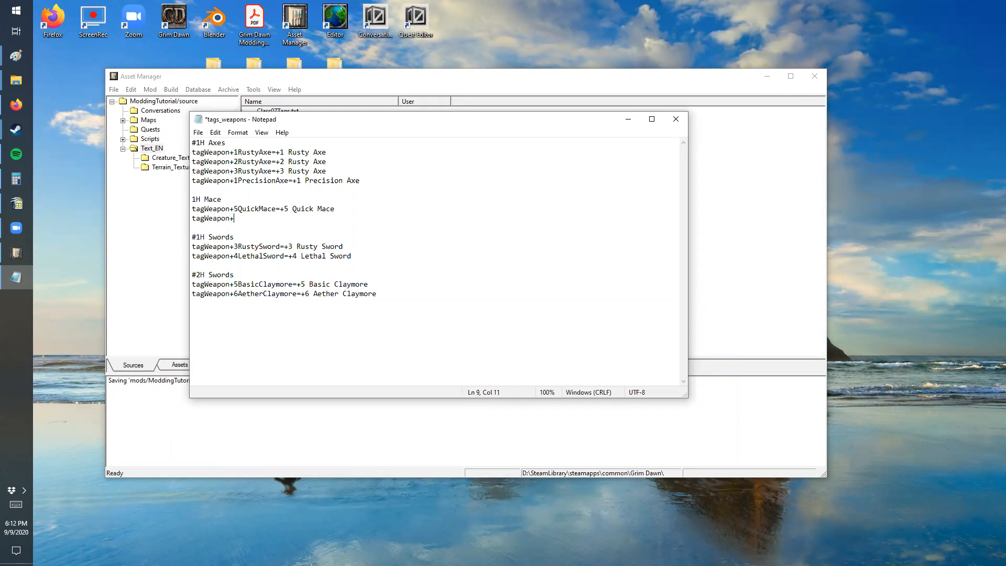
{"action": "type", "text": "4Flame"}
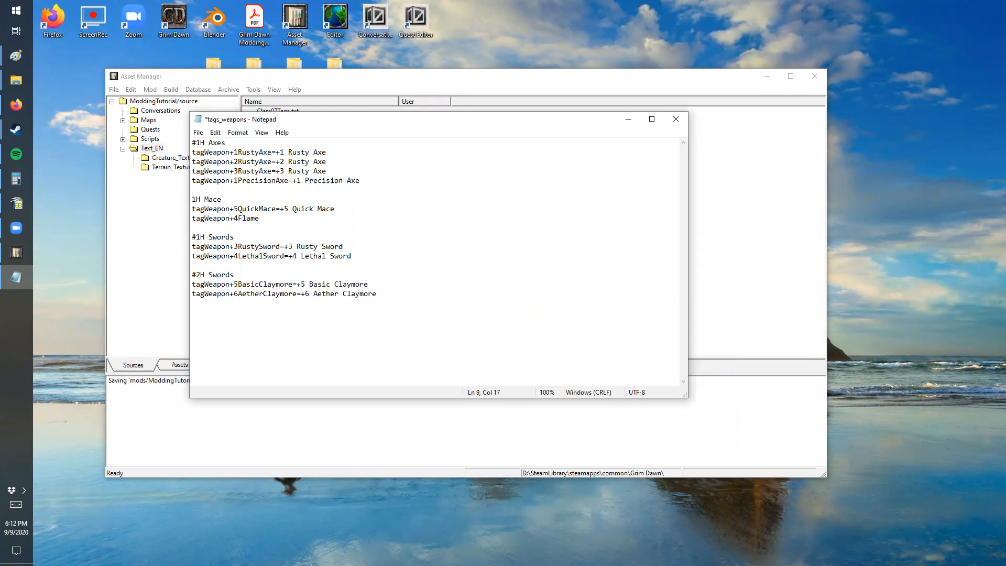
{"action": "type", "text": "Mace"}
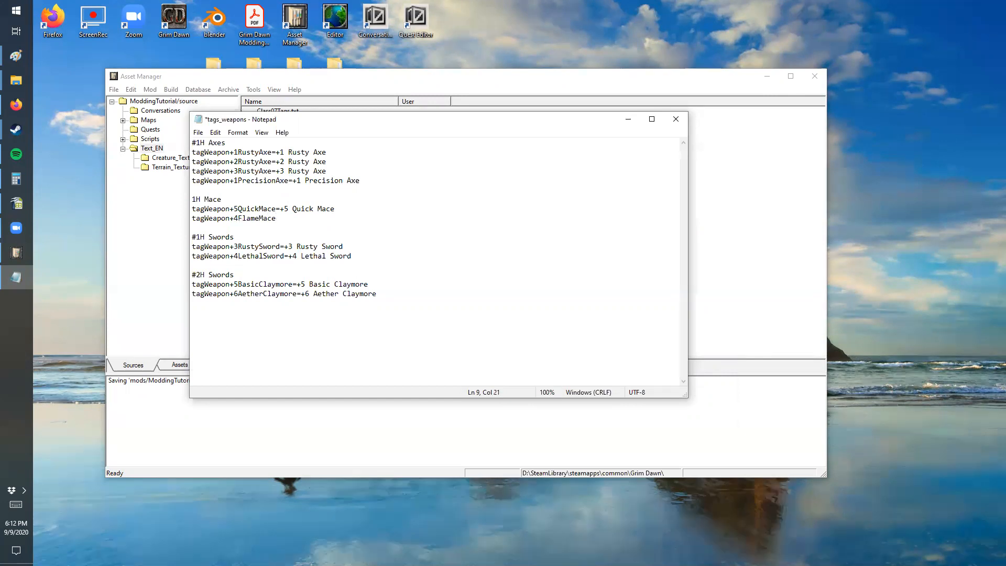
{"action": "type", "text": "="}
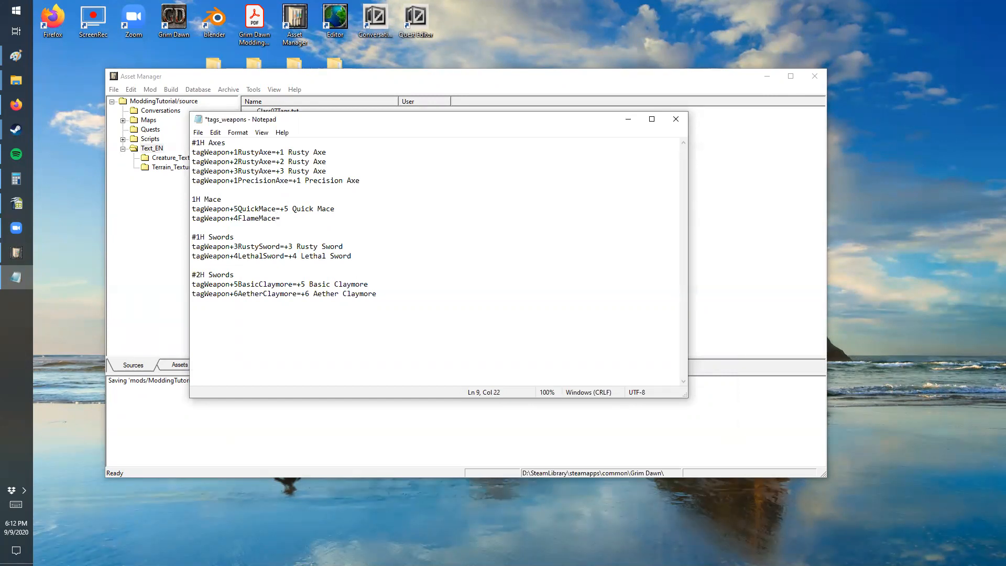
{"action": "type", "text": "+4 Flame Mac"}
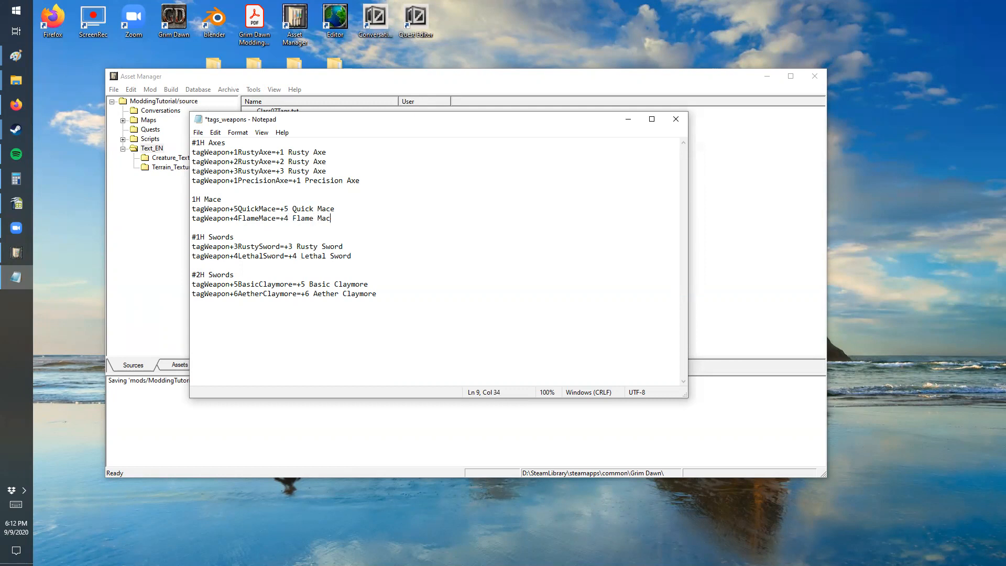
{"action": "type", "text": "e"}
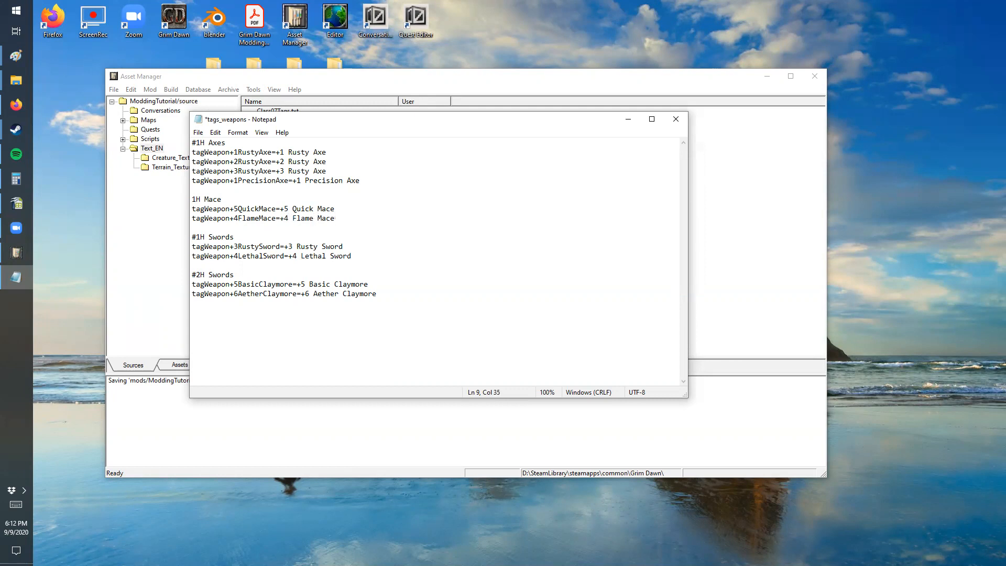
Step: Save tags_weapons.txt and close Notepad
{"action": "left_click", "coordinate": [197, 133]}
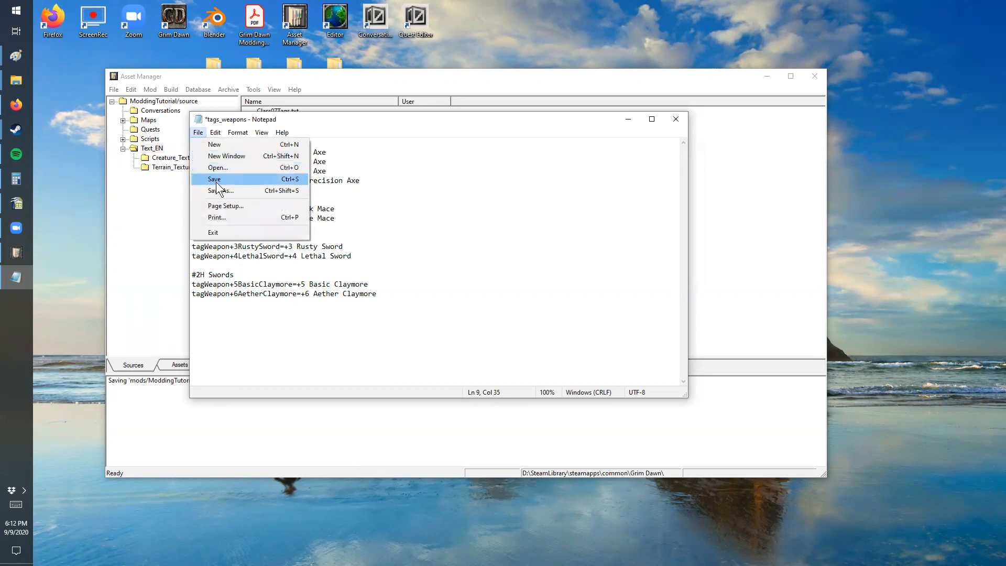
{"action": "left_click", "coordinate": [214, 178]}
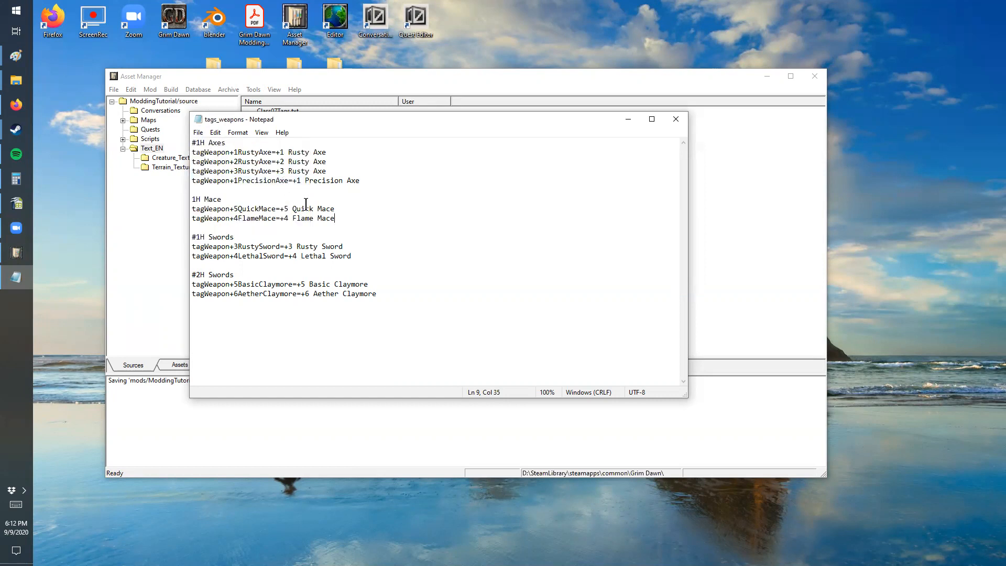
{"action": "left_click", "coordinate": [675, 119]}
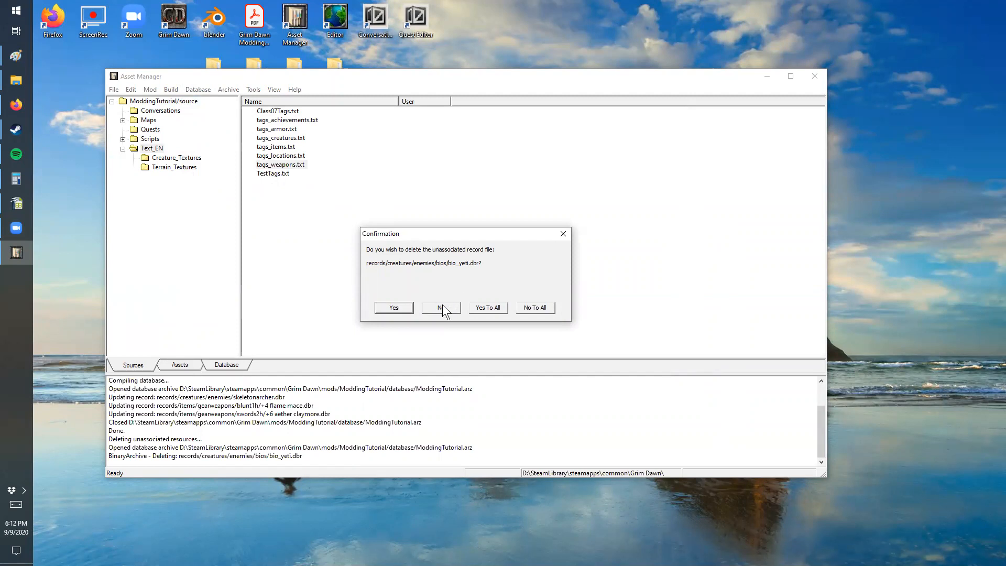
Step: Decline deleting the unassociated bio_yeti.dbr record during the database build
{"action": "left_click", "coordinate": [440, 308]}
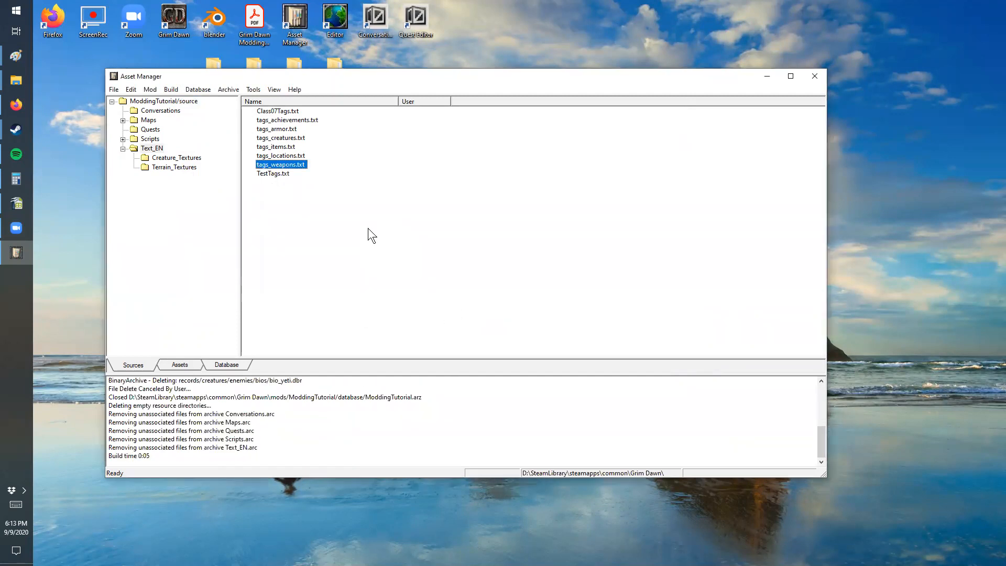
{"action": "mouse_move", "coordinate": [351, 206]}
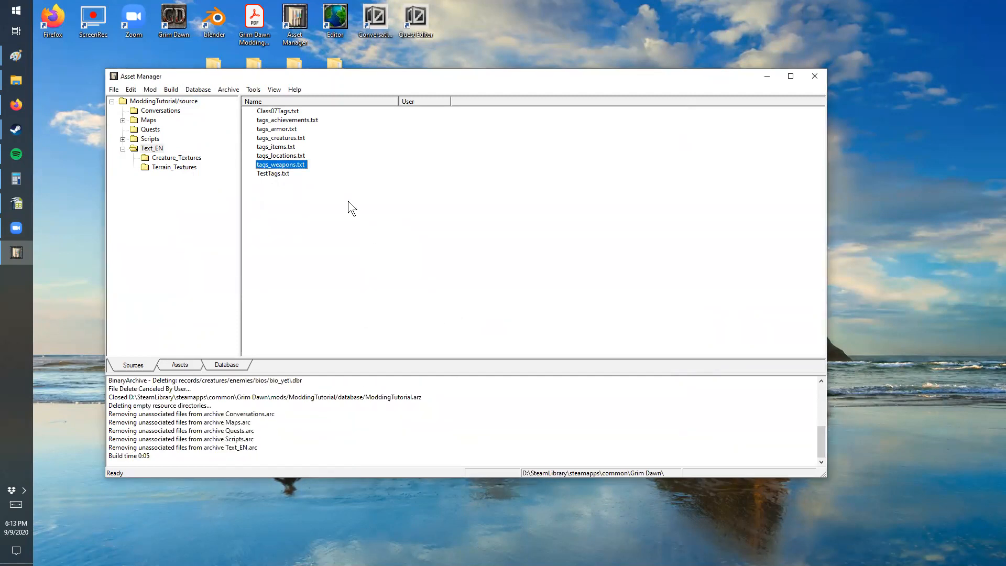